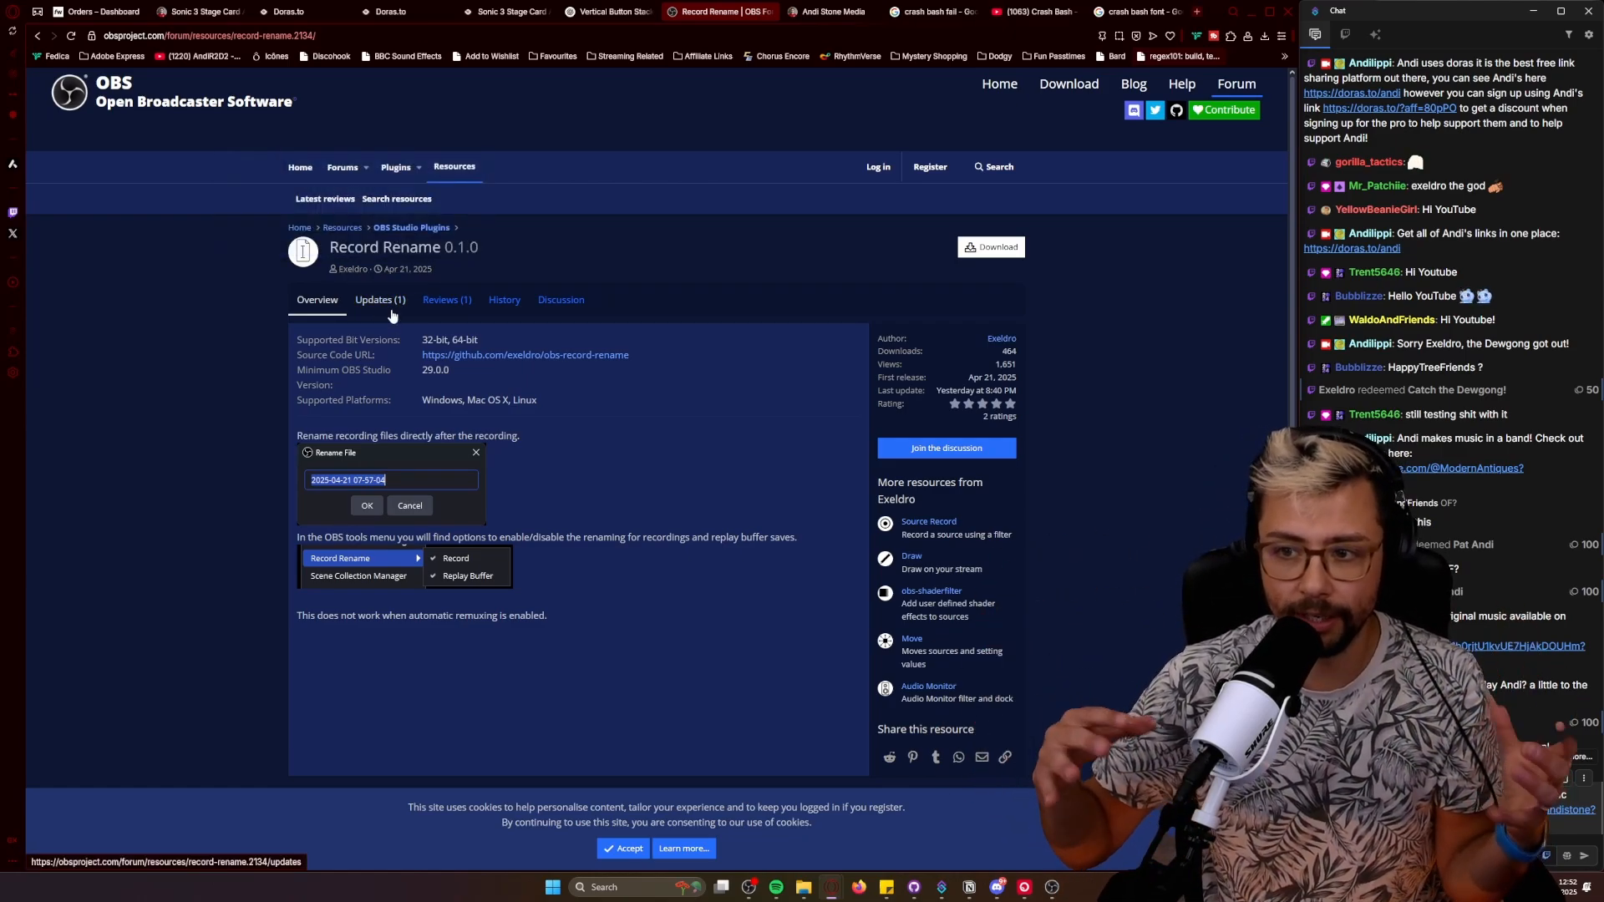
mouse_move(787, 850)
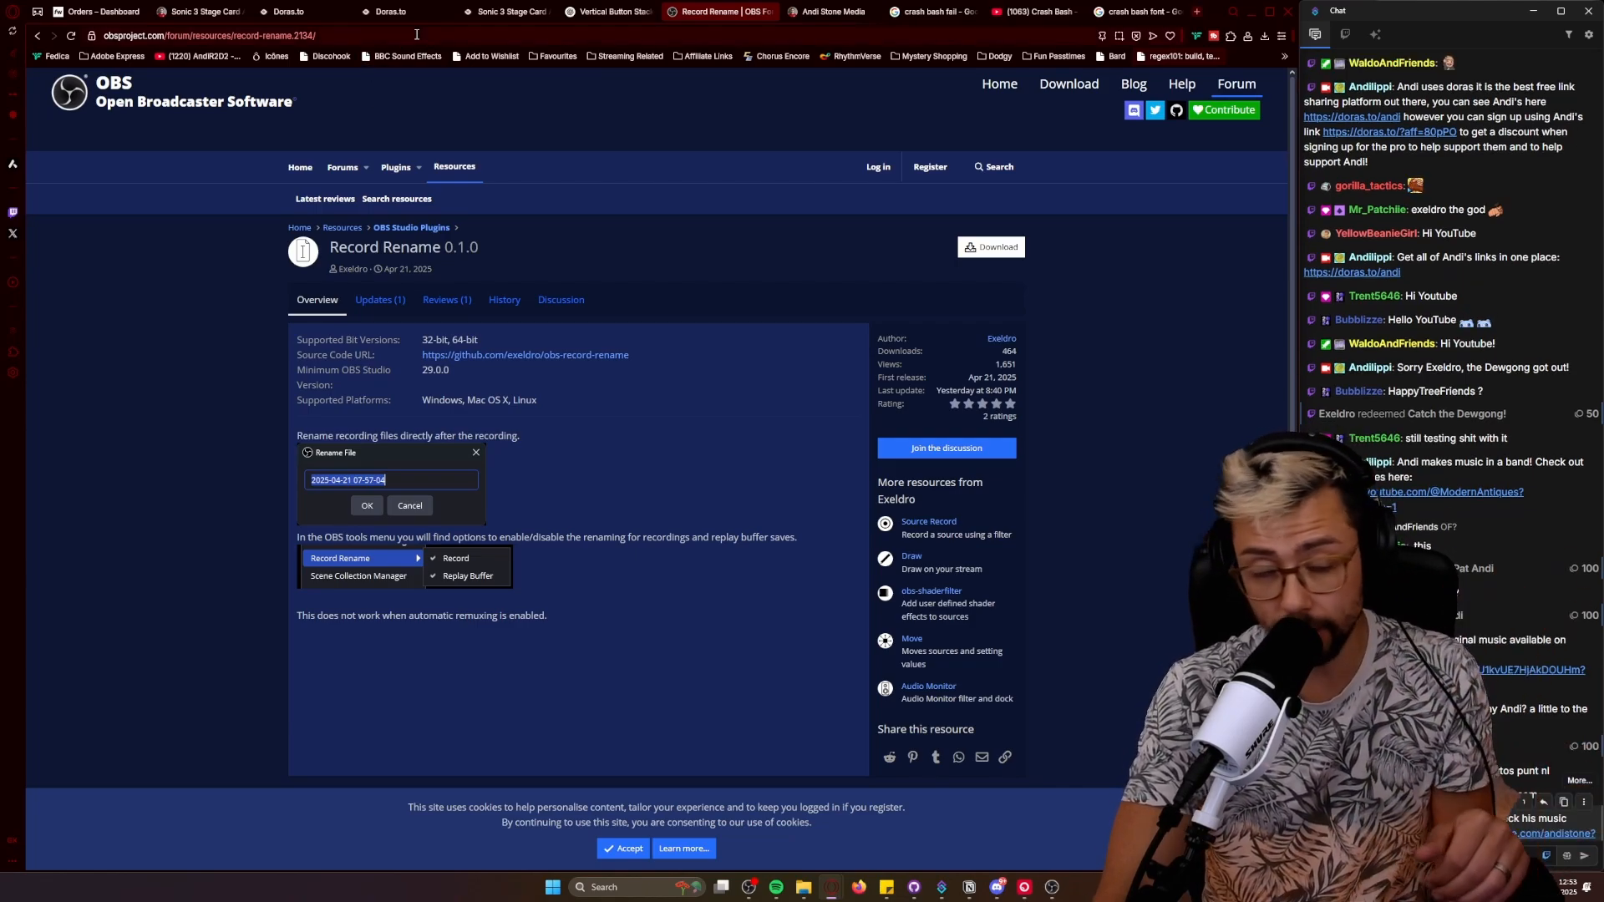
Step: View the Record Rename 0.1.0 update notes on the OBS Project site, then bring OBS Studio forward
left_click(987, 248)
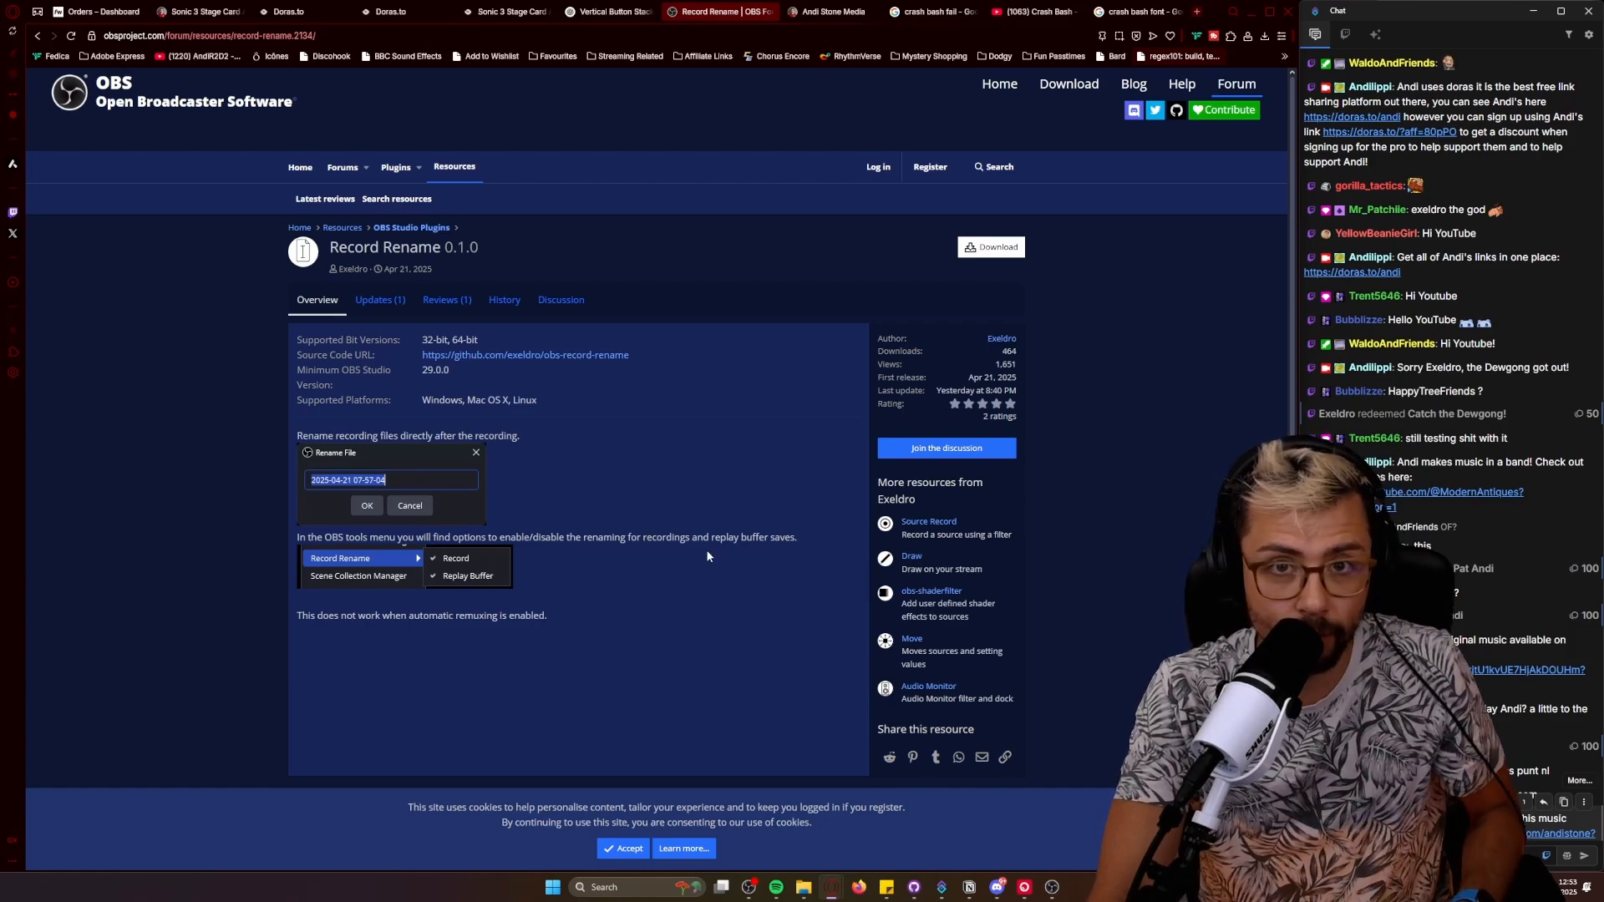
mouse_move(698, 482)
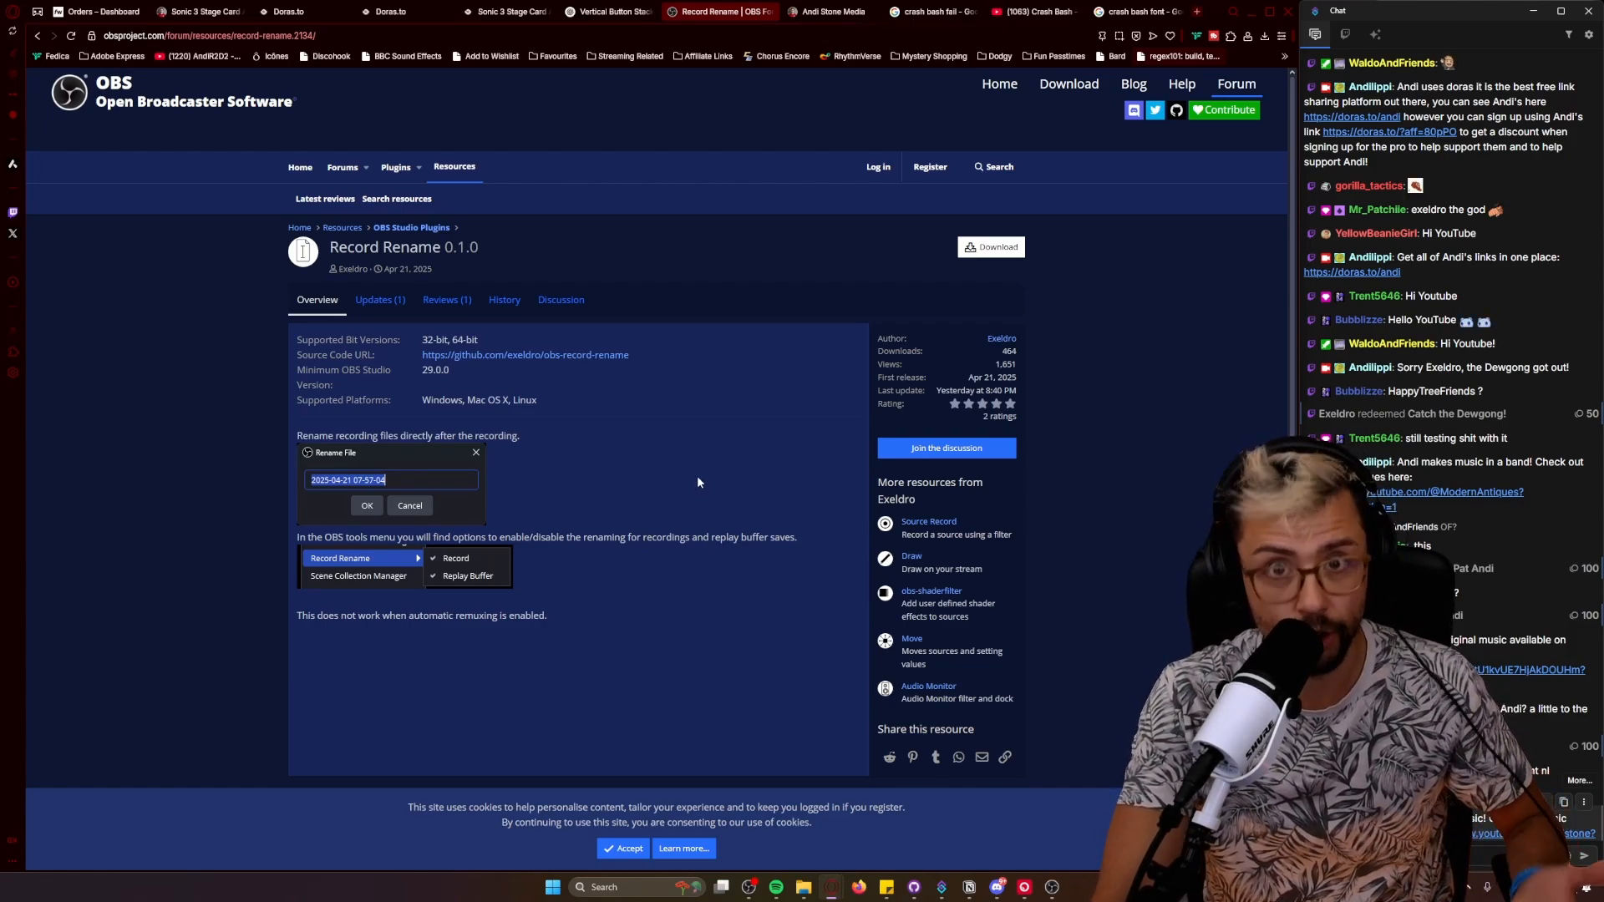
mouse_move(700, 556)
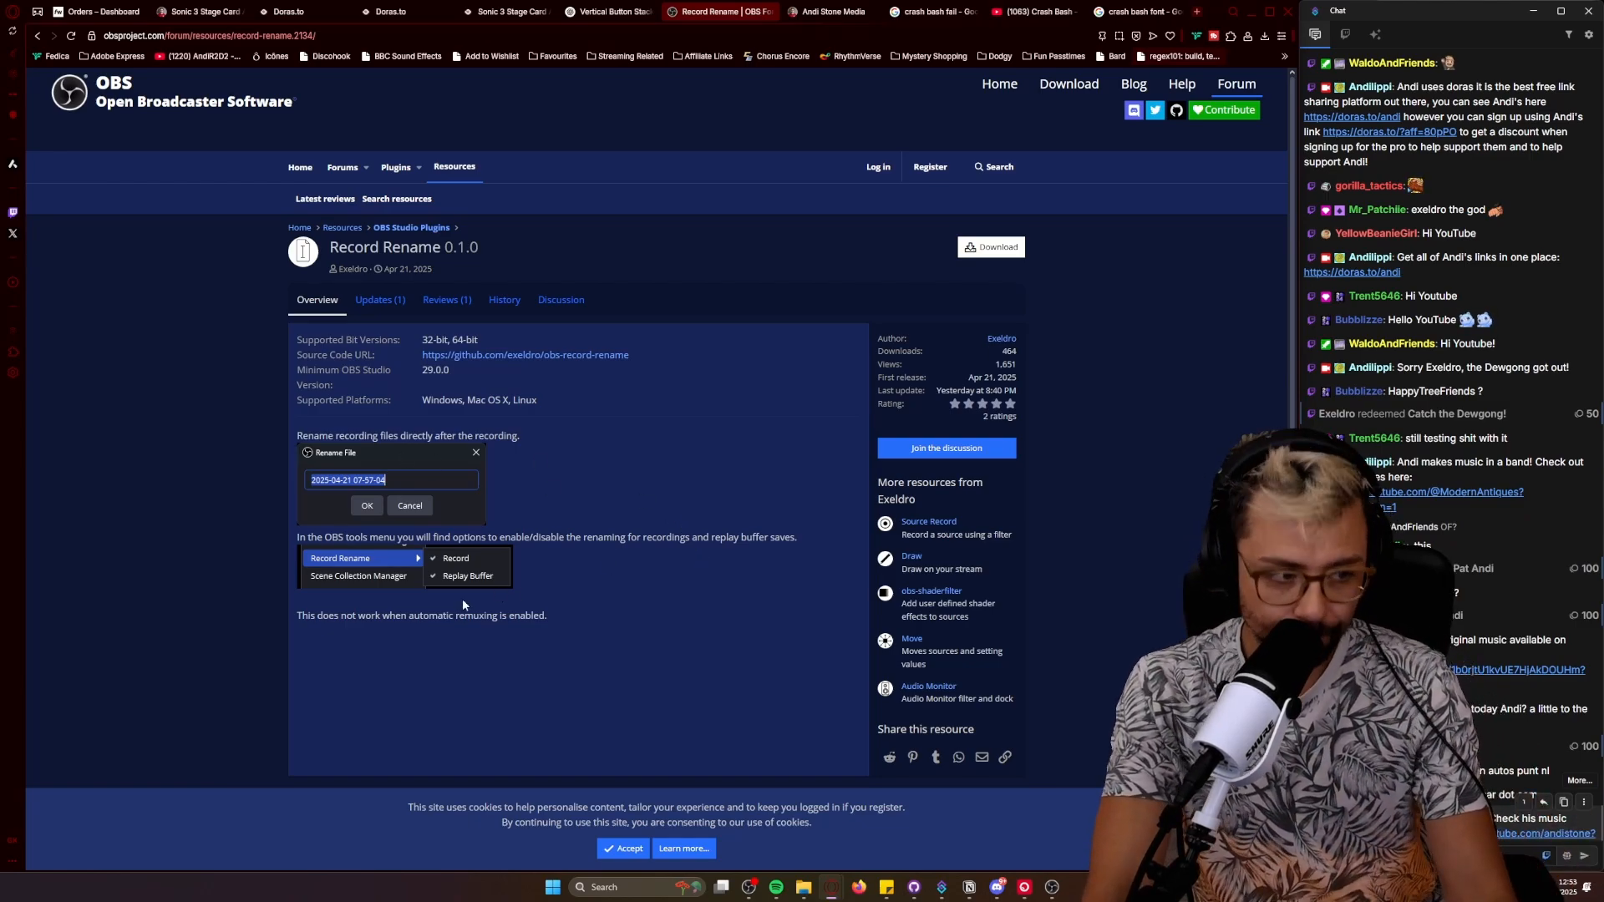
left_click(379, 299)
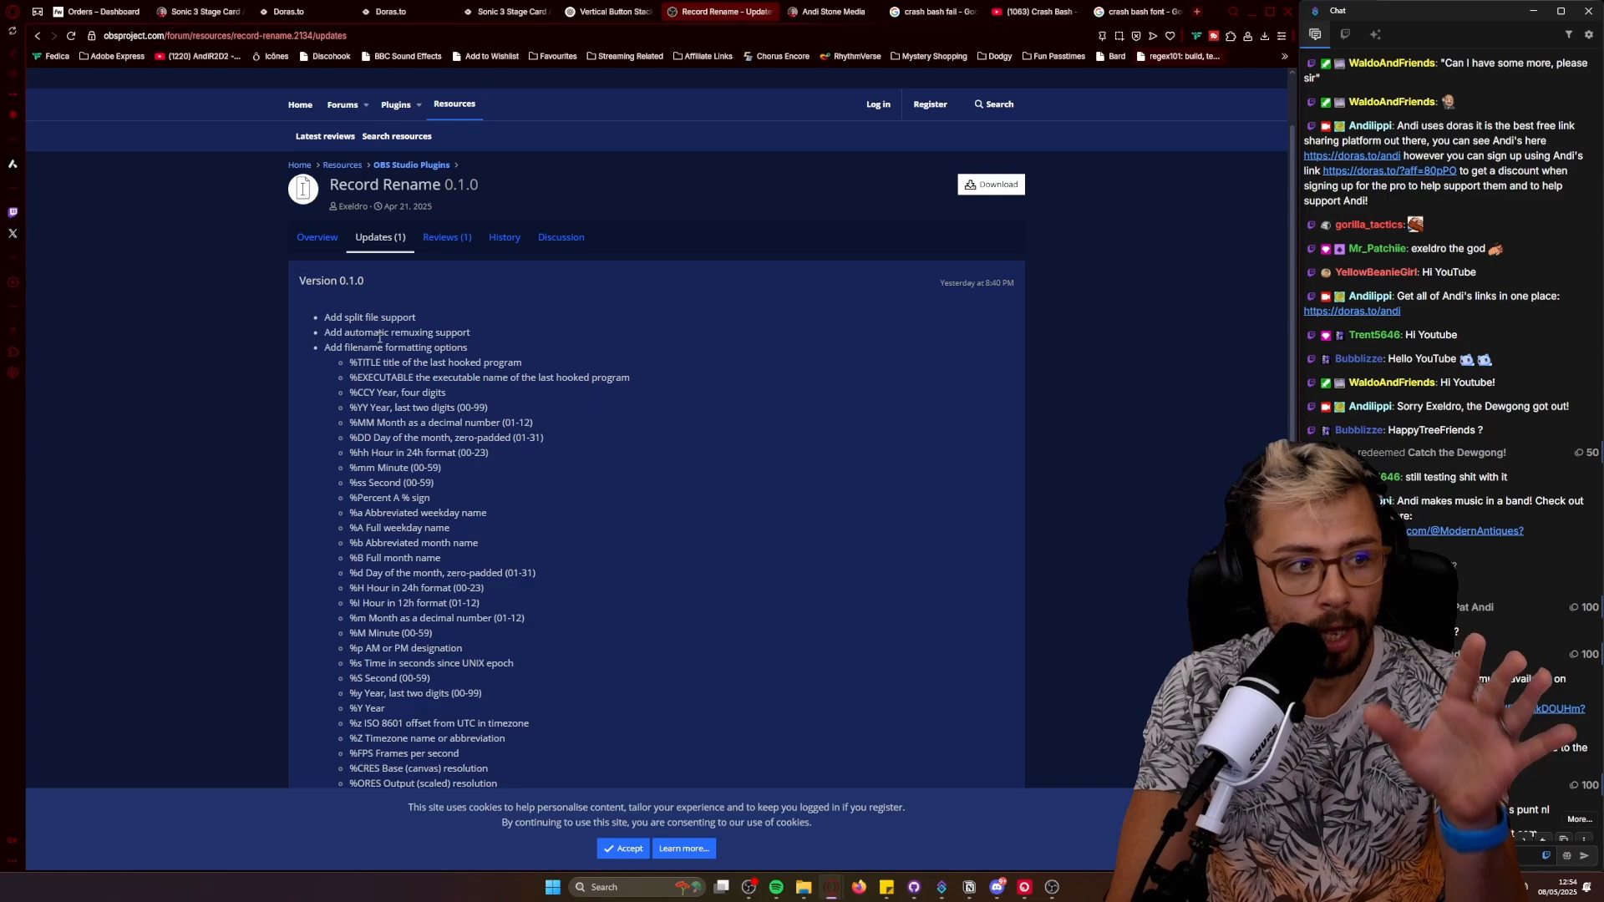
double_click(398, 331)
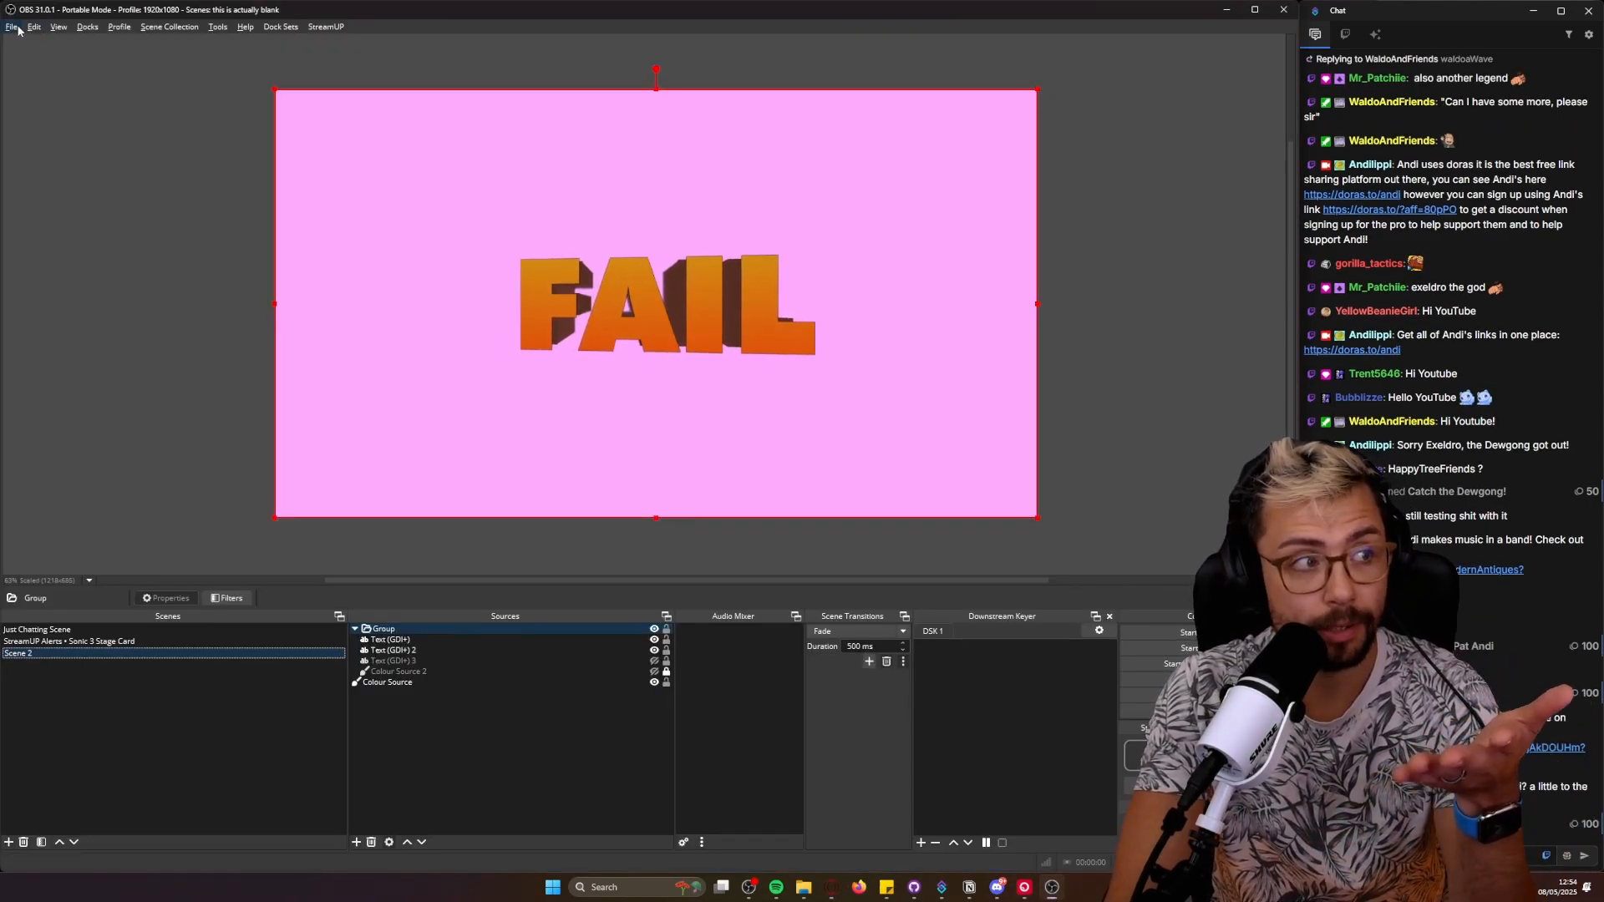
Step: Browse the Video, Audio and Output pages of the OBS settings
left_click(12, 25)
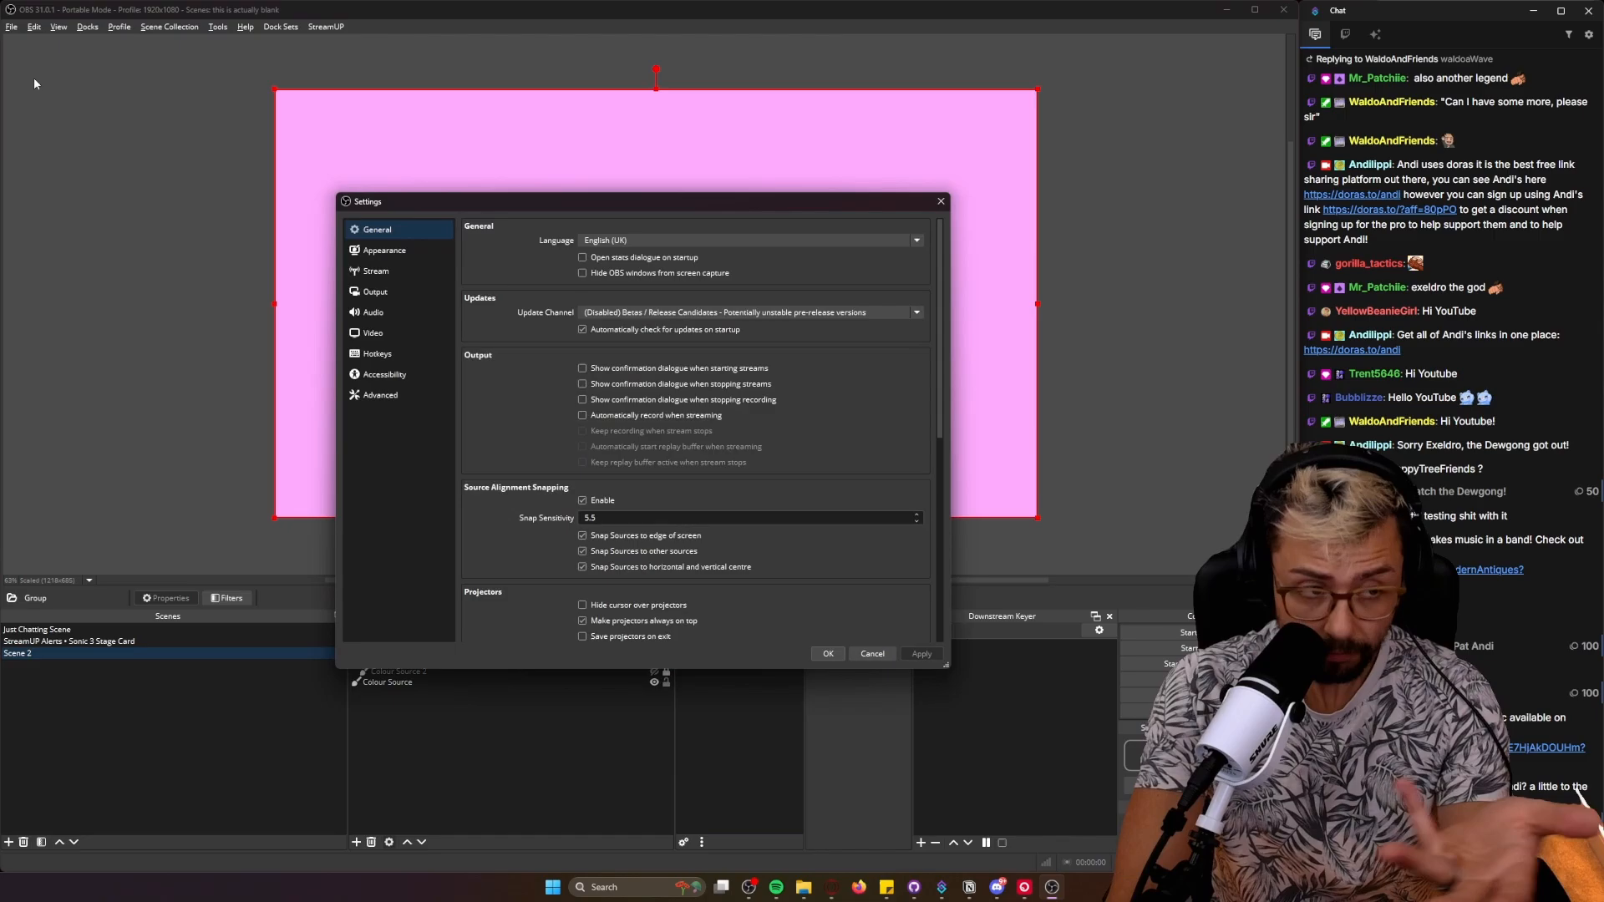
left_click(372, 333)
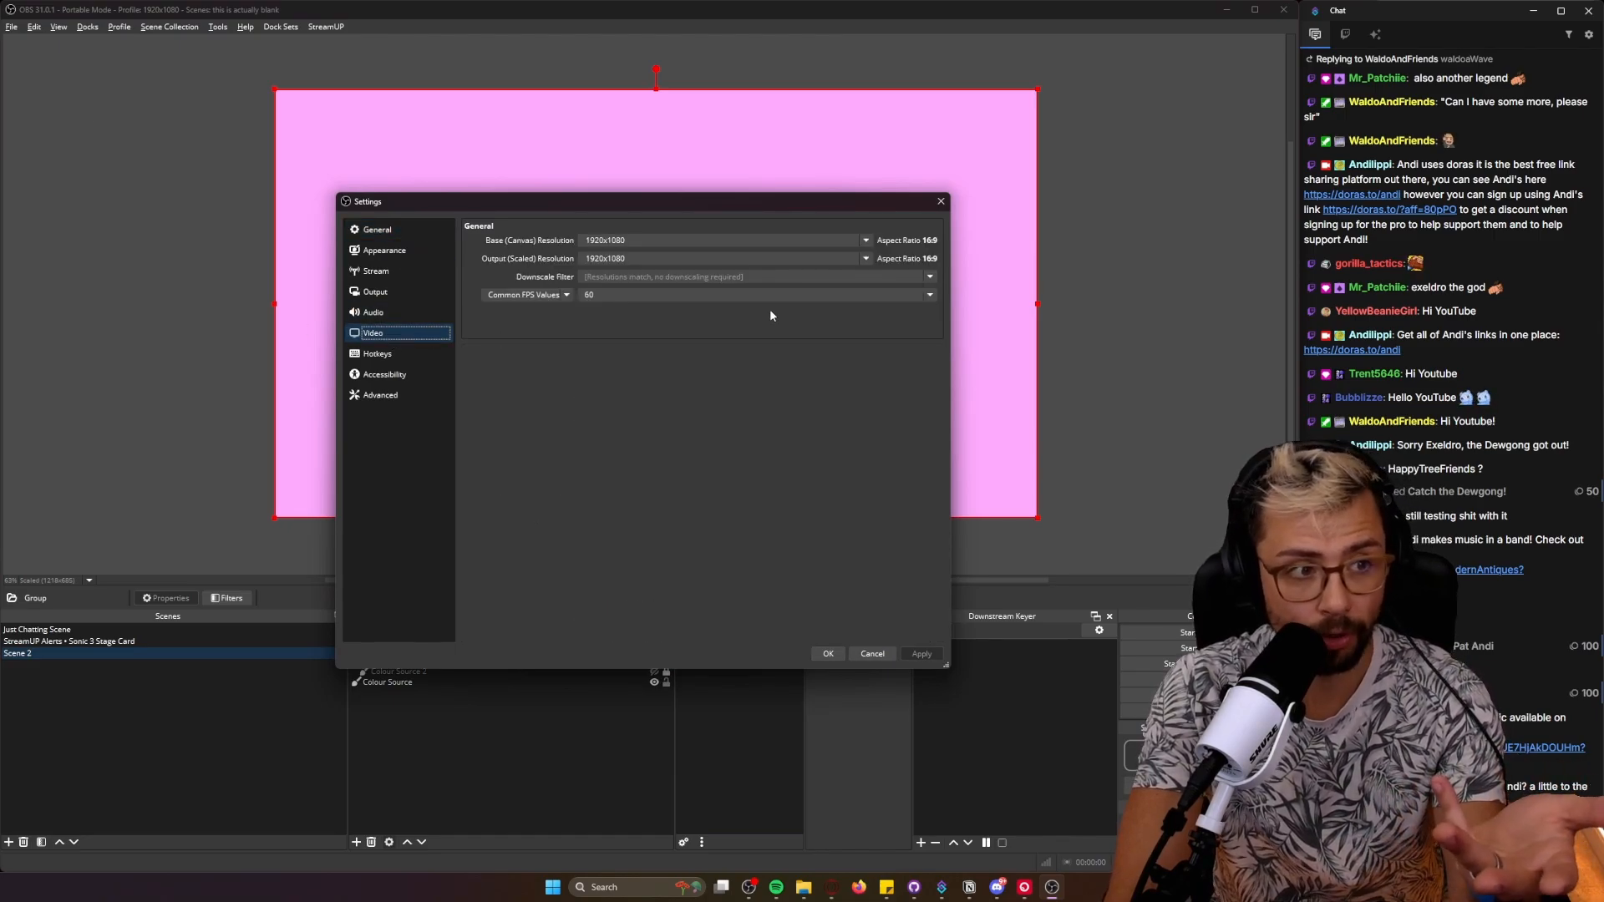
left_click(373, 312)
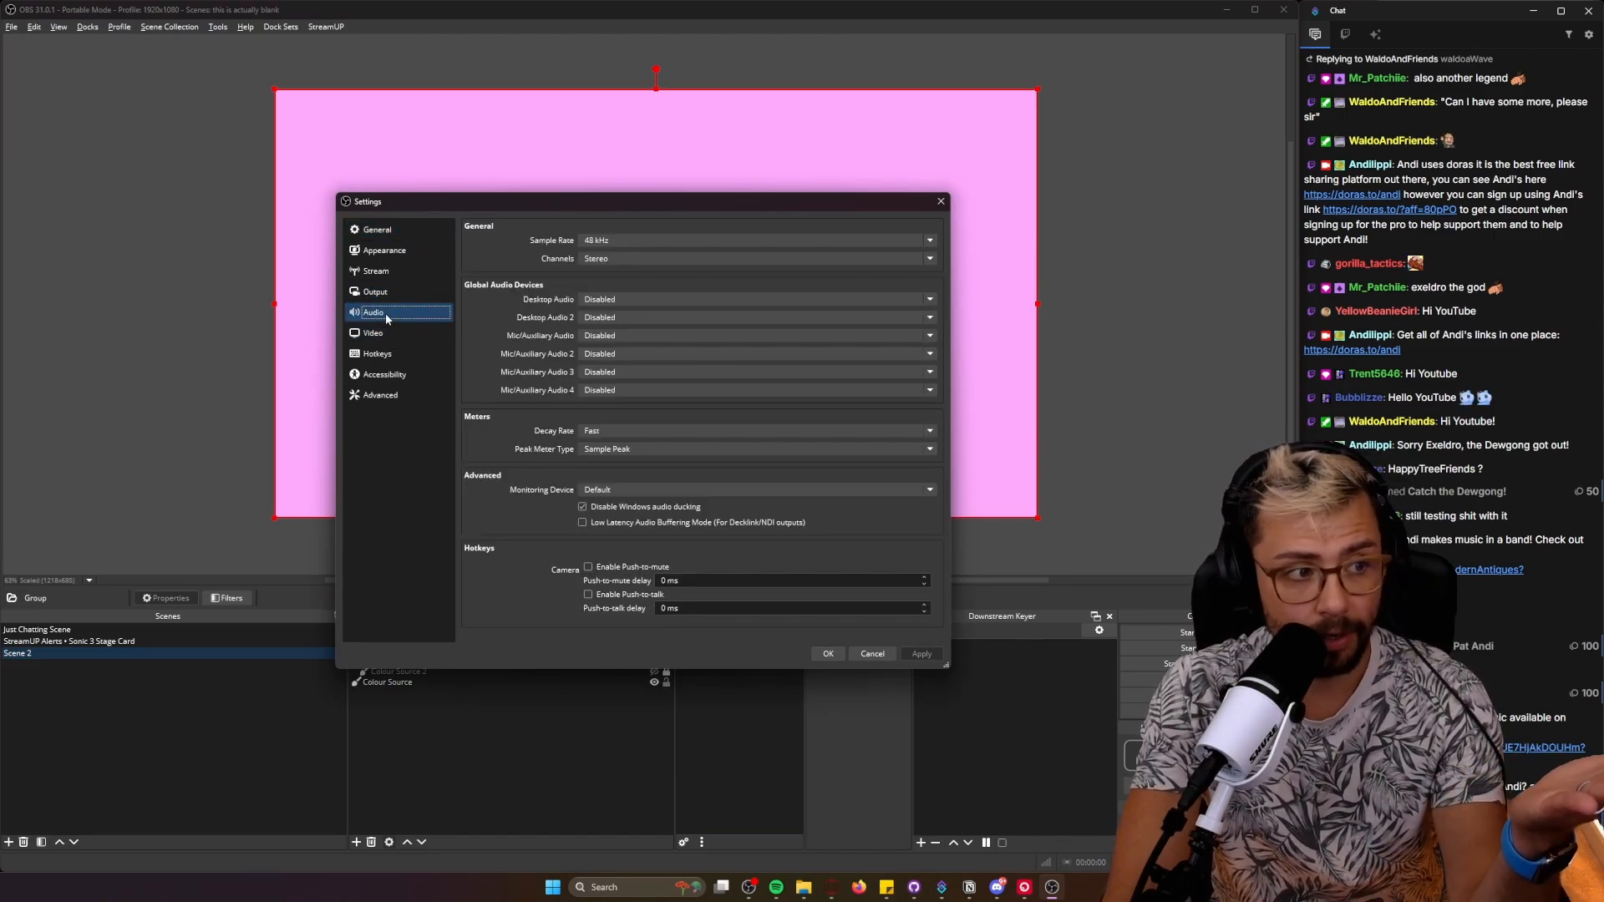
left_click(376, 291)
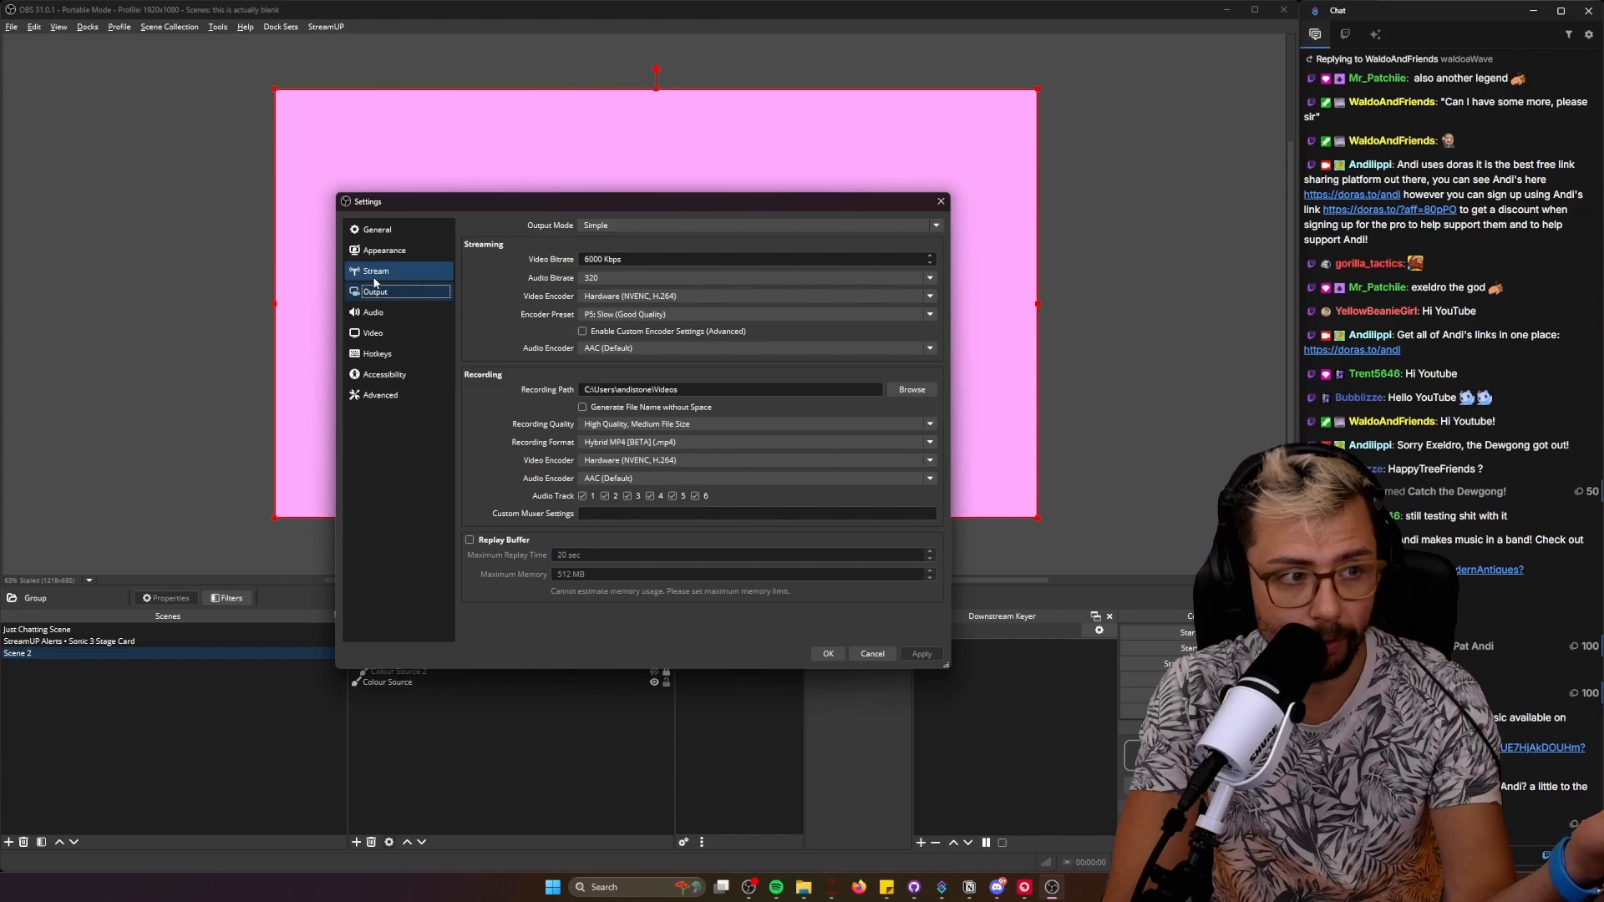
left_click(372, 333)
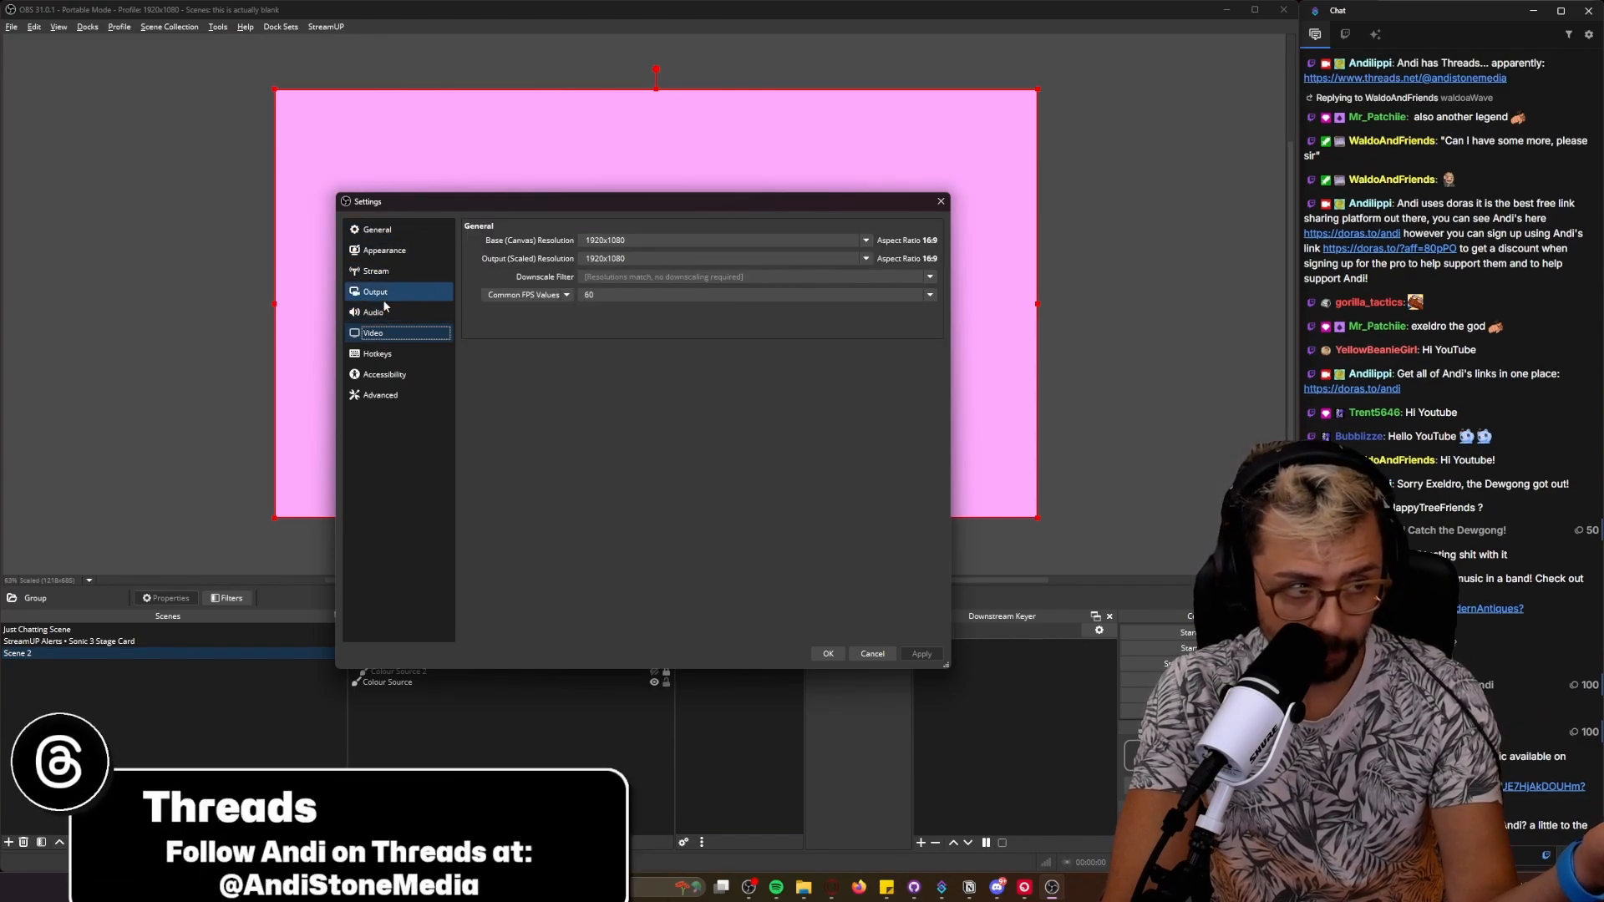
left_click(374, 291)
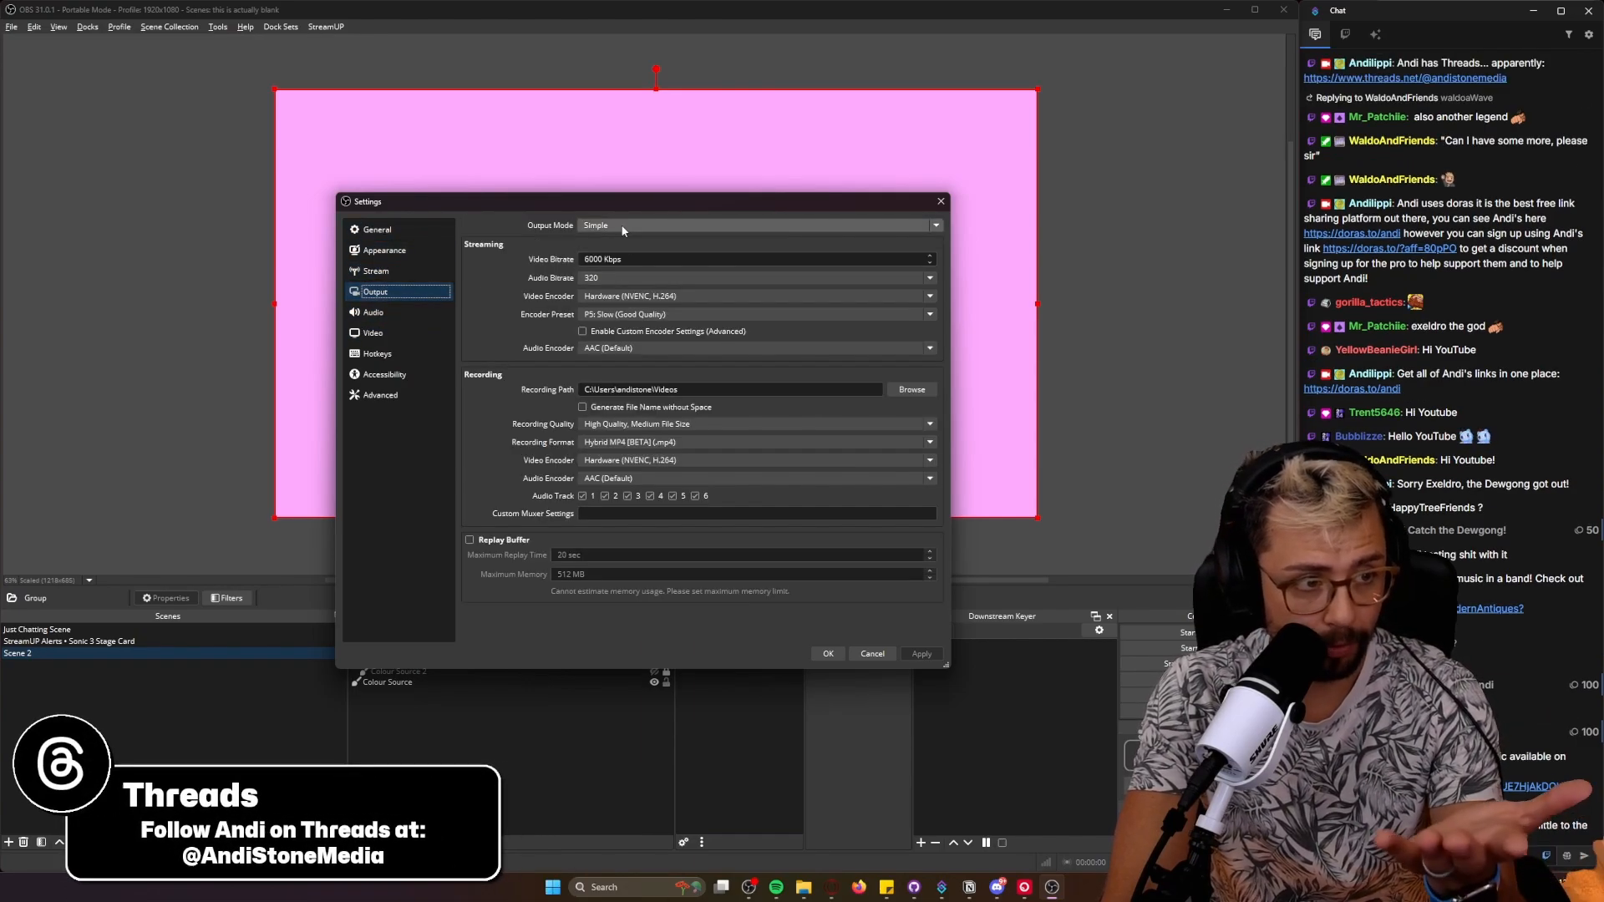
mouse_move(671, 469)
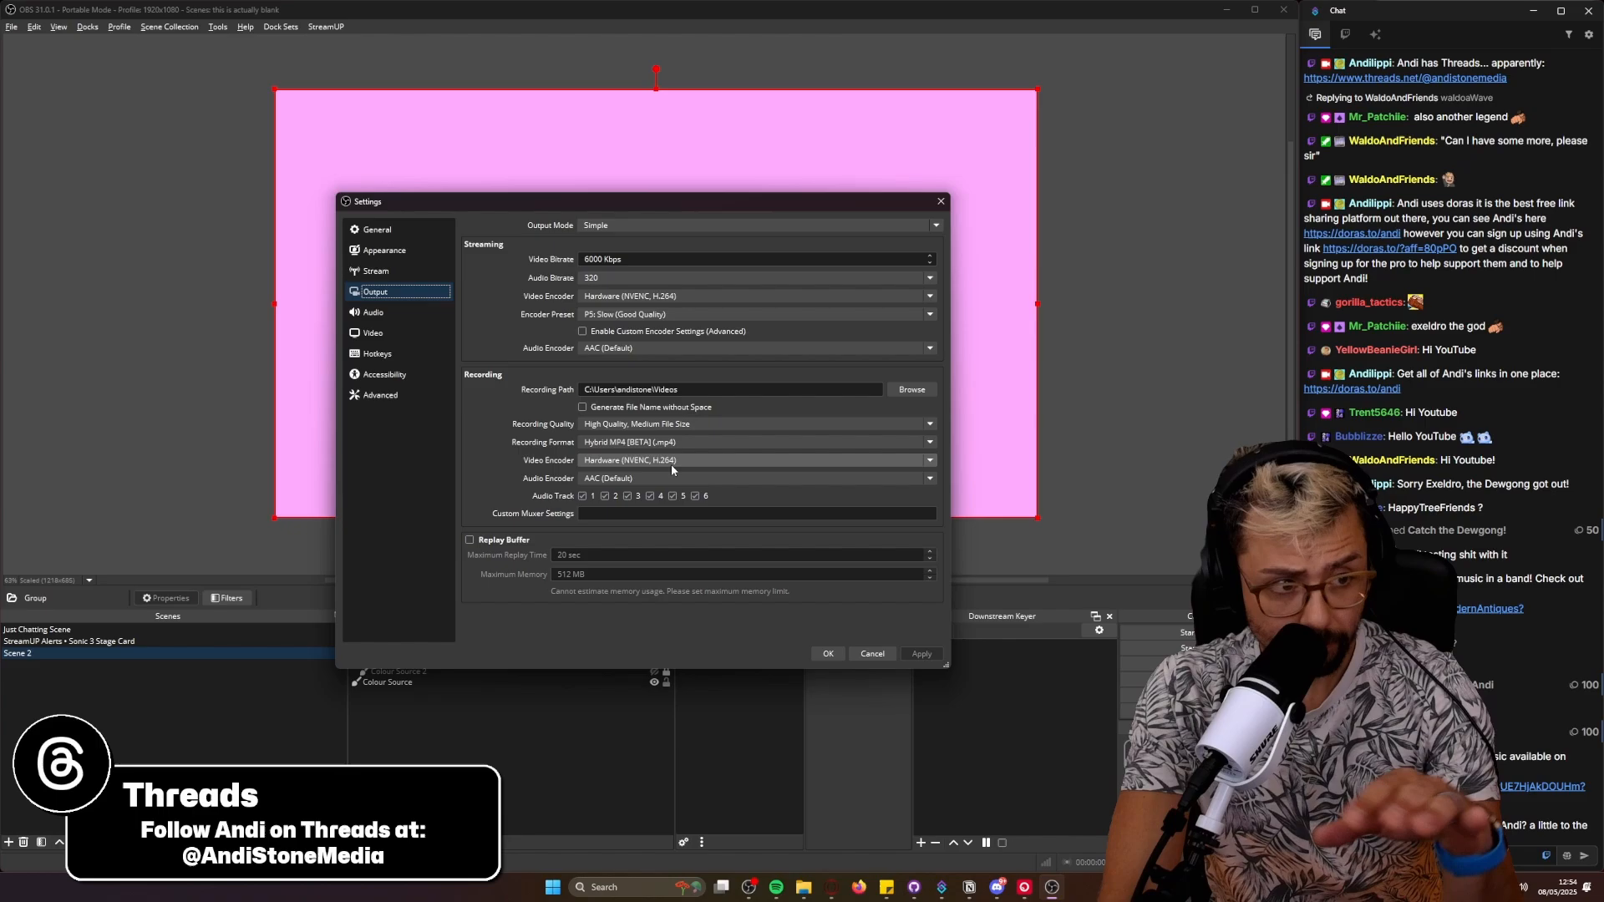
Step: Compare recording formats and leave Matroska Video (.mkv) selected instead of MP4
left_click(756, 441)
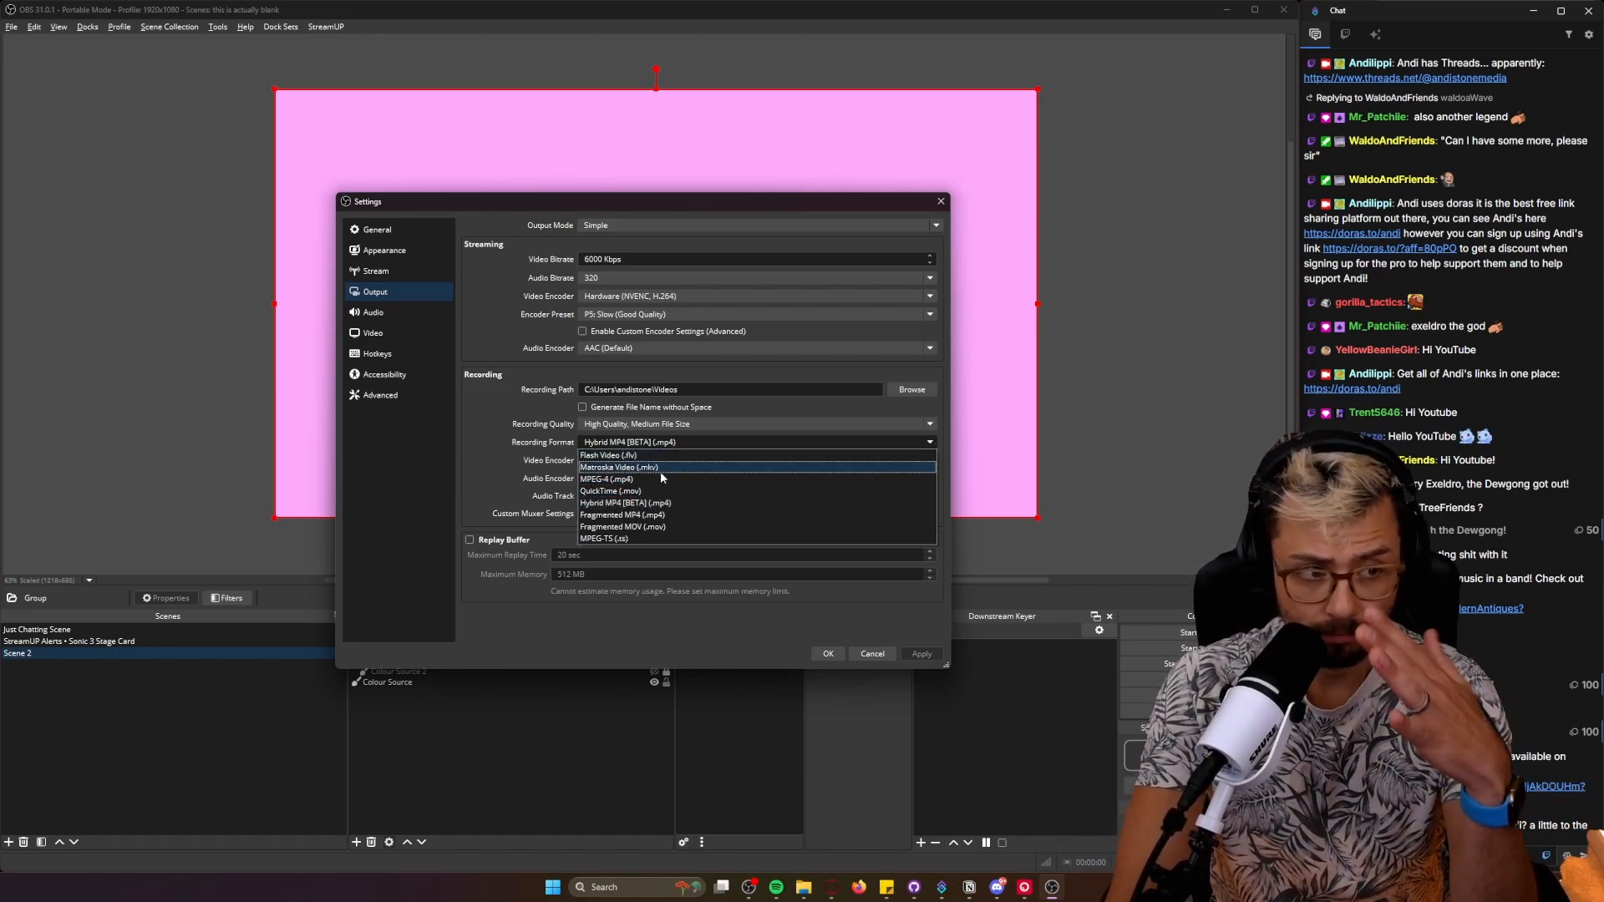
left_click(622, 468)
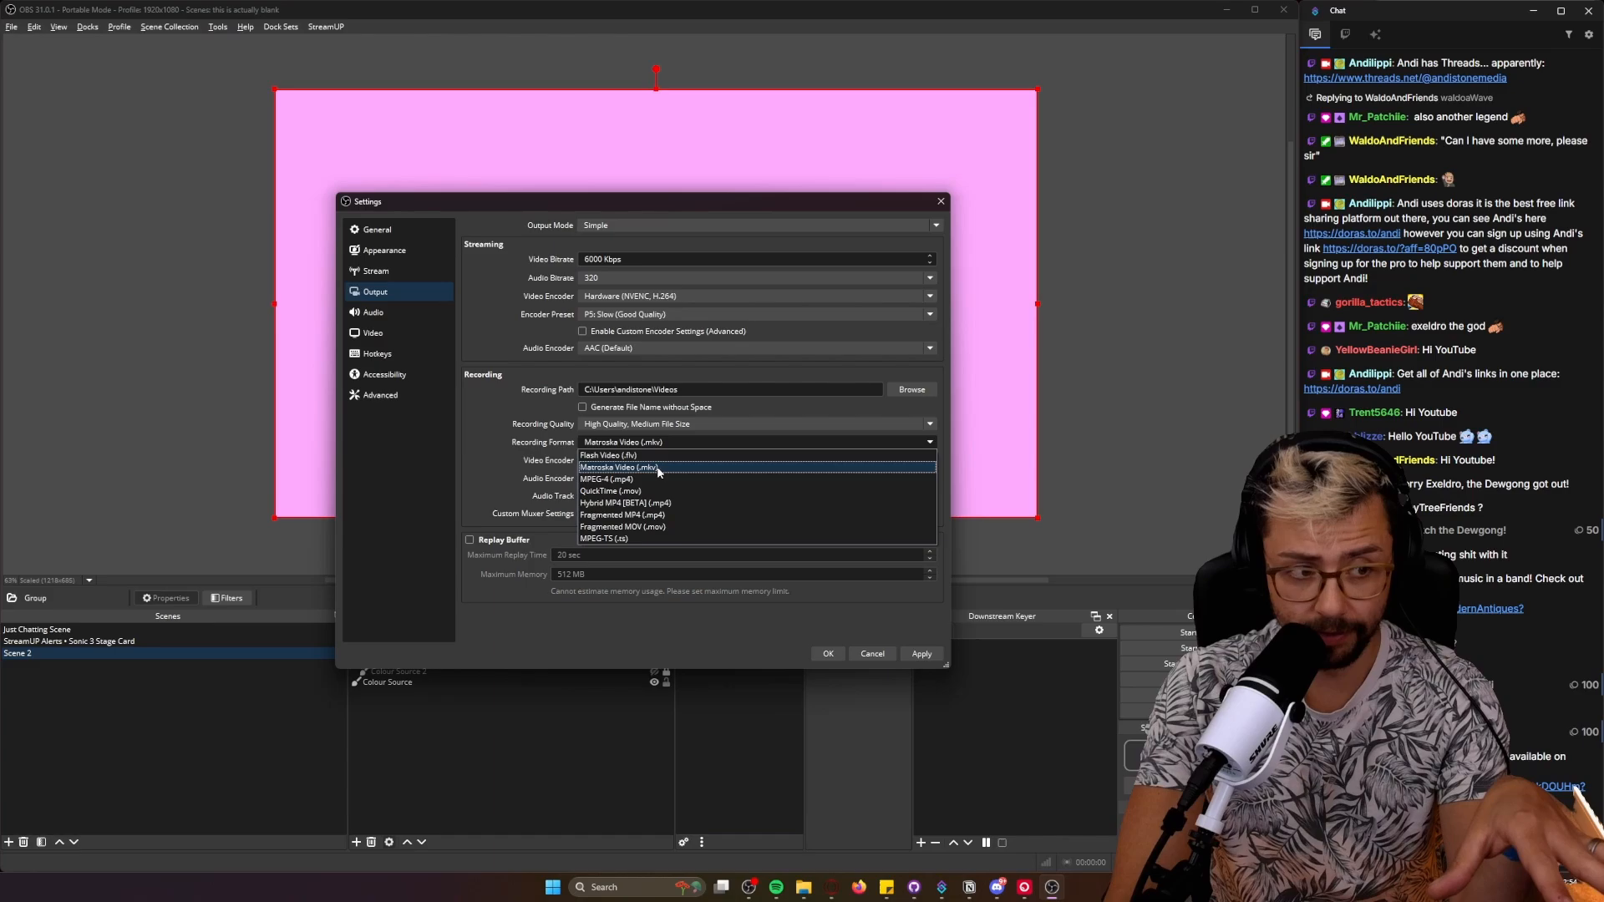
mouse_move(635, 479)
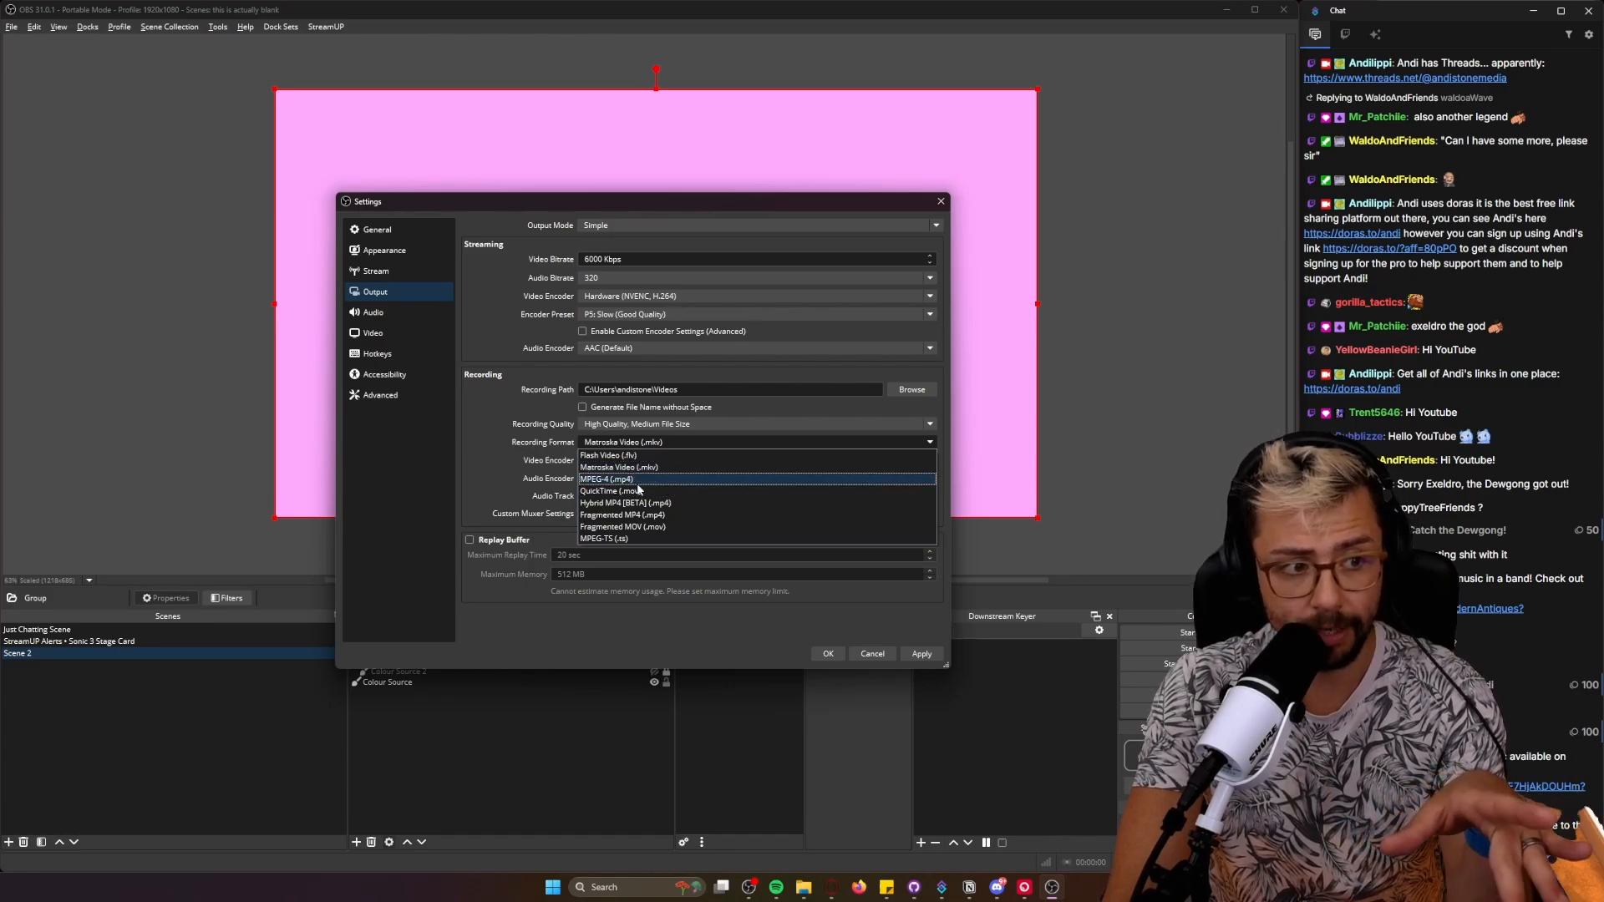
left_click(605, 480)
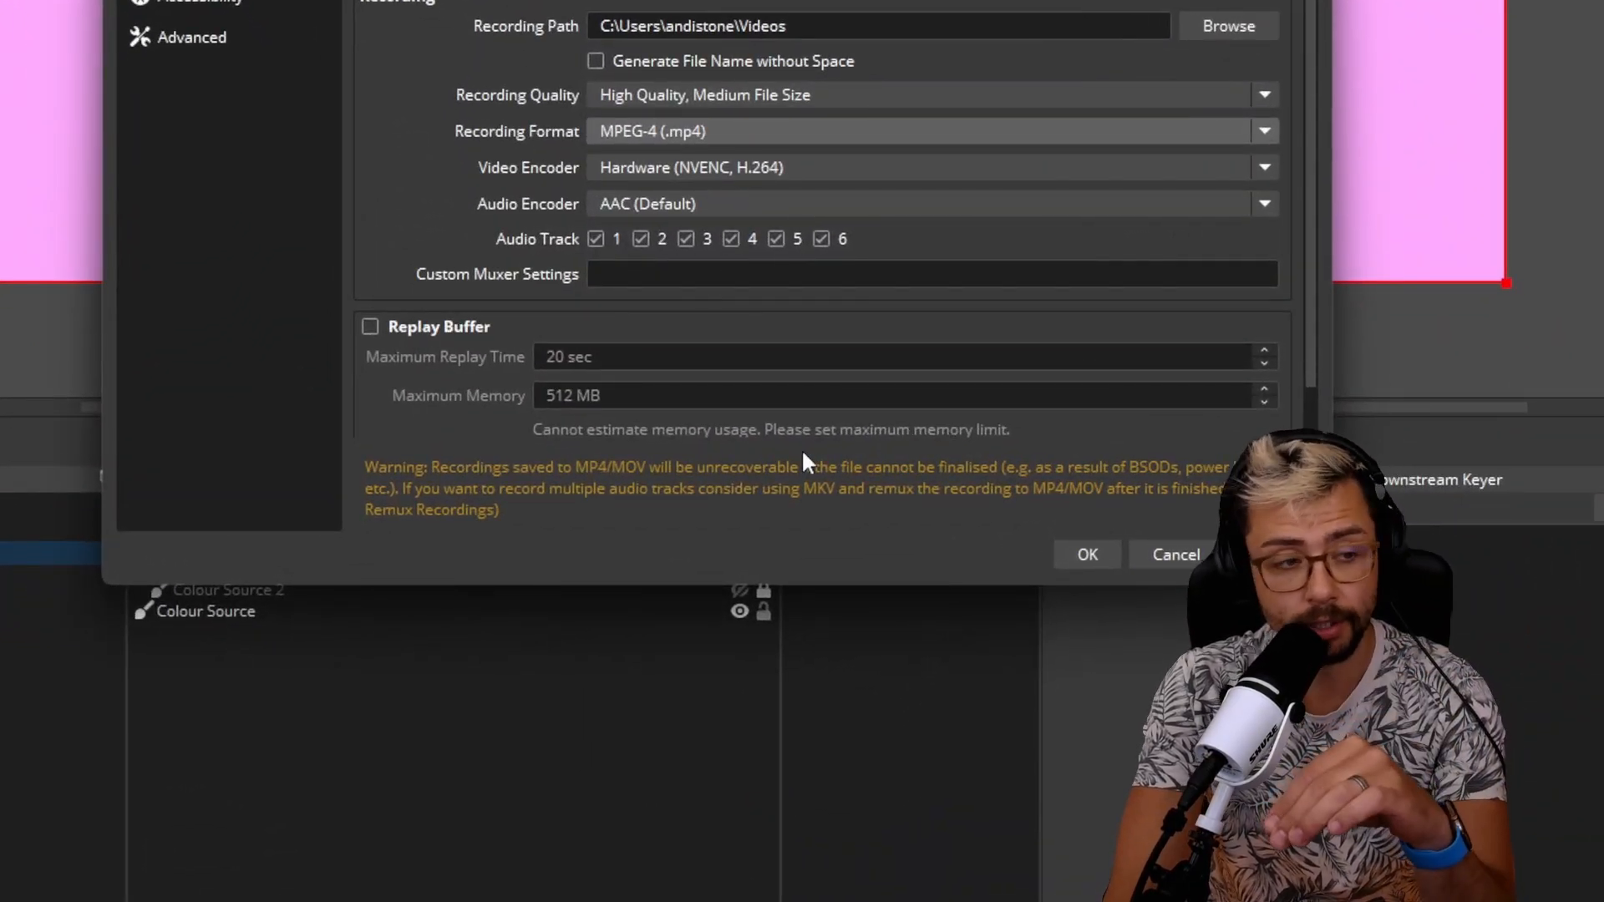
left_click(916, 441)
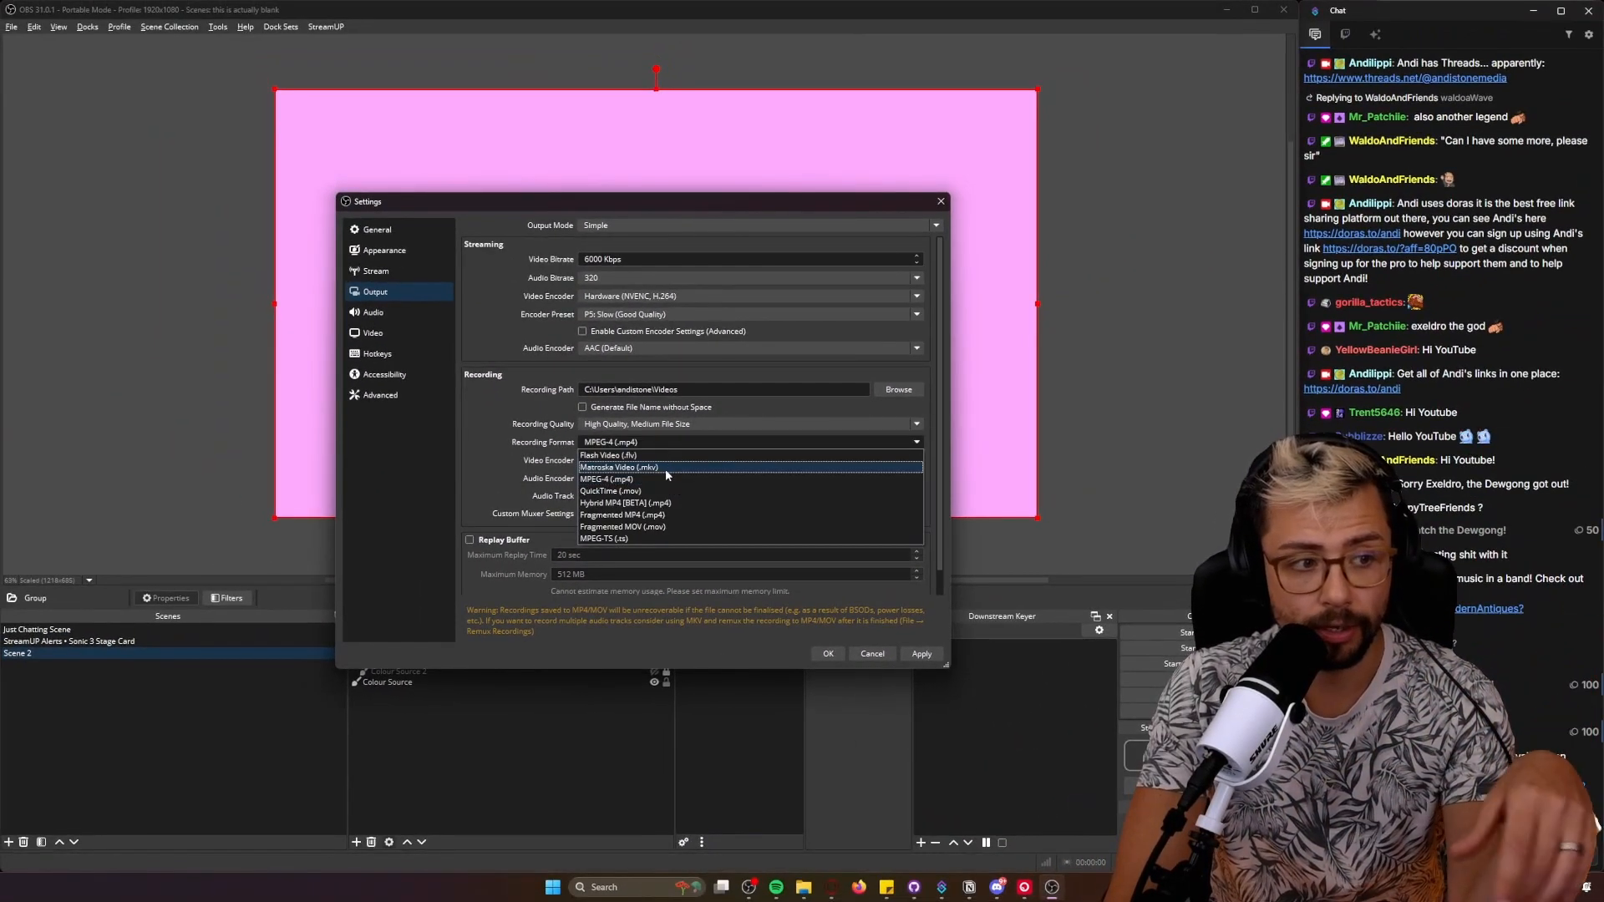
left_click(611, 468)
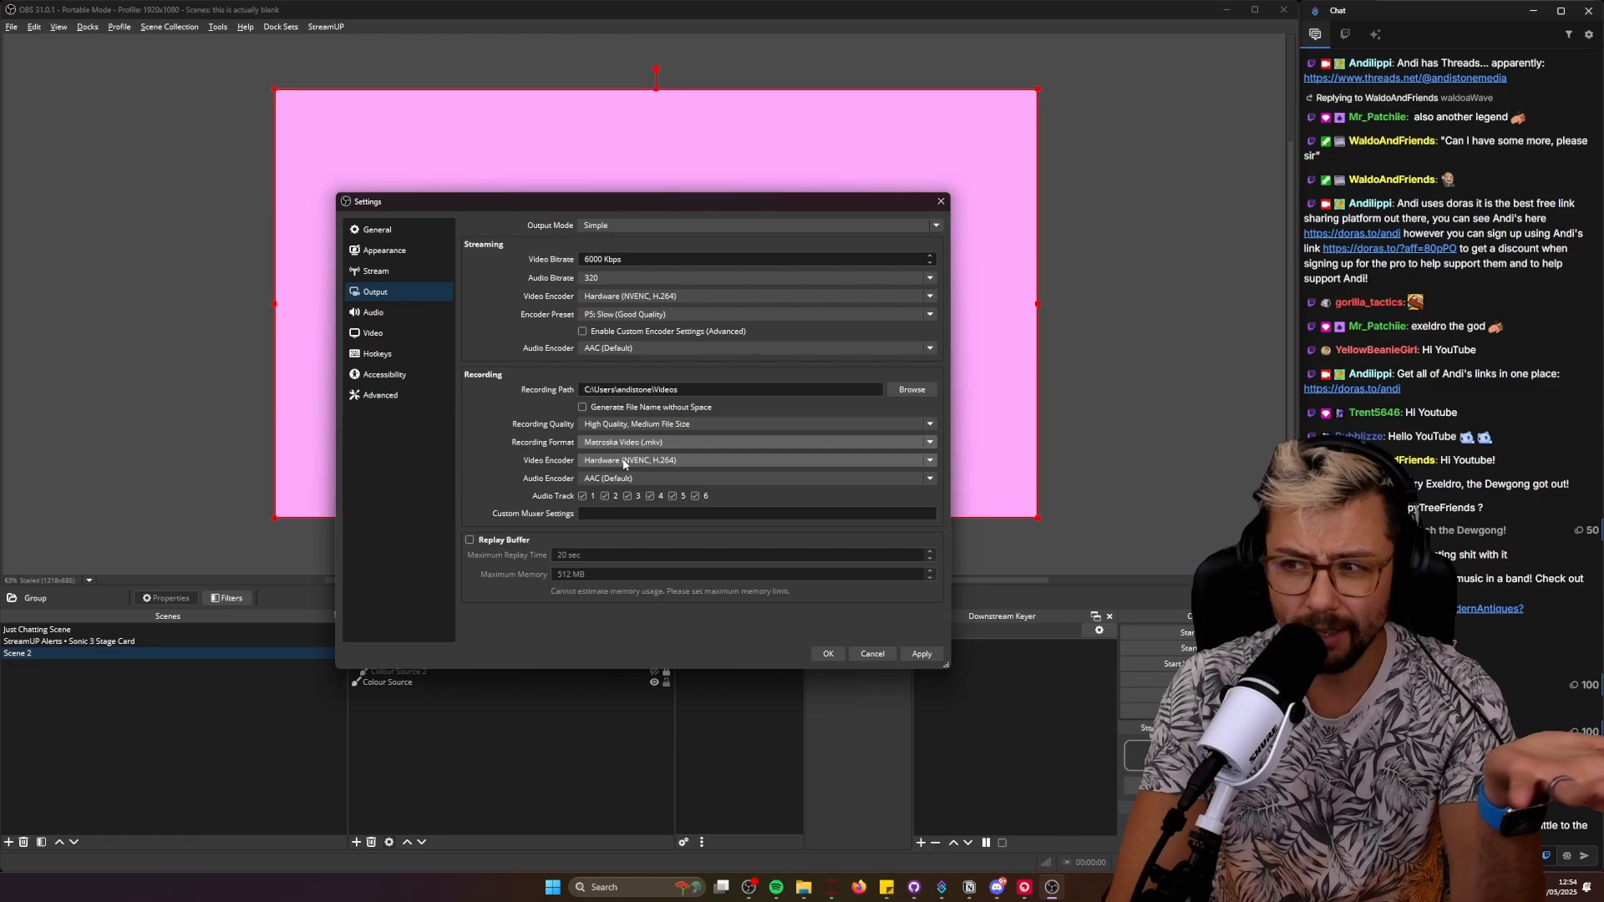
left_click(757, 441)
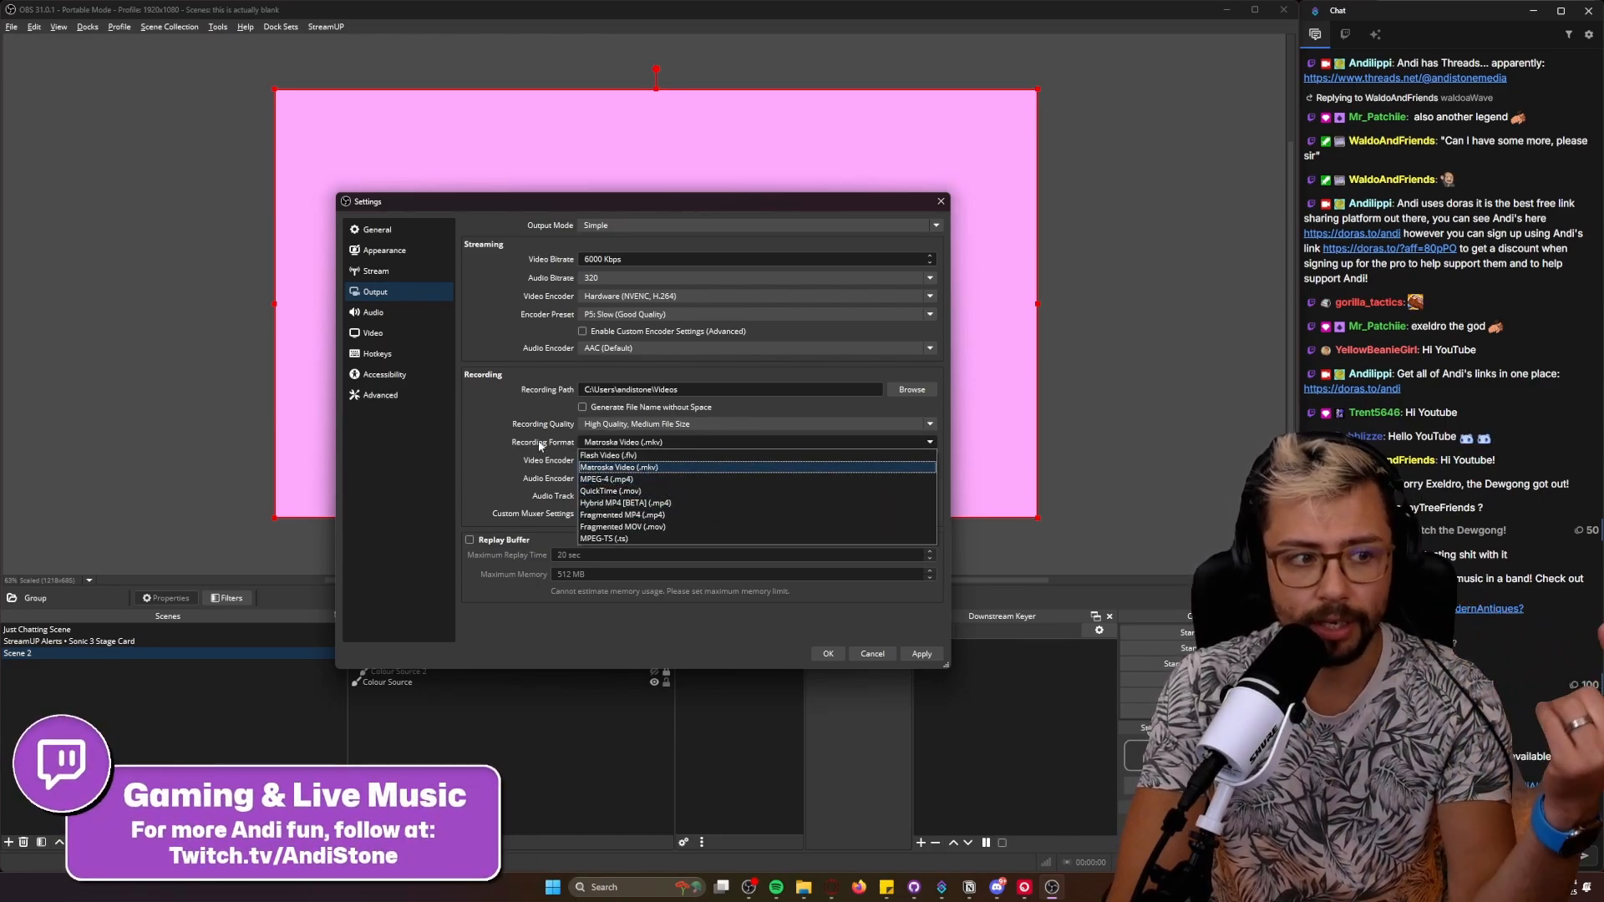
left_click(624, 503)
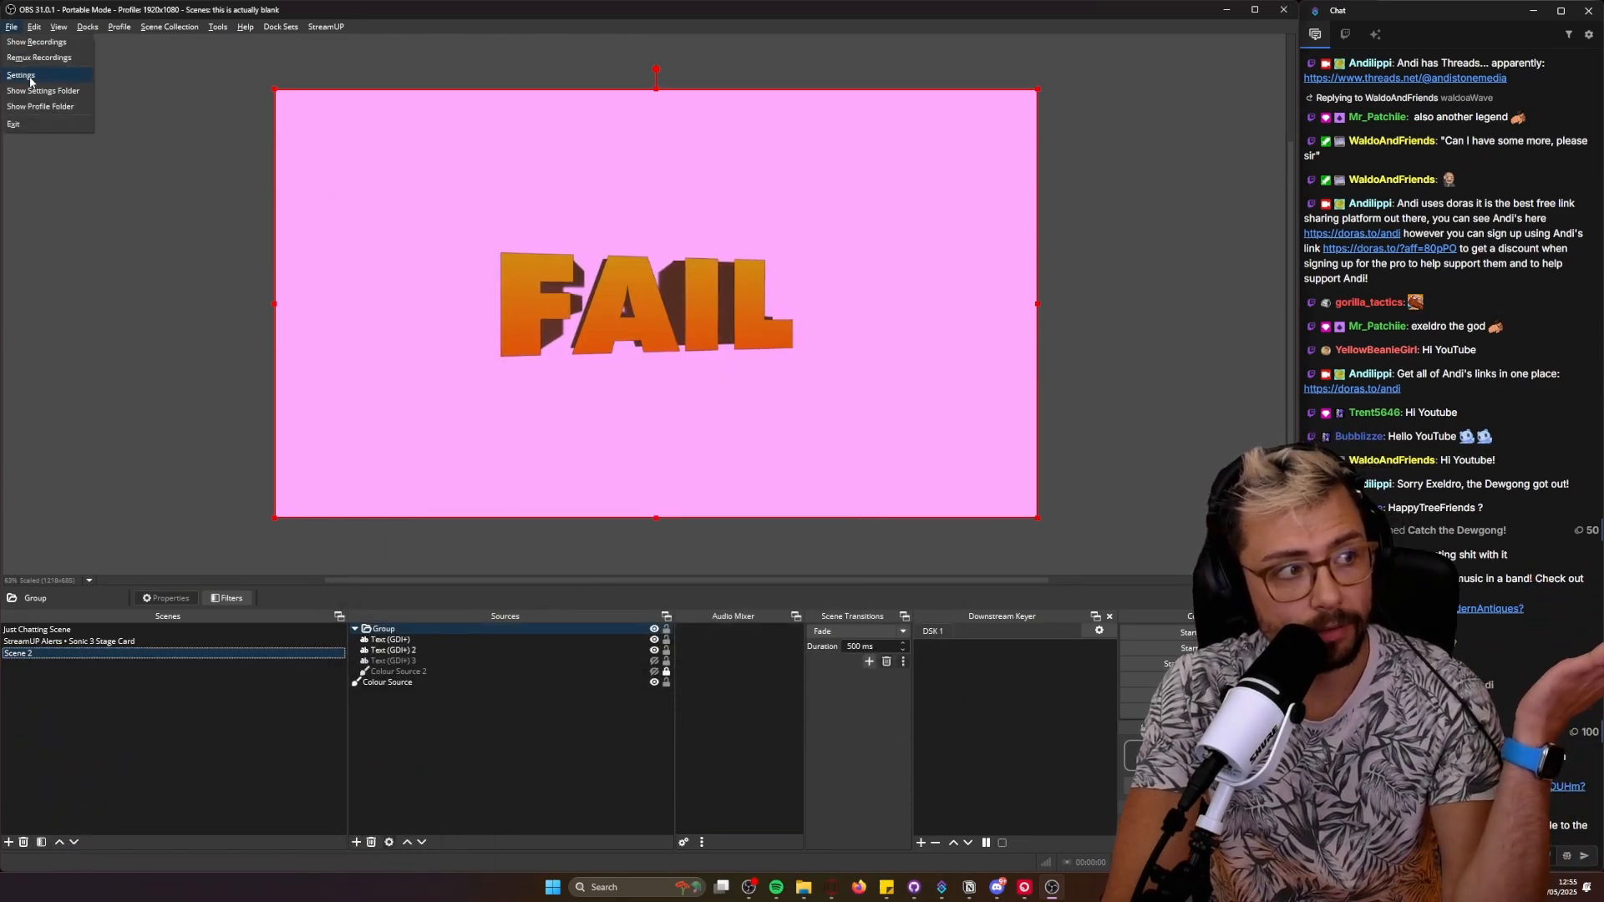
left_click(38, 56)
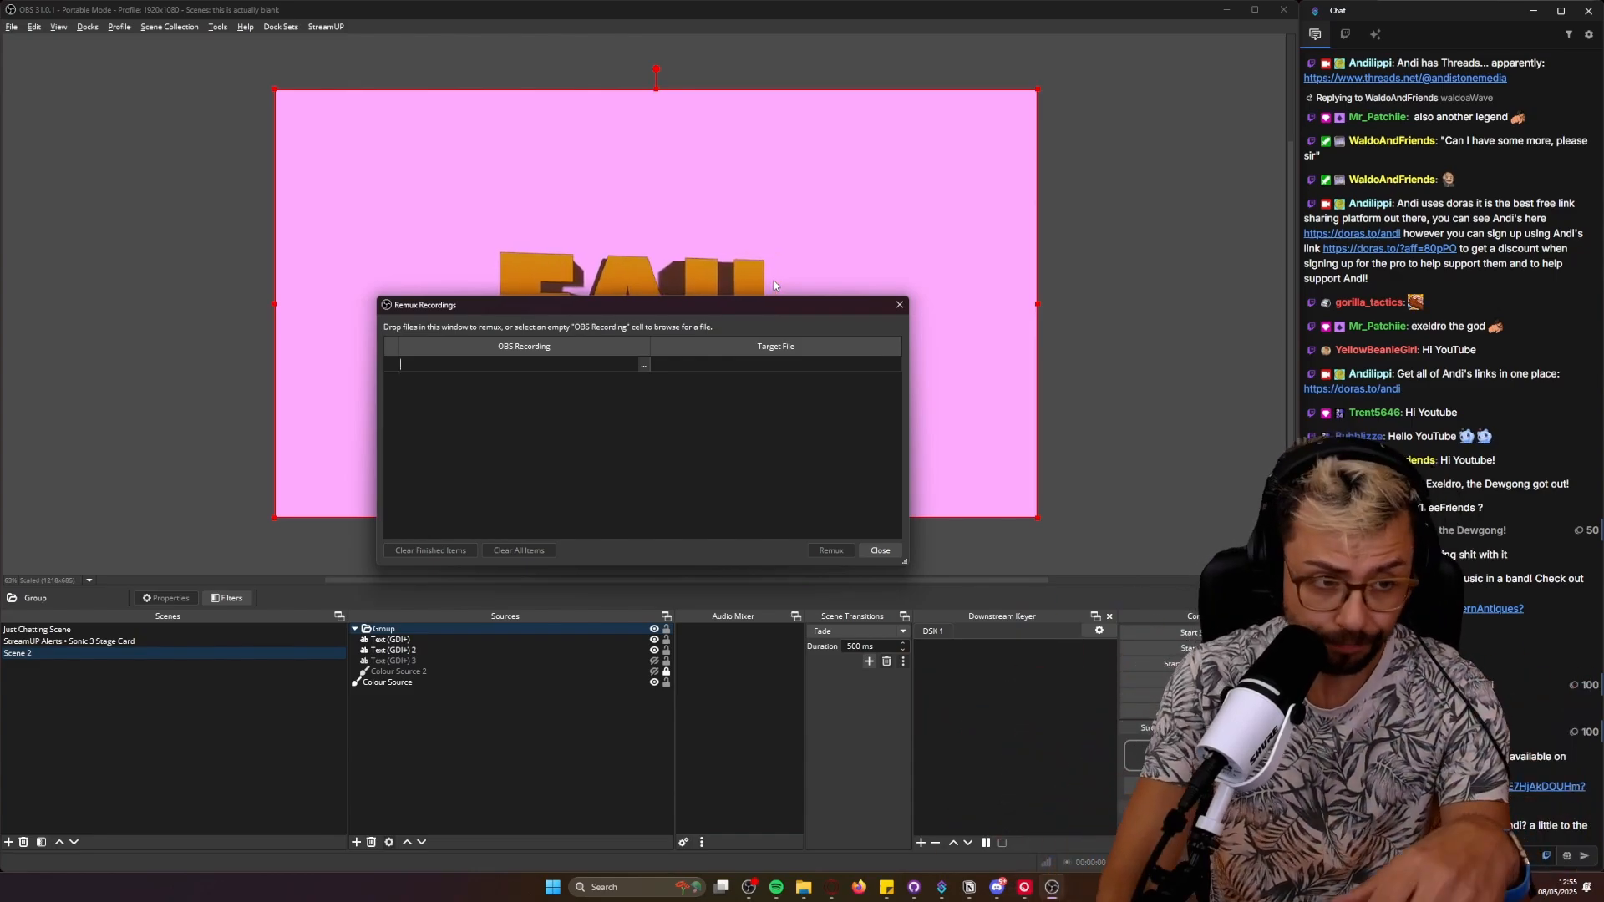
left_click(879, 549)
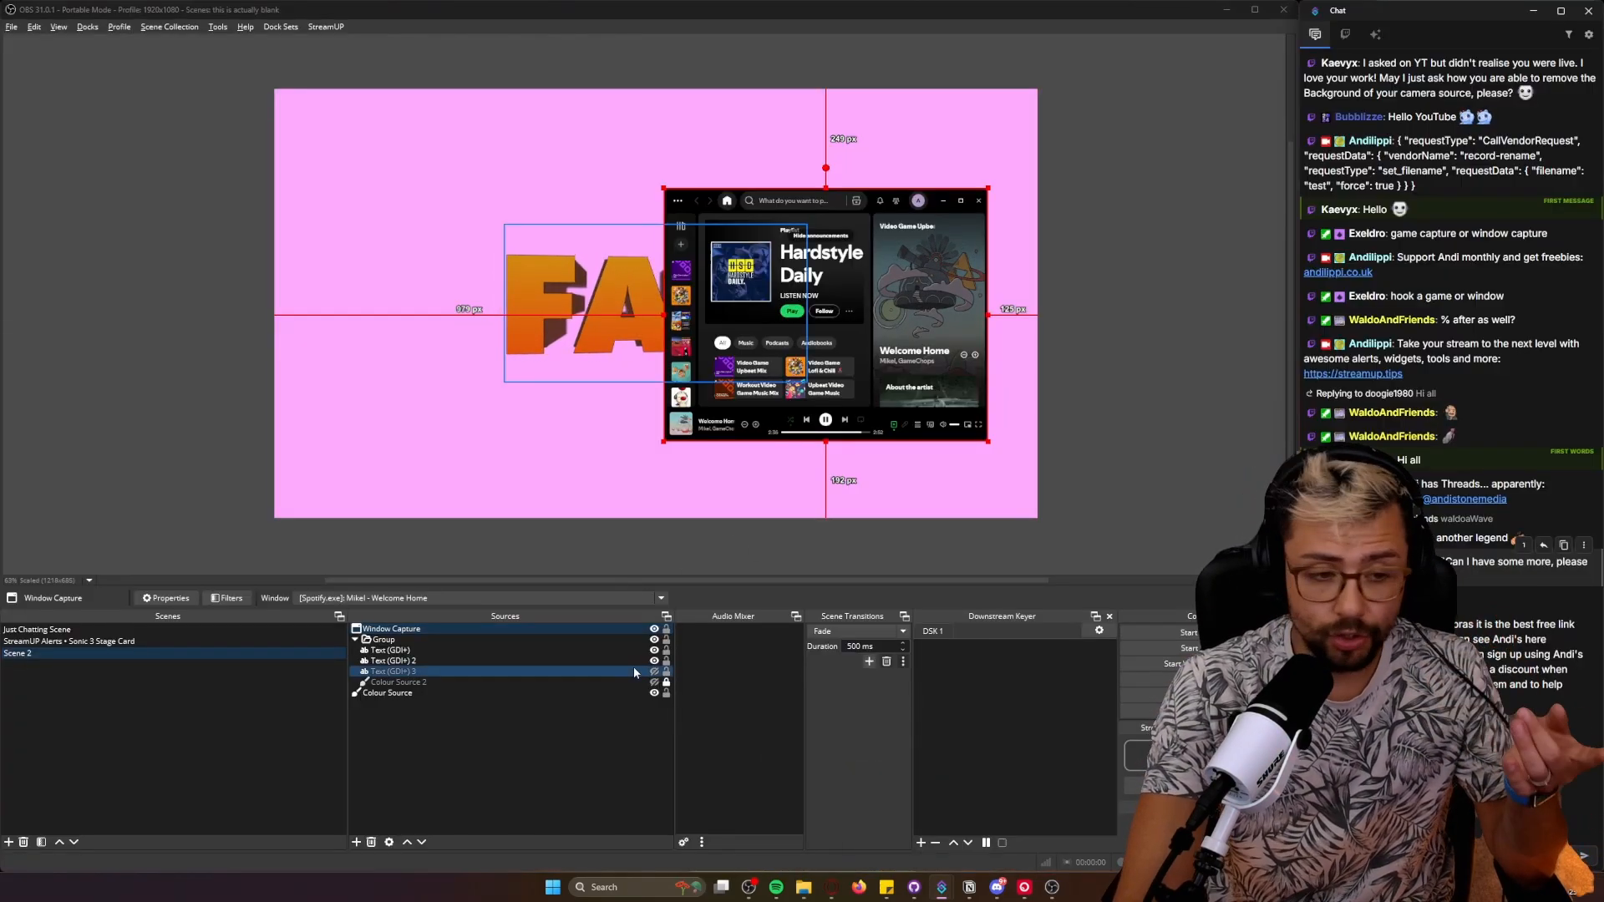
Step: Open the StreamUP menu and follow its link to the creator's membership page
left_click(326, 25)
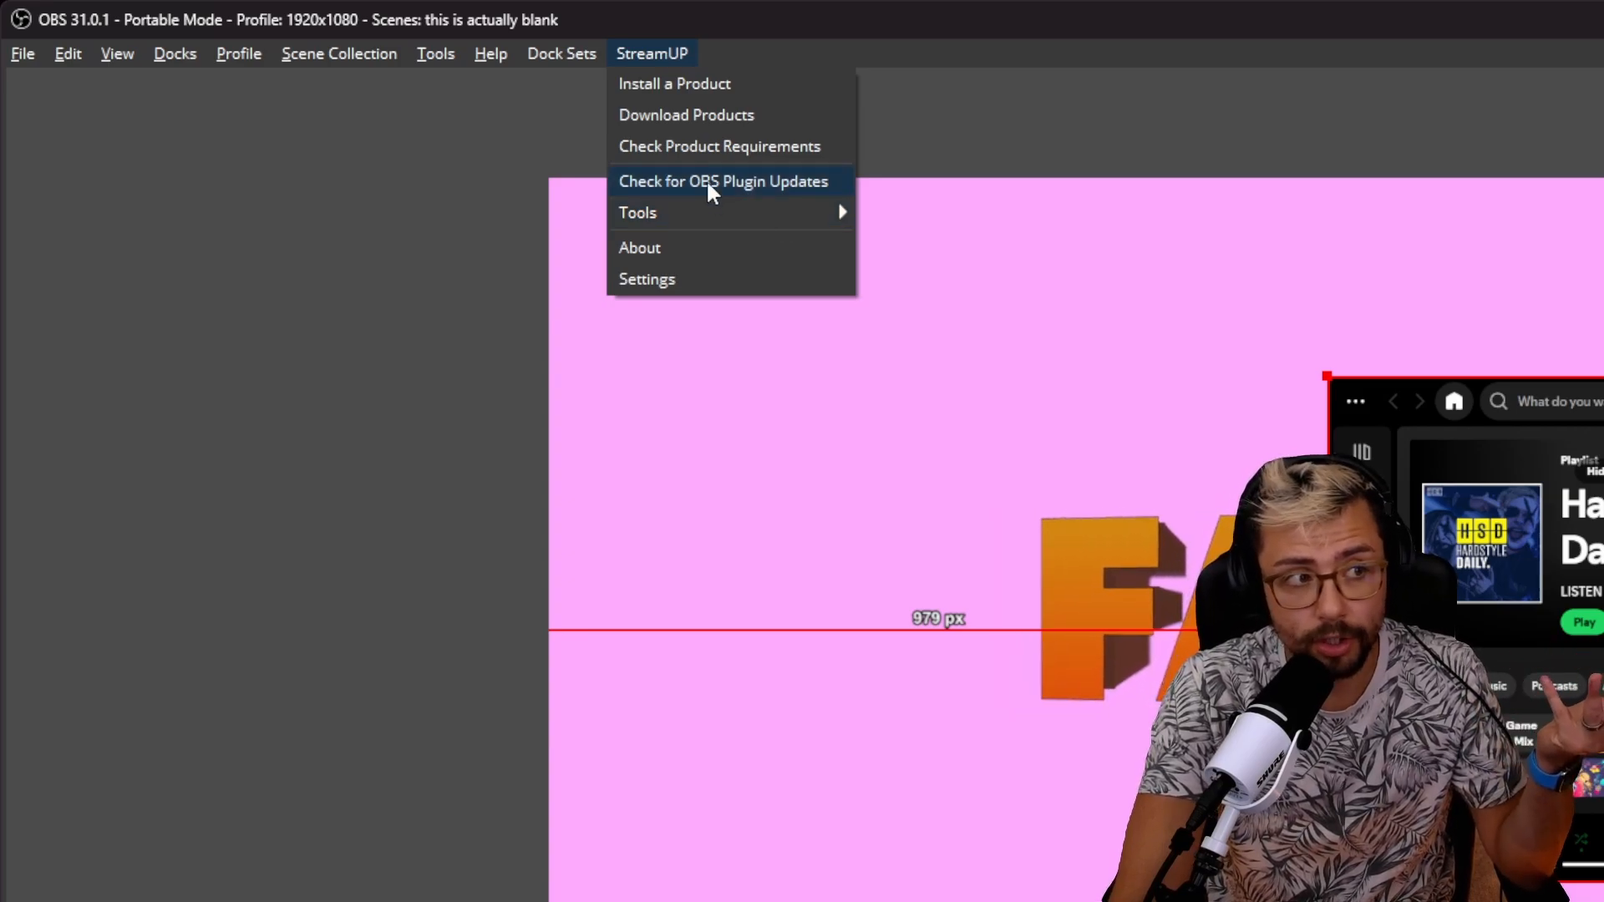
left_click(722, 180)
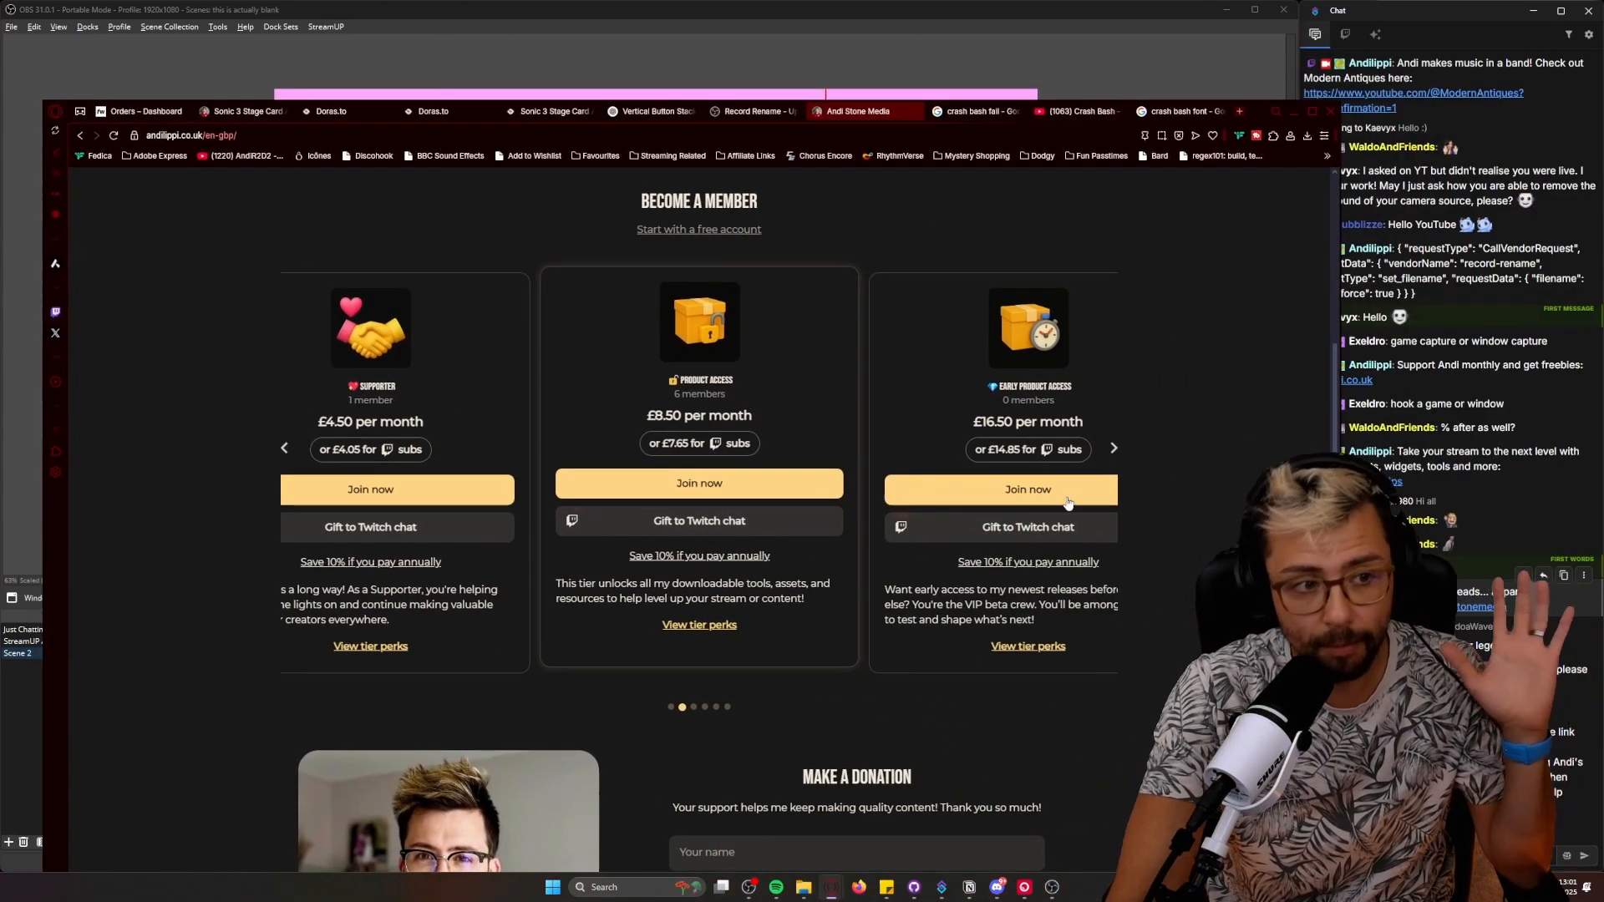
Step: Scroll the Andi Stone Media membership page and minimise the browser to return to OBS
scroll("up", 3)
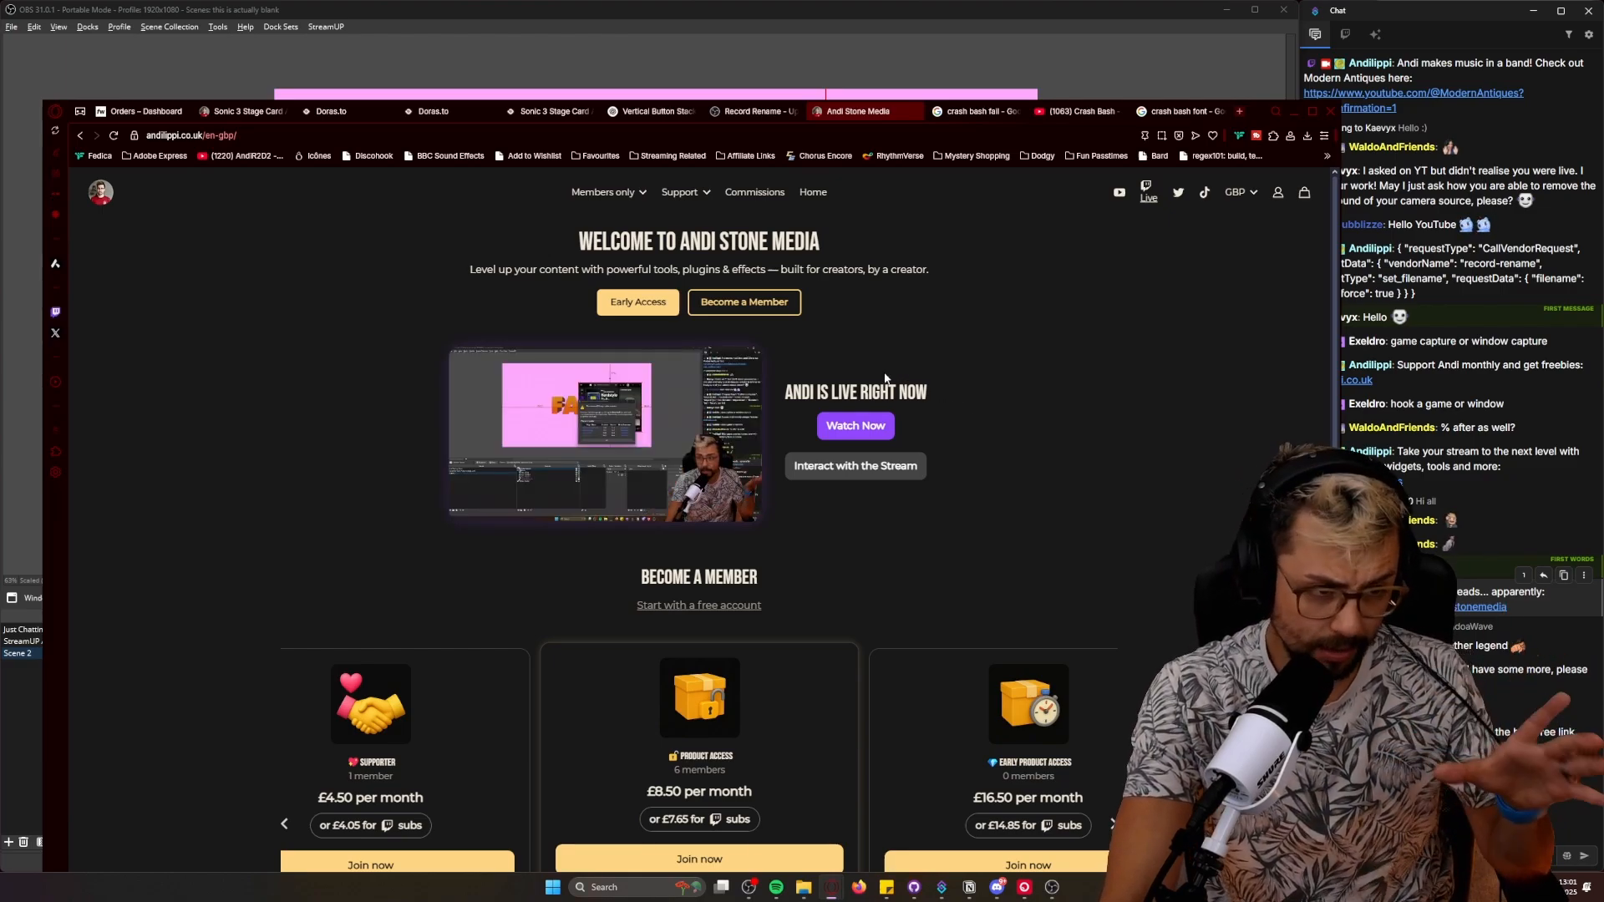
left_click(637, 303)
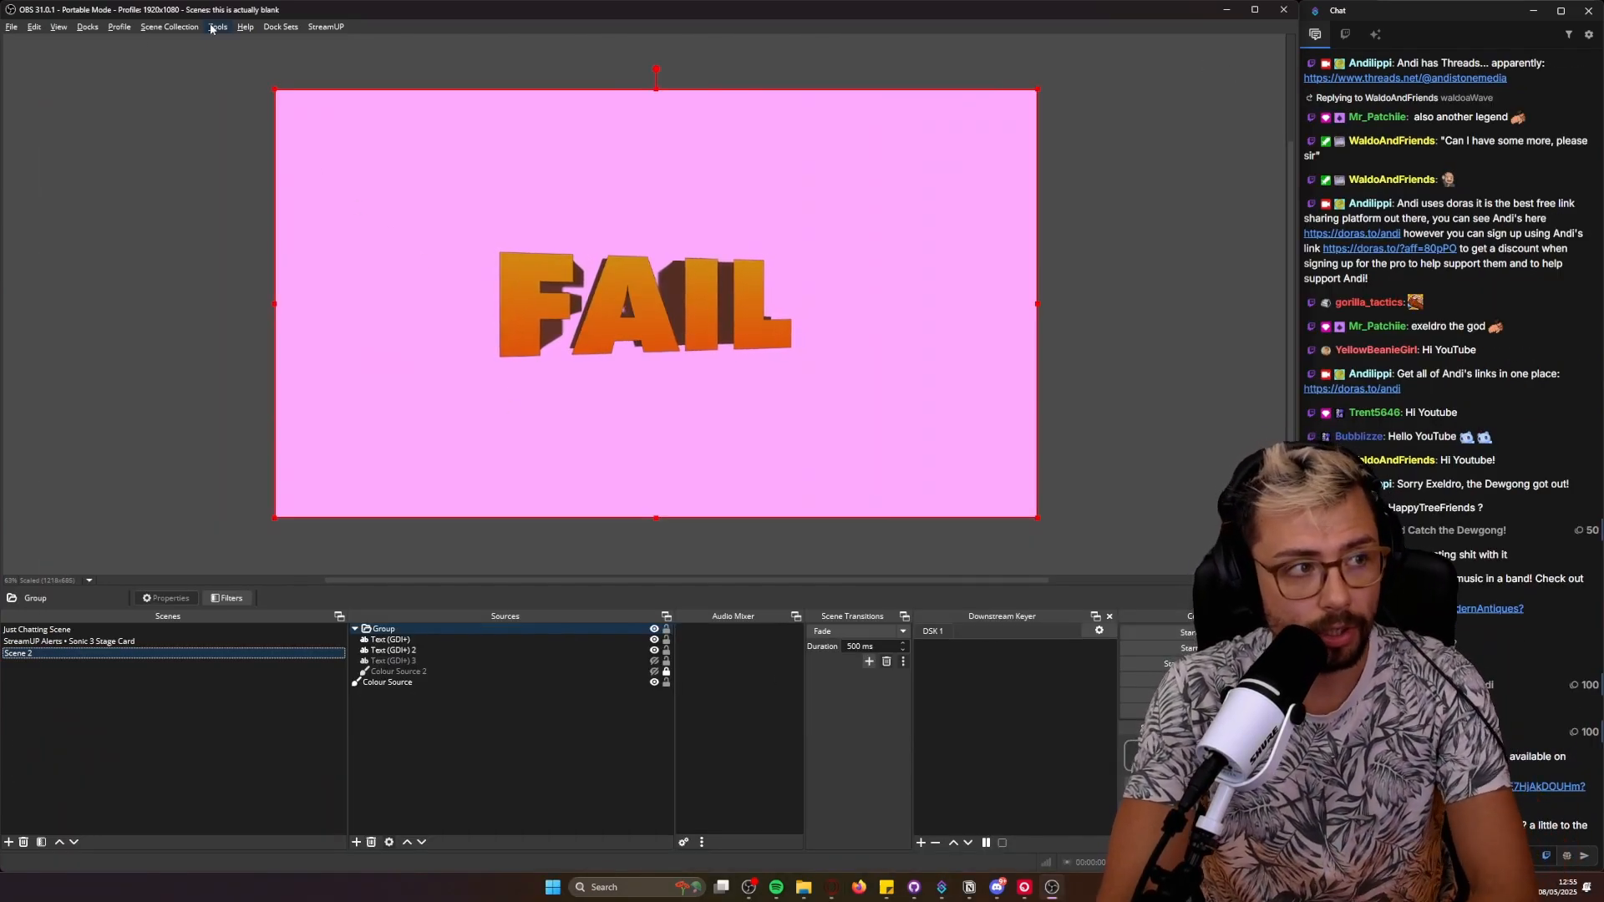
Step: From the Tools menu, open Record Rename's Filename Format settings
left_click(218, 25)
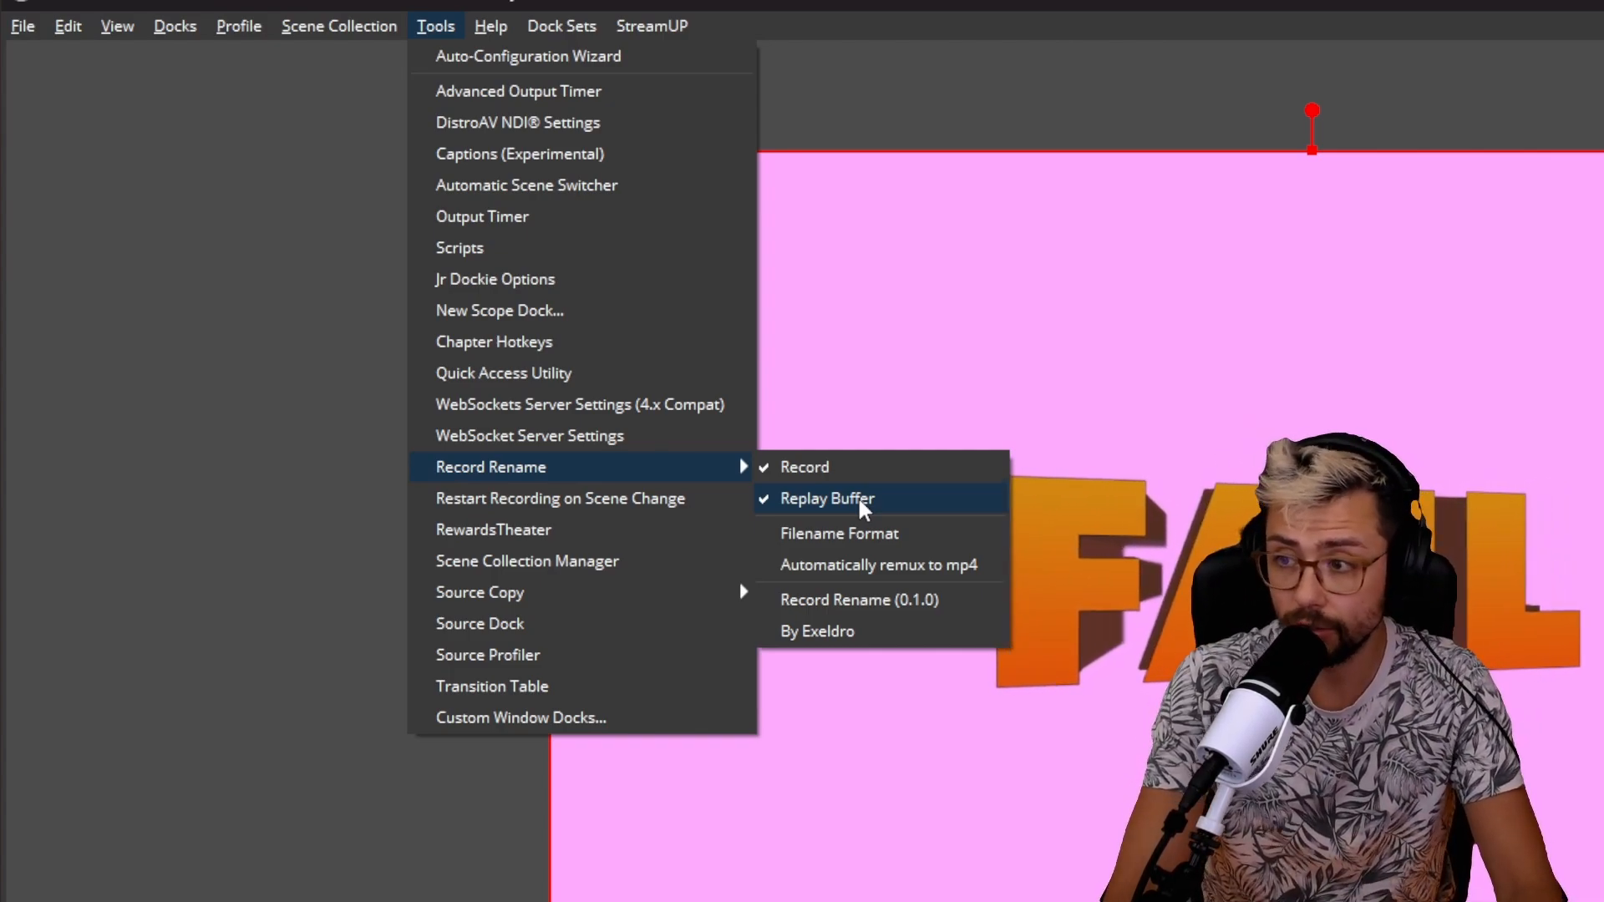
mouse_move(839, 533)
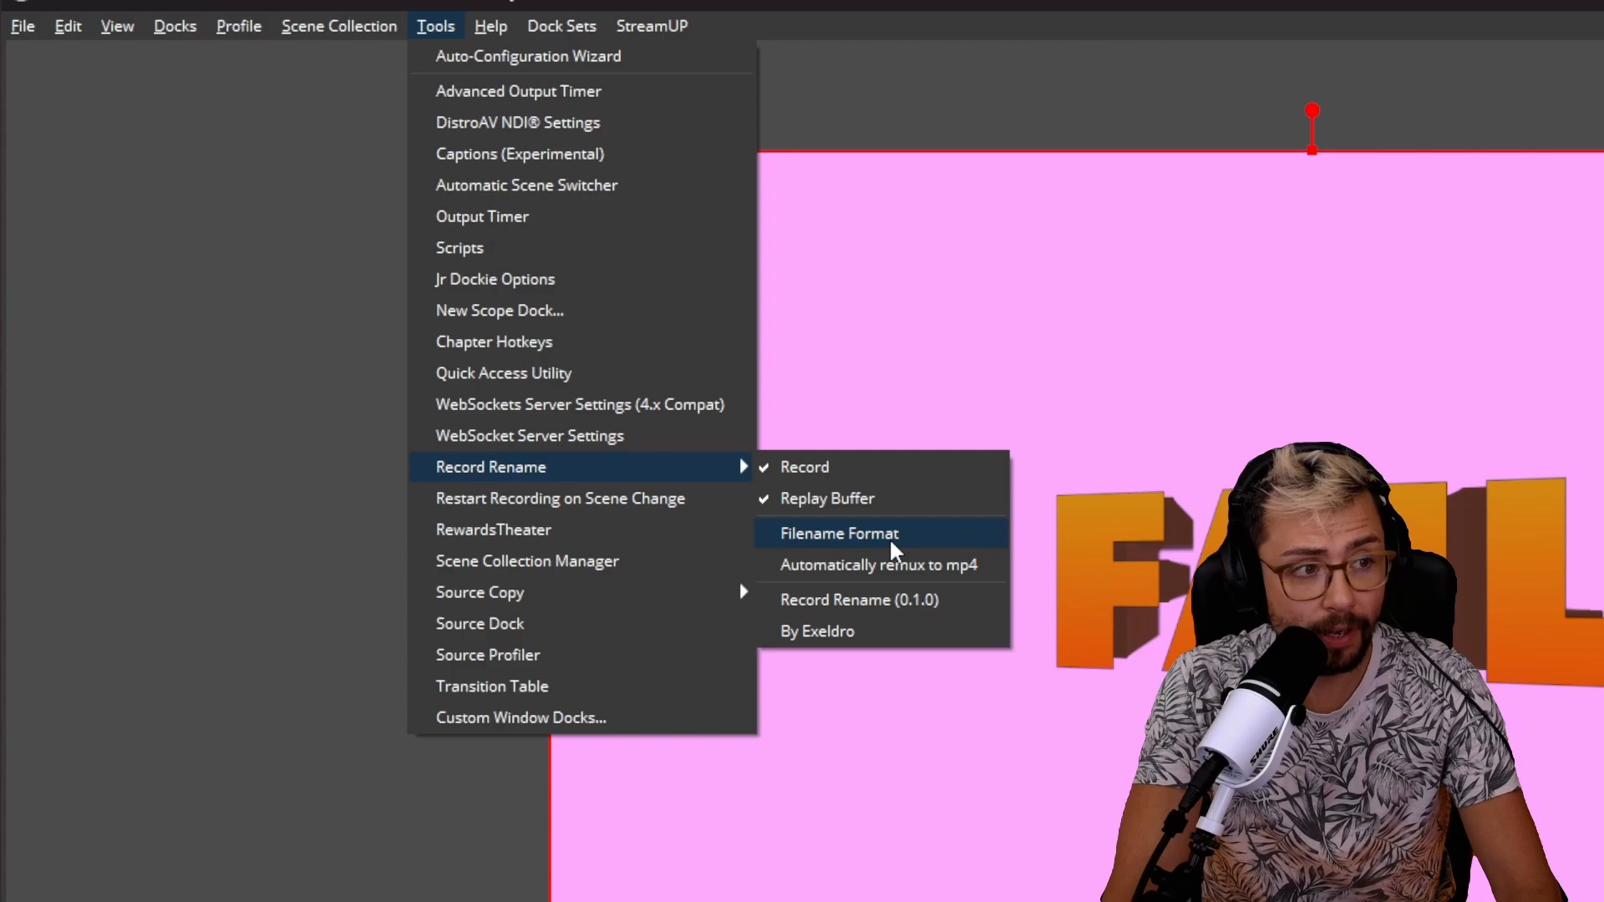
left_click(839, 533)
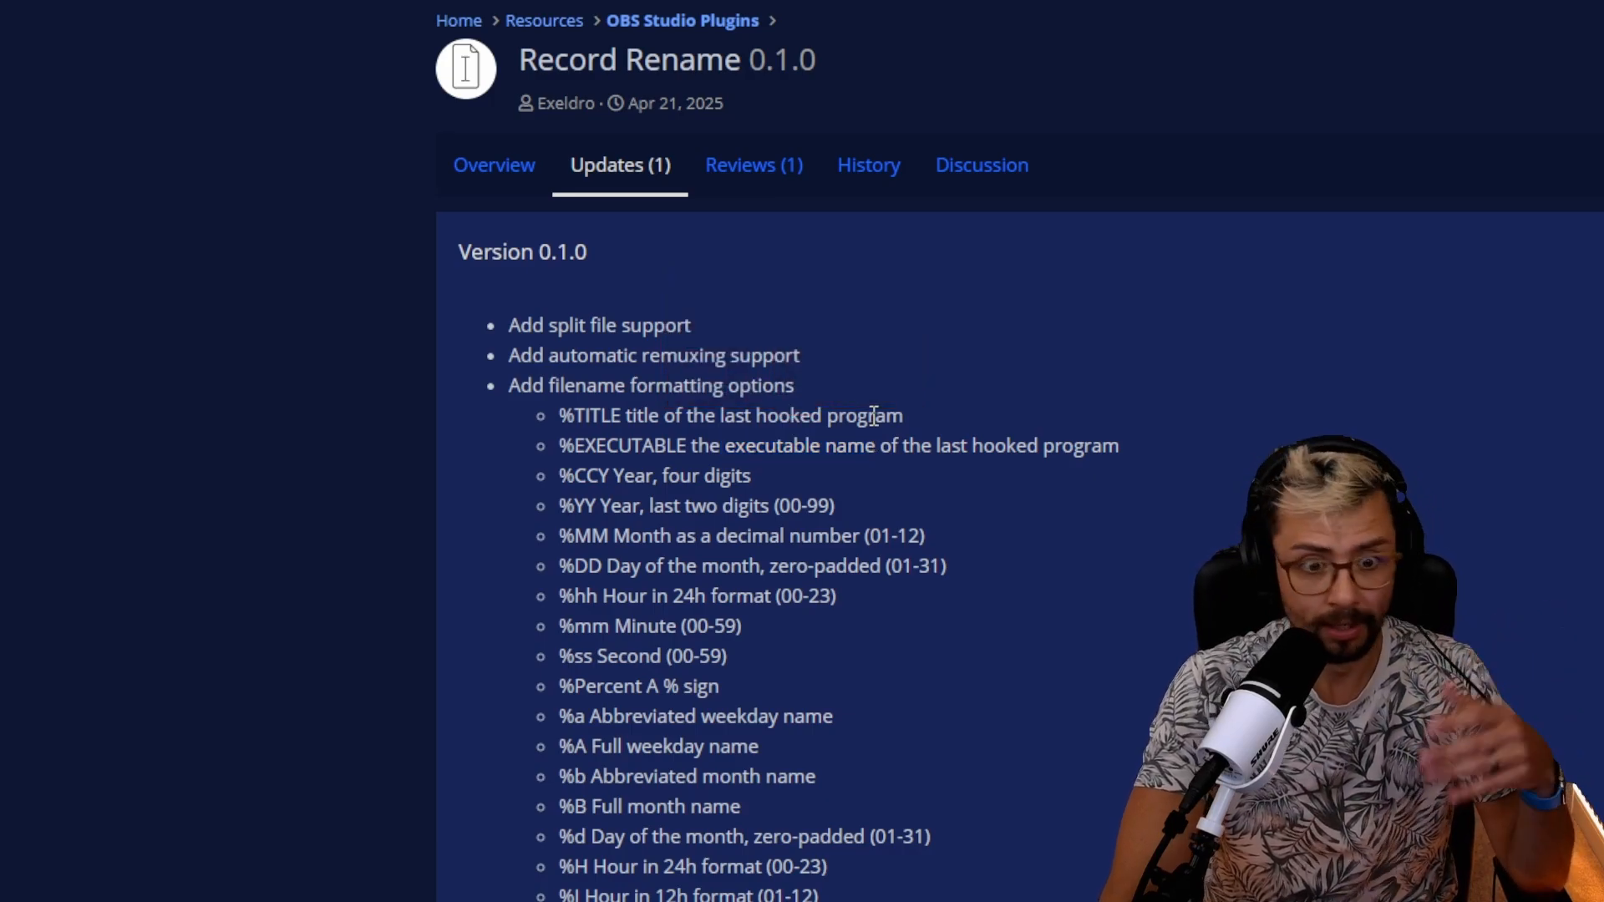
mouse_move(1002, 456)
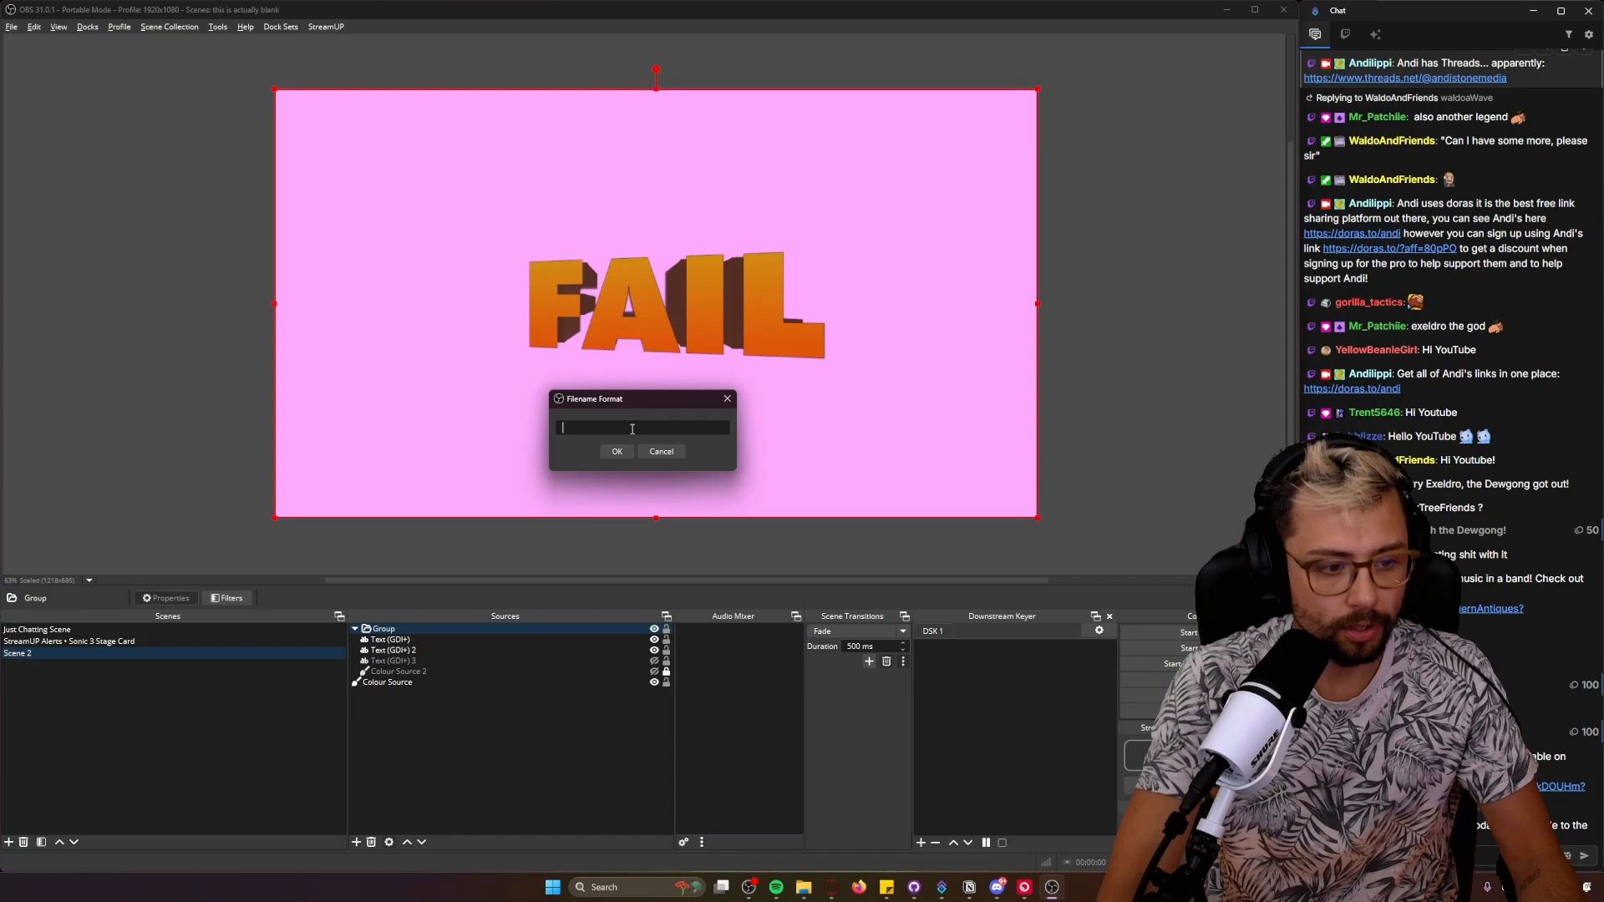
Step: Enter the %EXECUTABLE code as Record Rename's filename format
type("T")
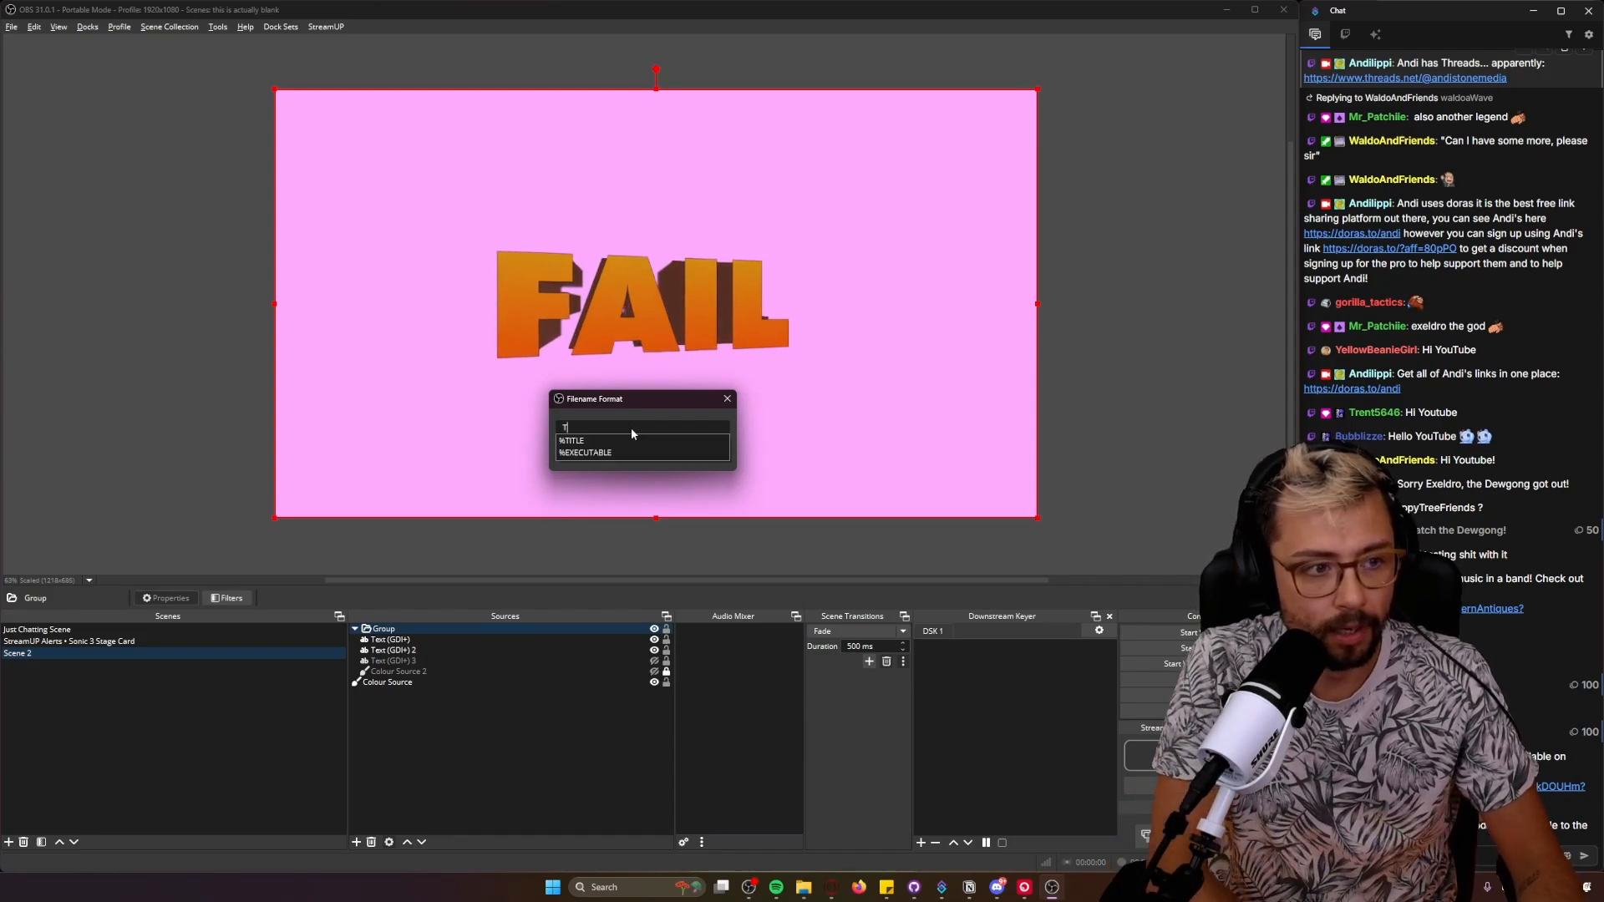
type("%")
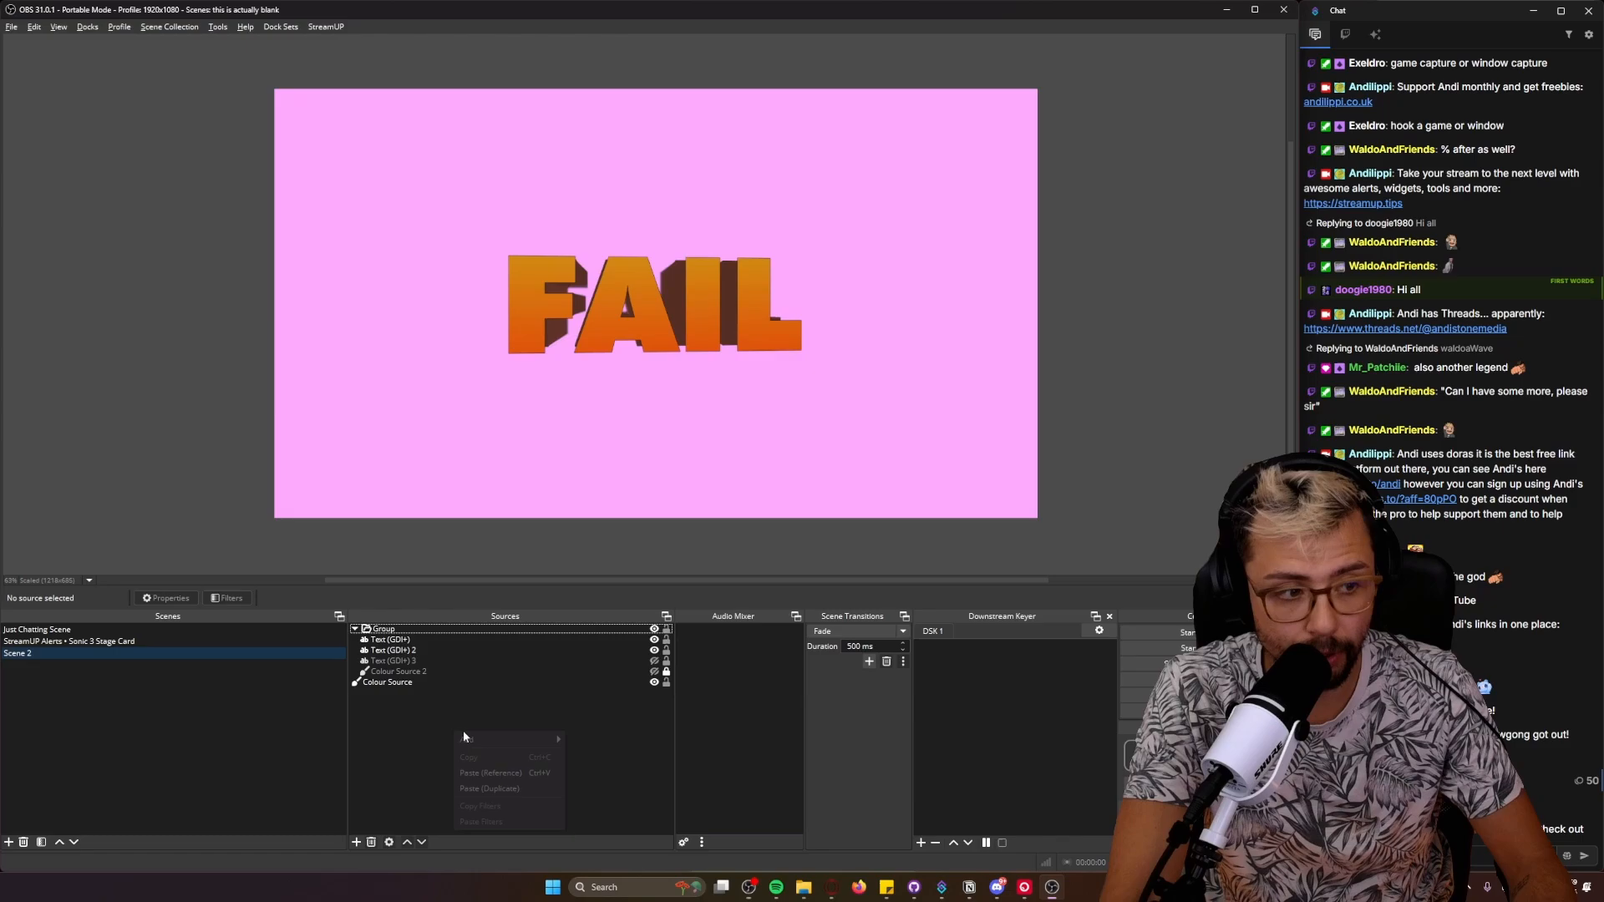
Step: Add a new Window Capture source to the scene from the Sources dock
left_click(468, 740)
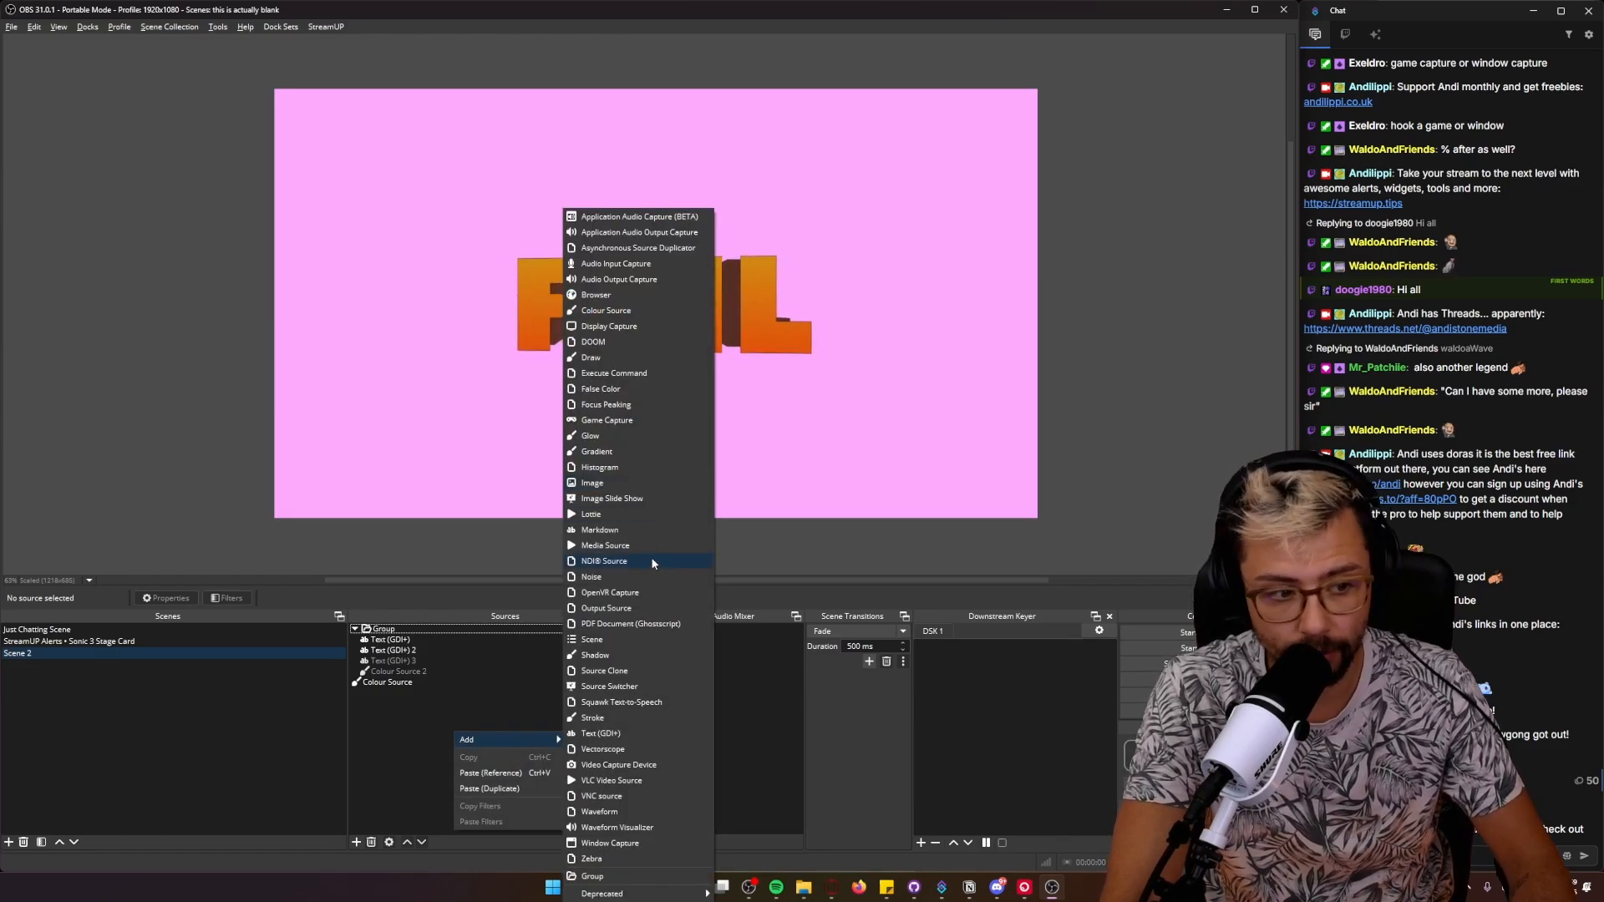
mouse_move(605, 421)
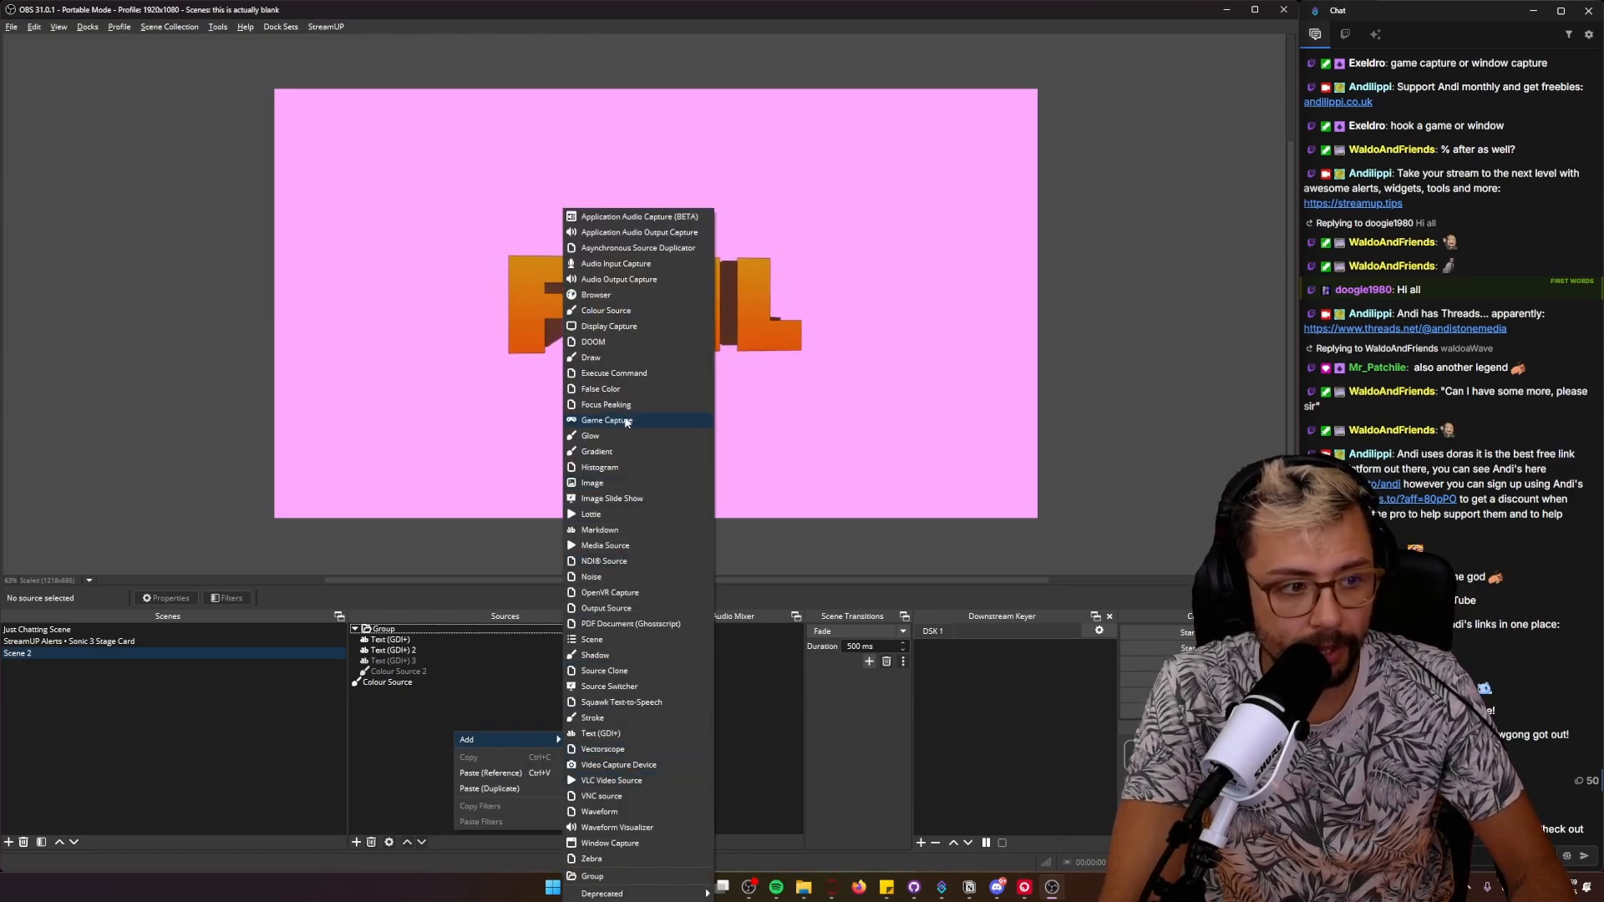
mouse_move(602, 513)
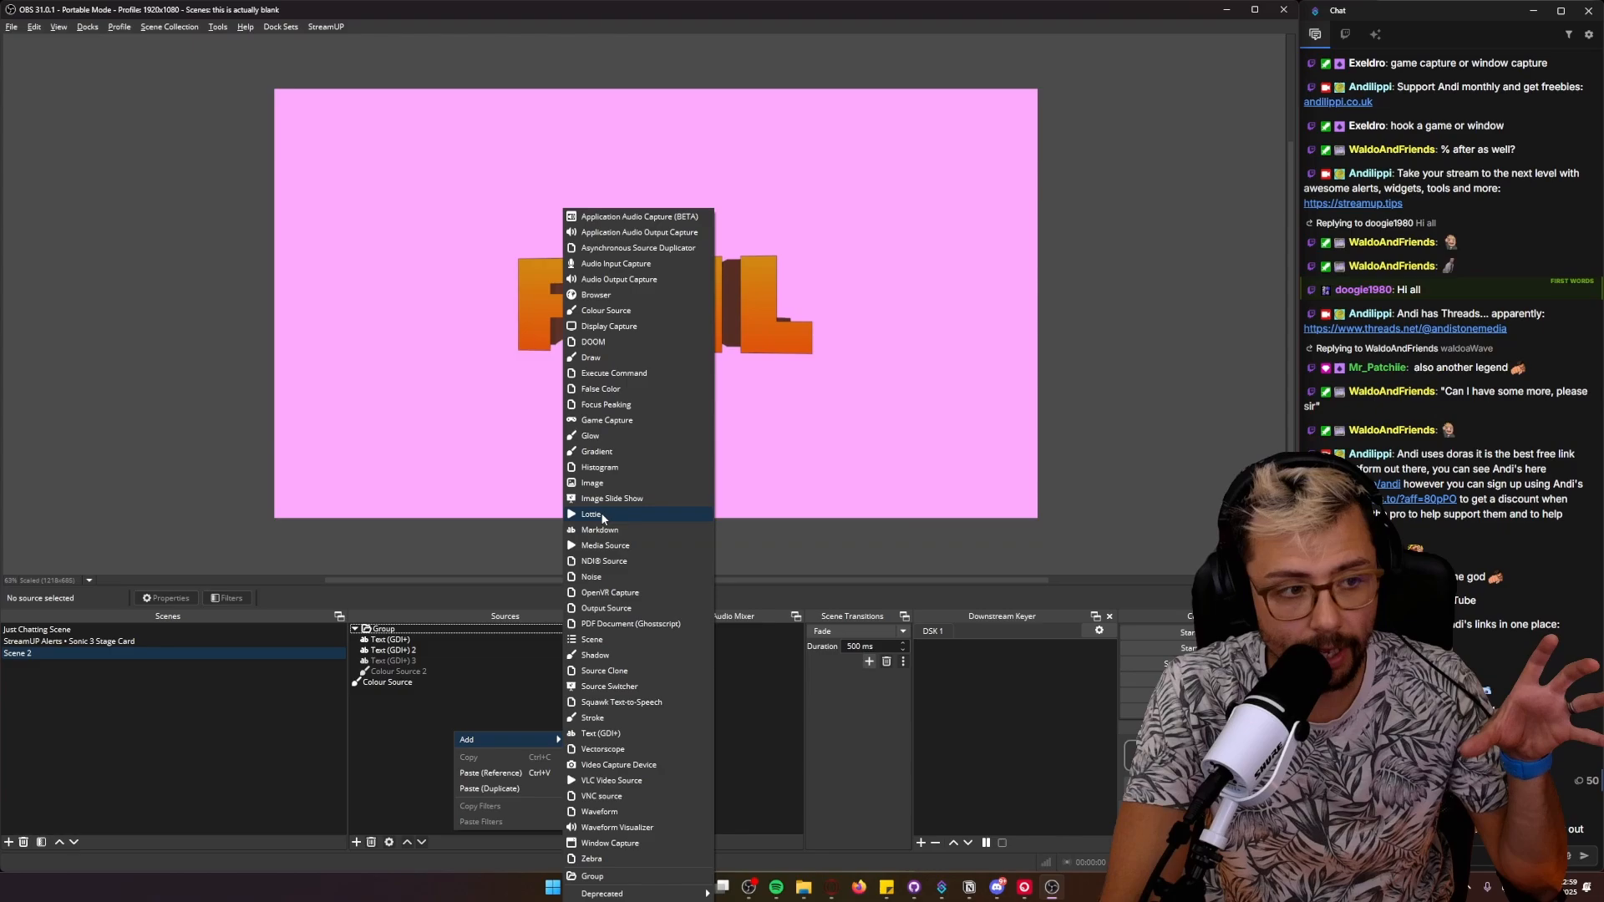
mouse_move(613, 372)
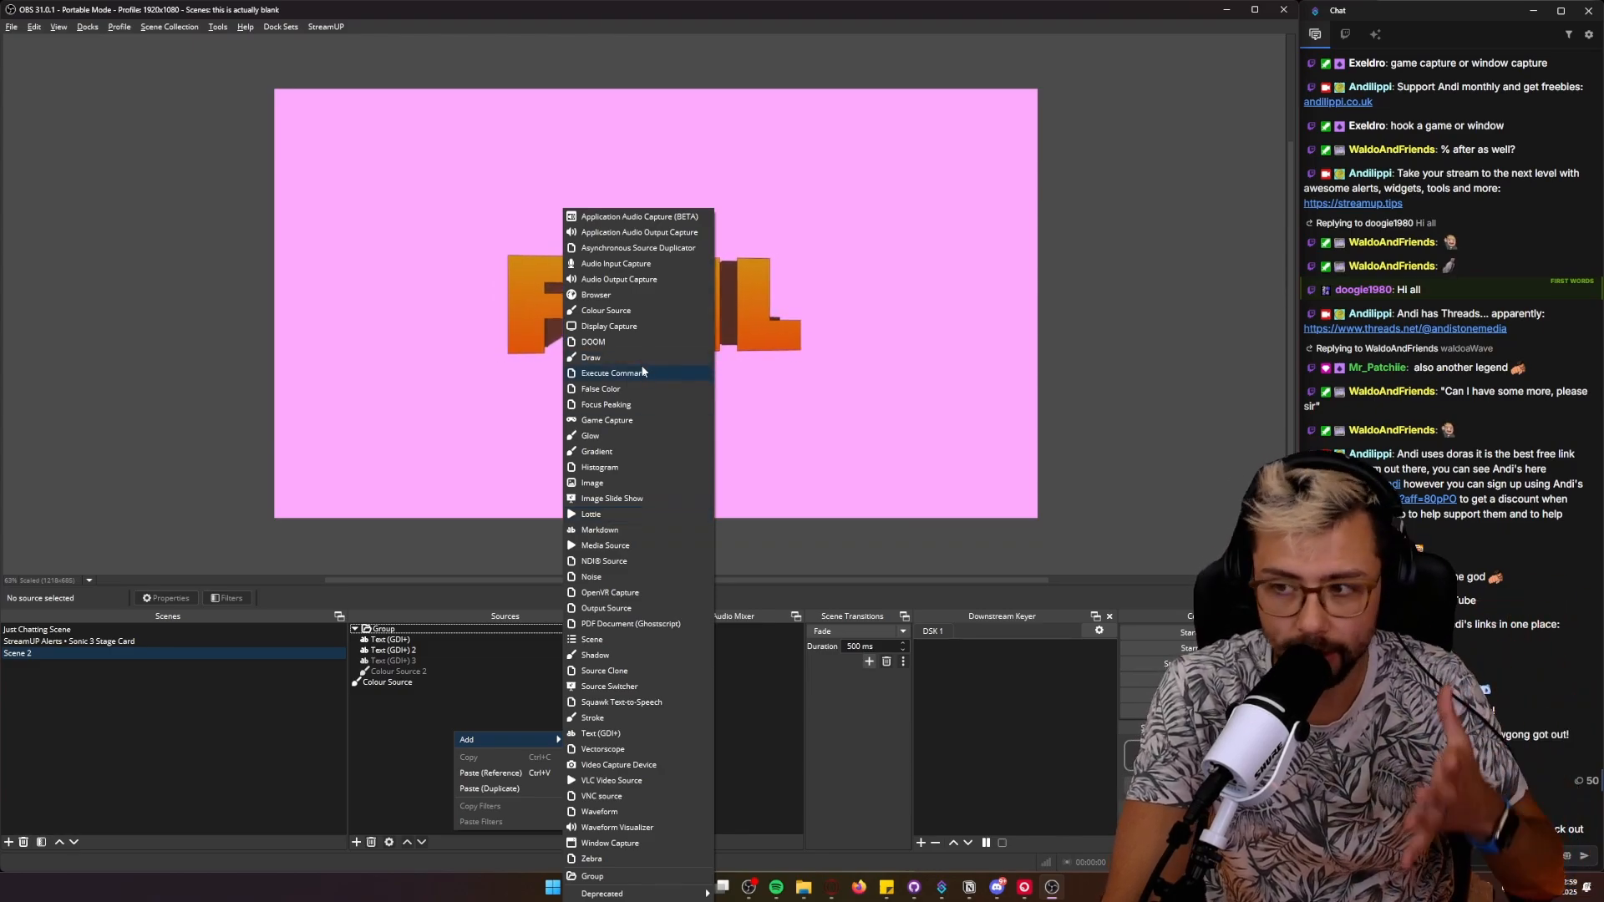
mouse_move(641, 404)
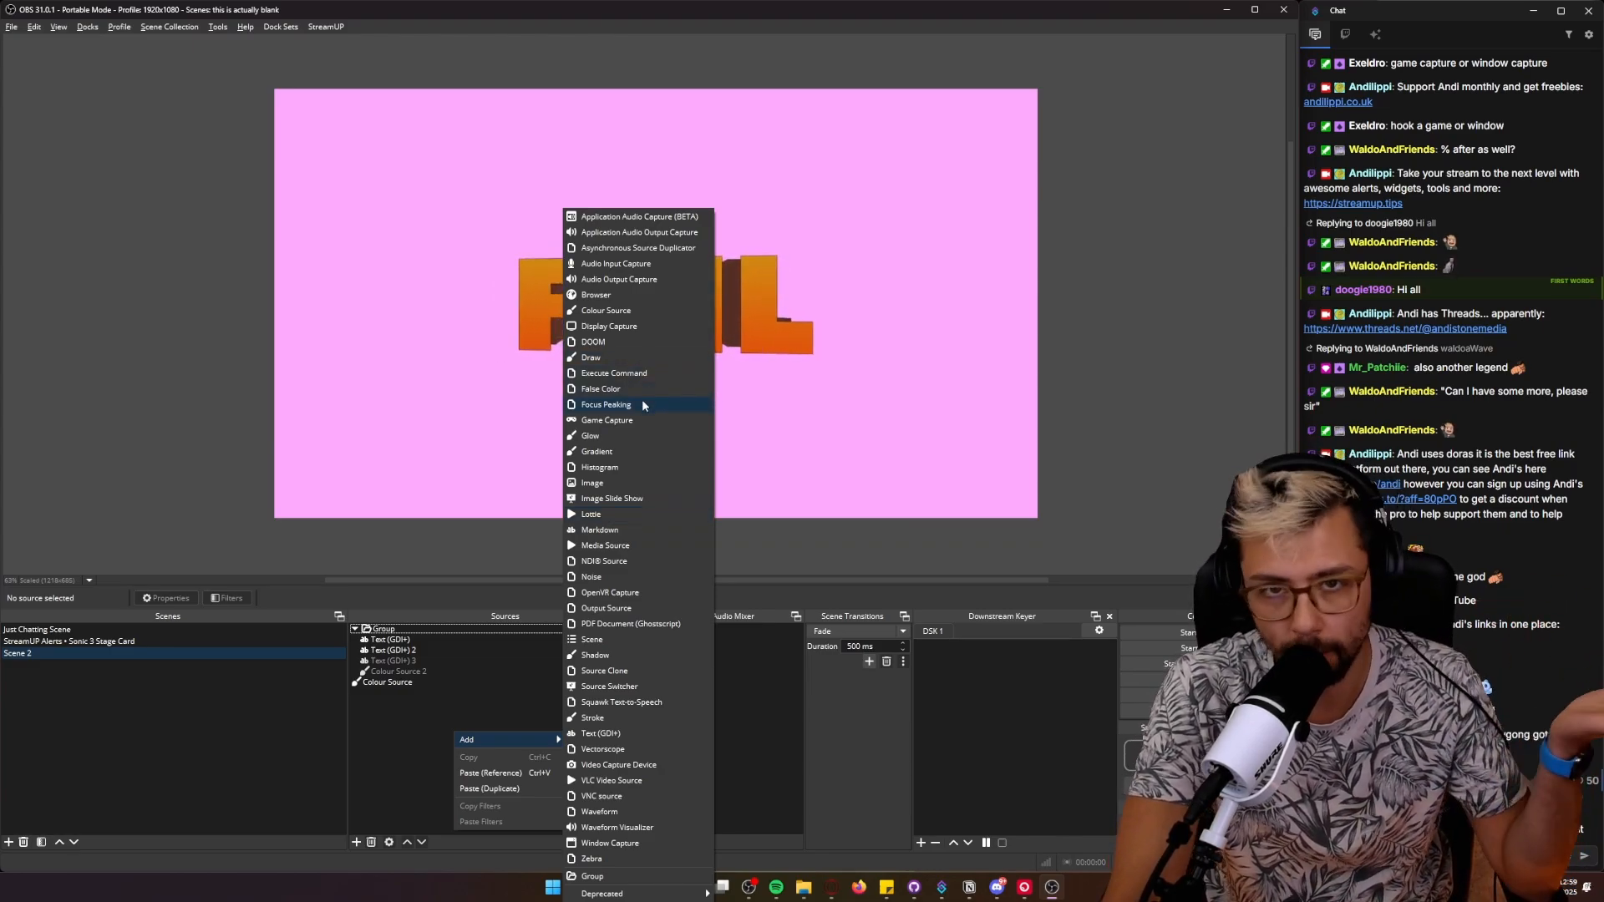
mouse_move(632, 513)
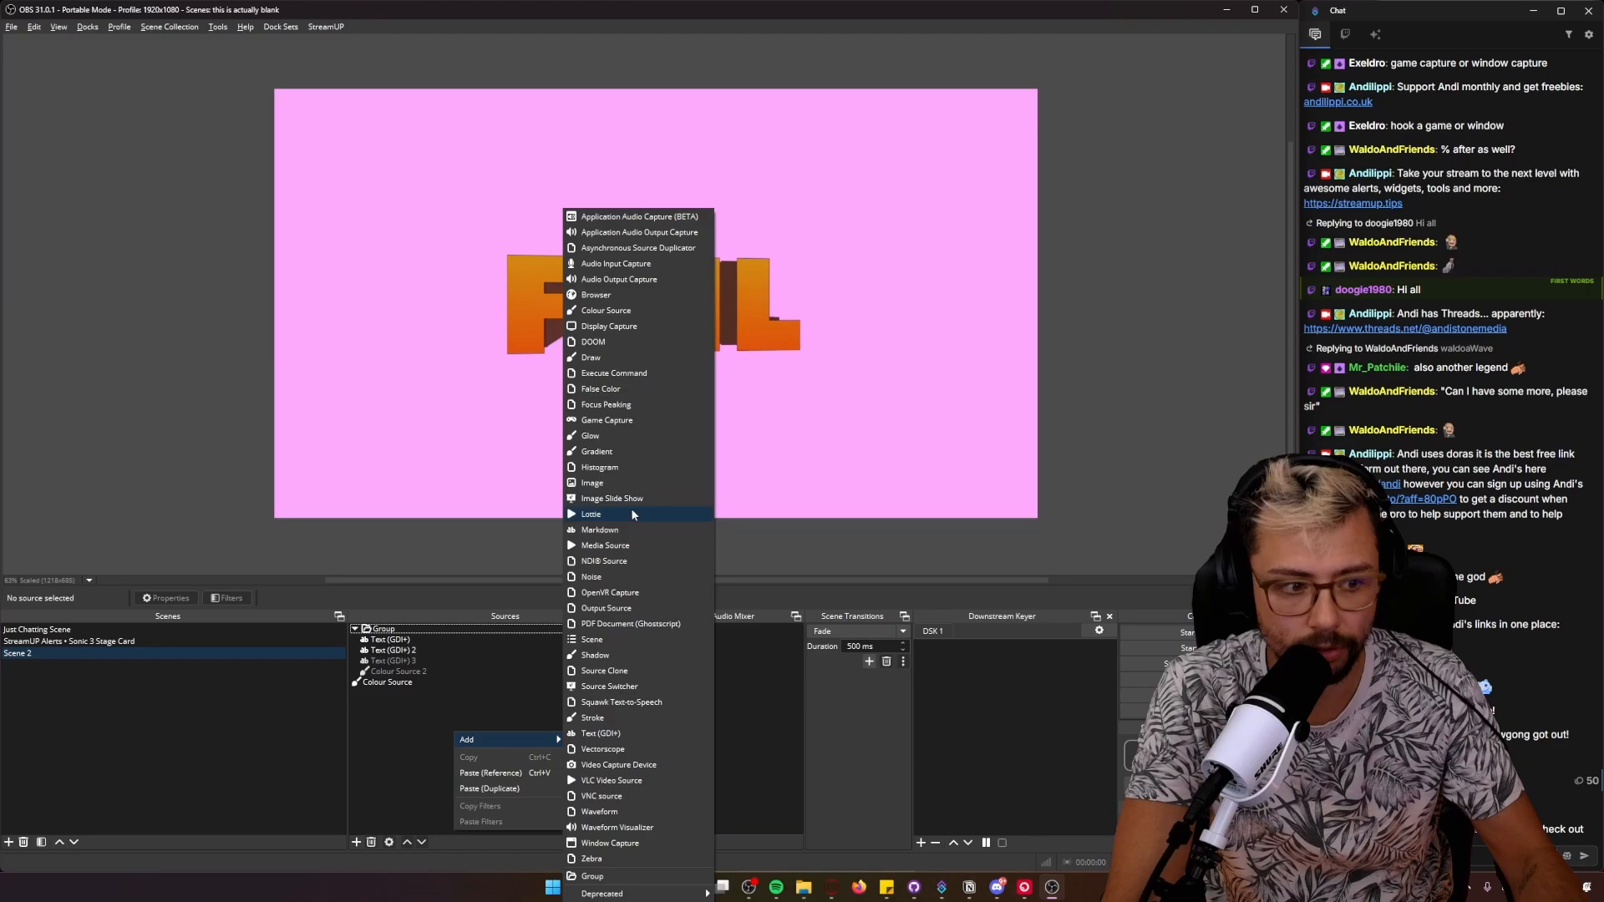
mouse_move(610, 842)
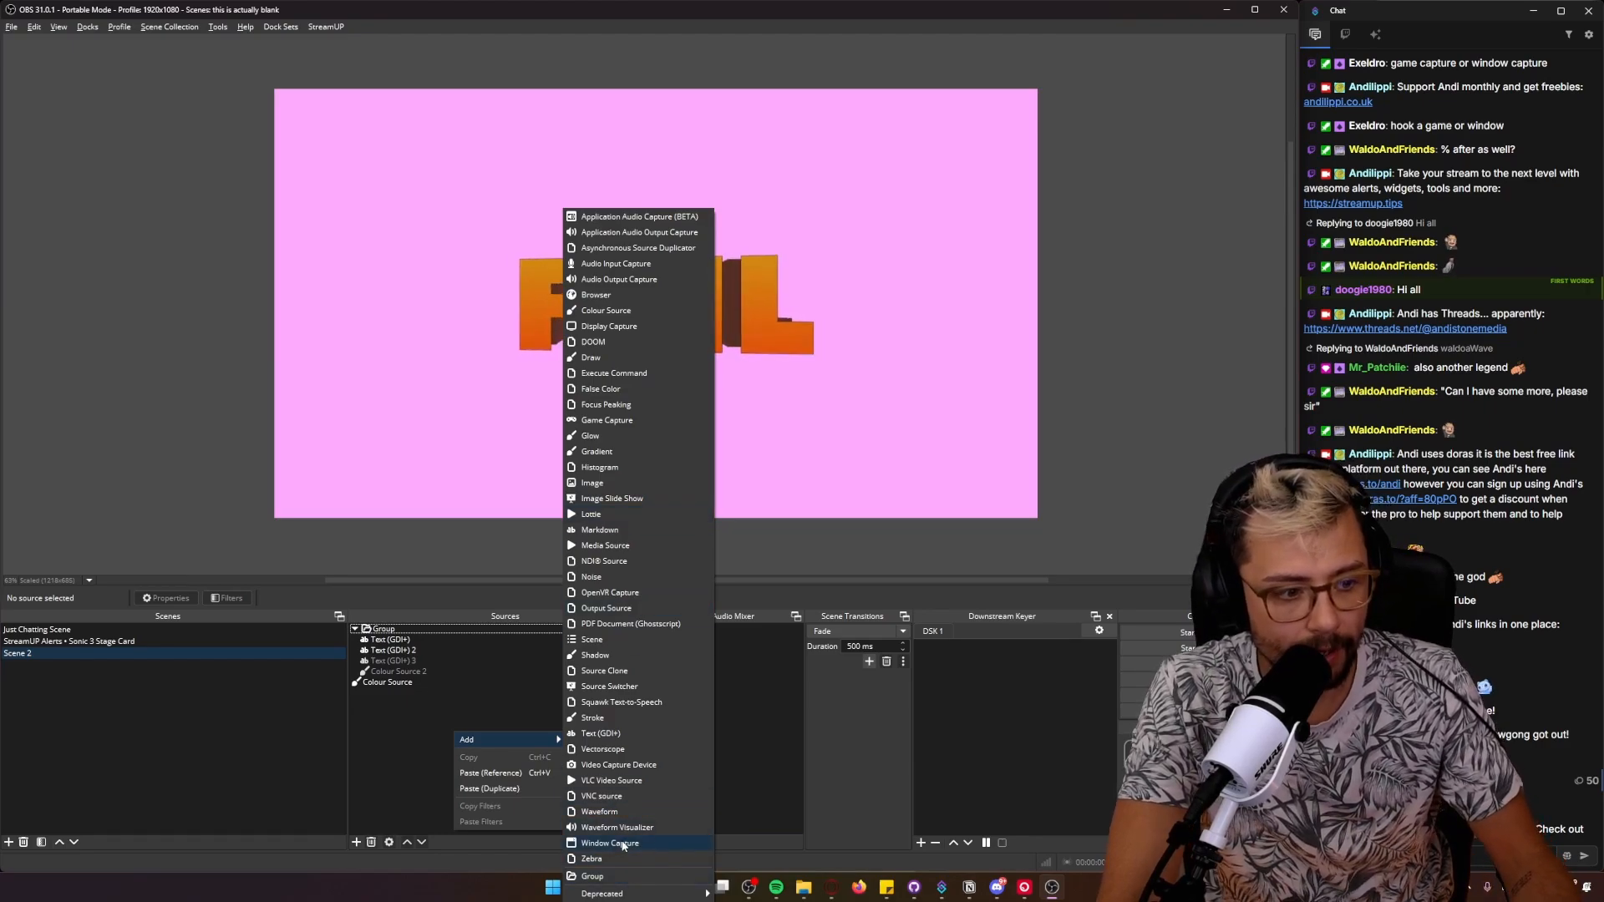
left_click(610, 842)
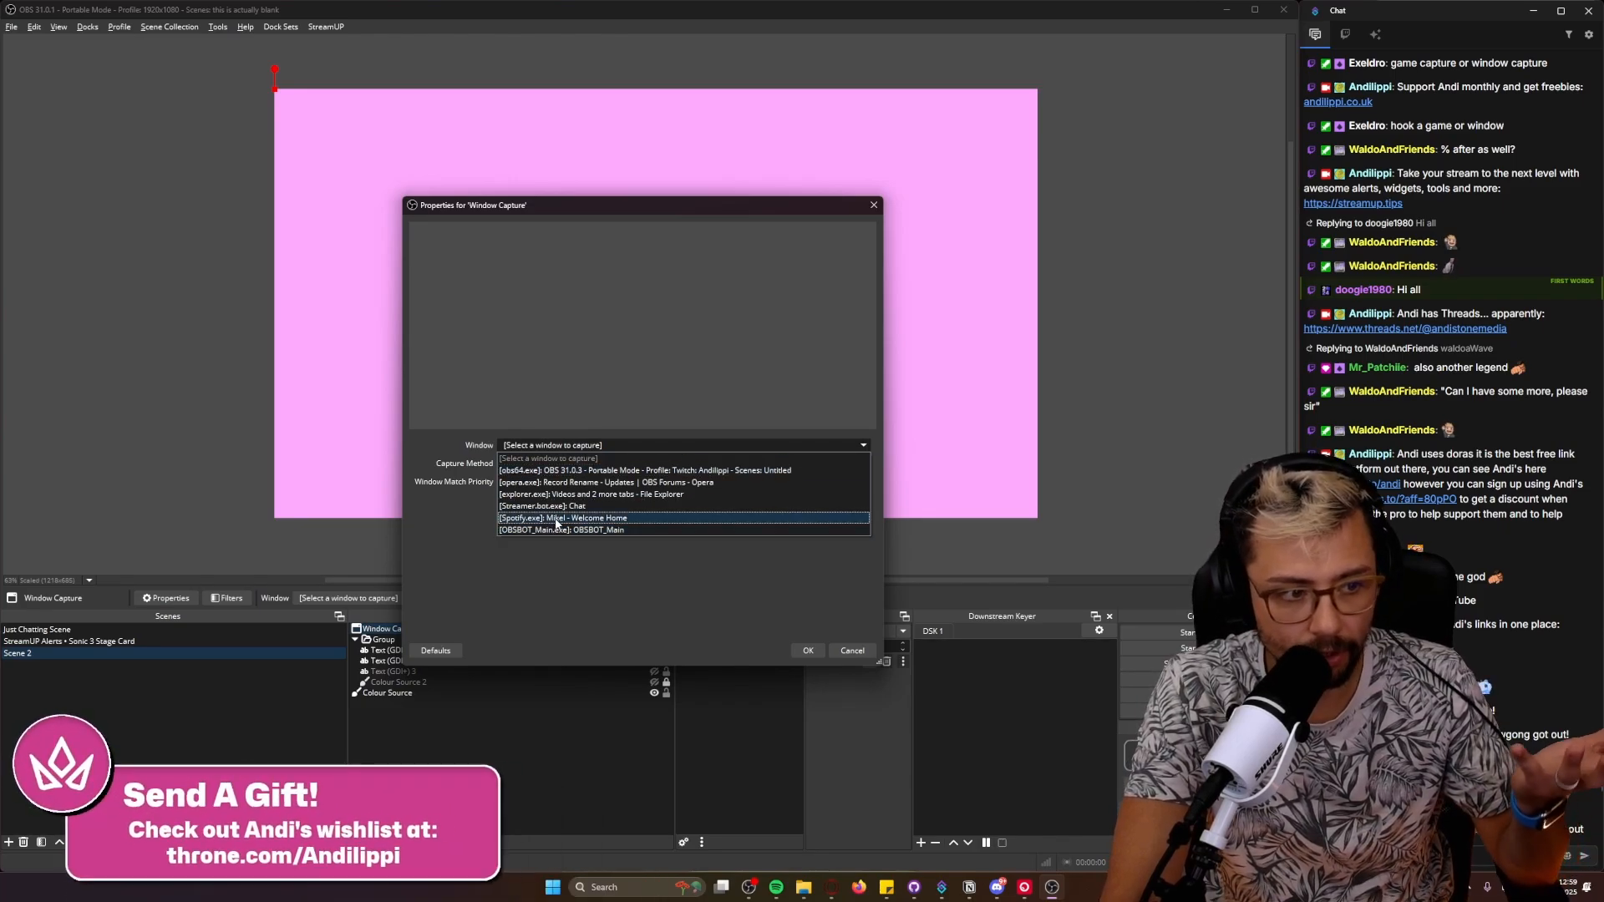
Step: Select the Spotify.exe window for the capture and confirm the source properties
left_click(563, 517)
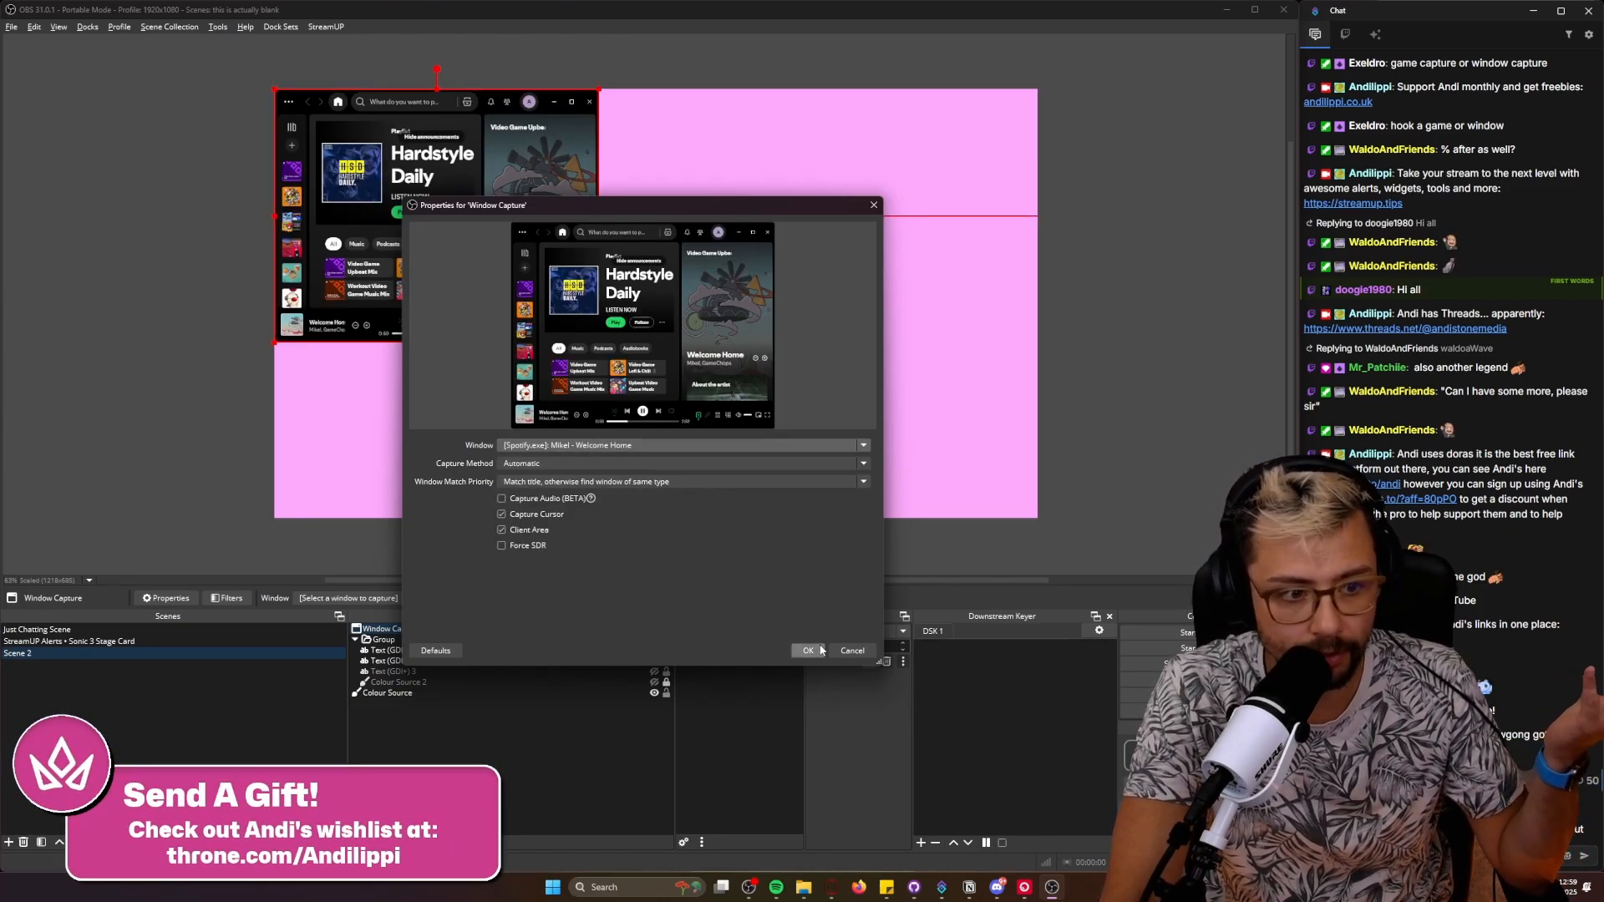
left_click(807, 650)
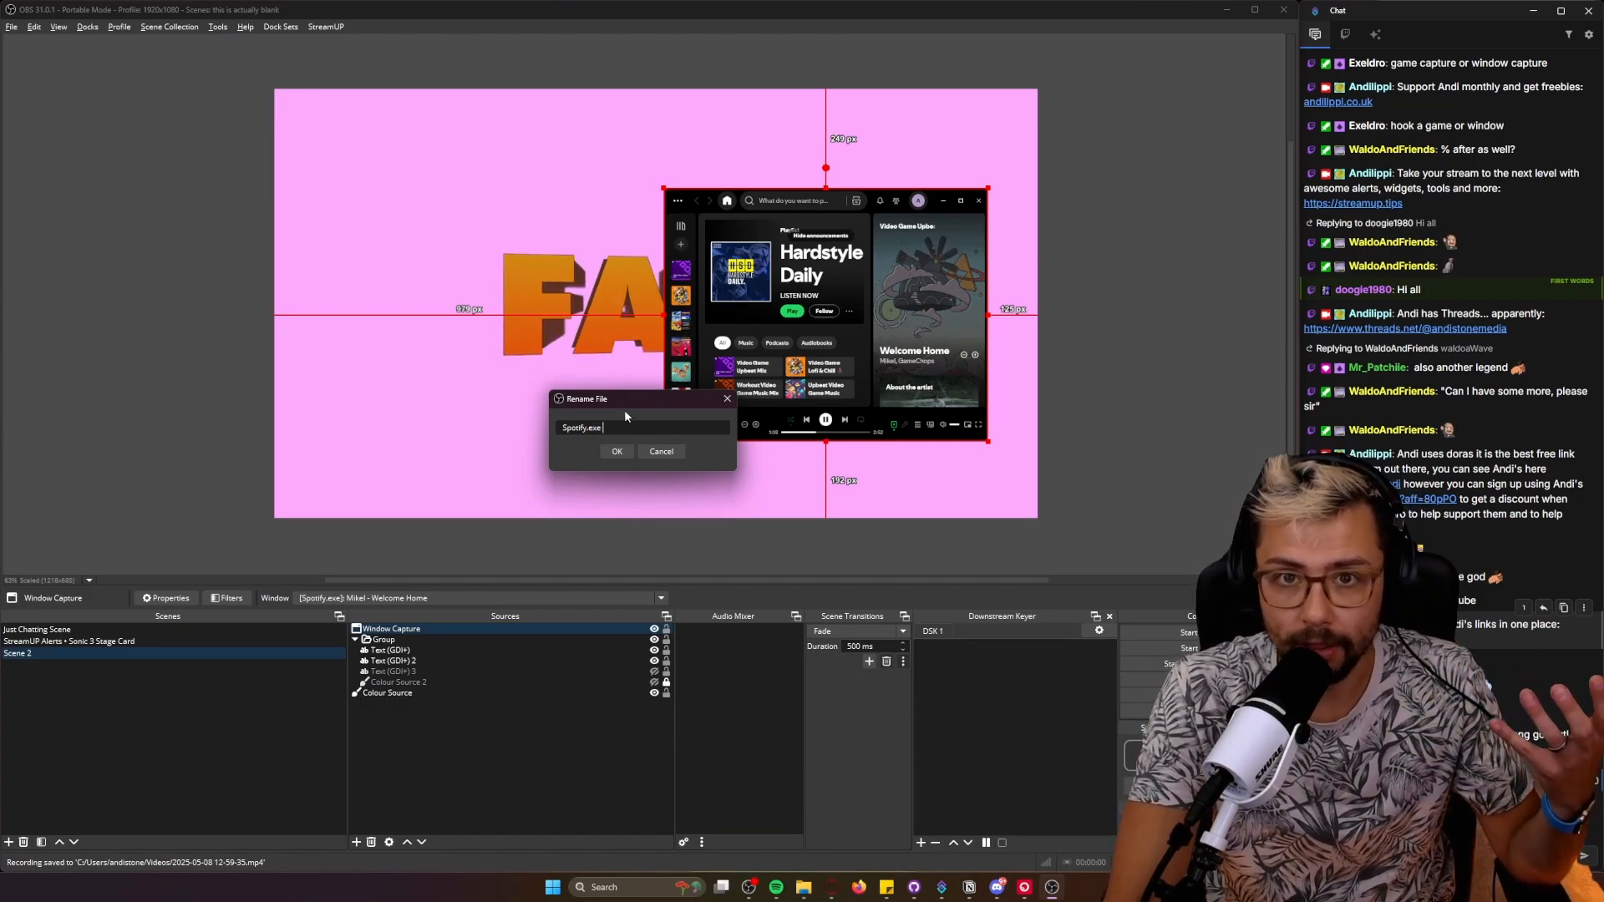
Step: Accept Spotify.exe as the saved recording's new file name
left_click(616, 451)
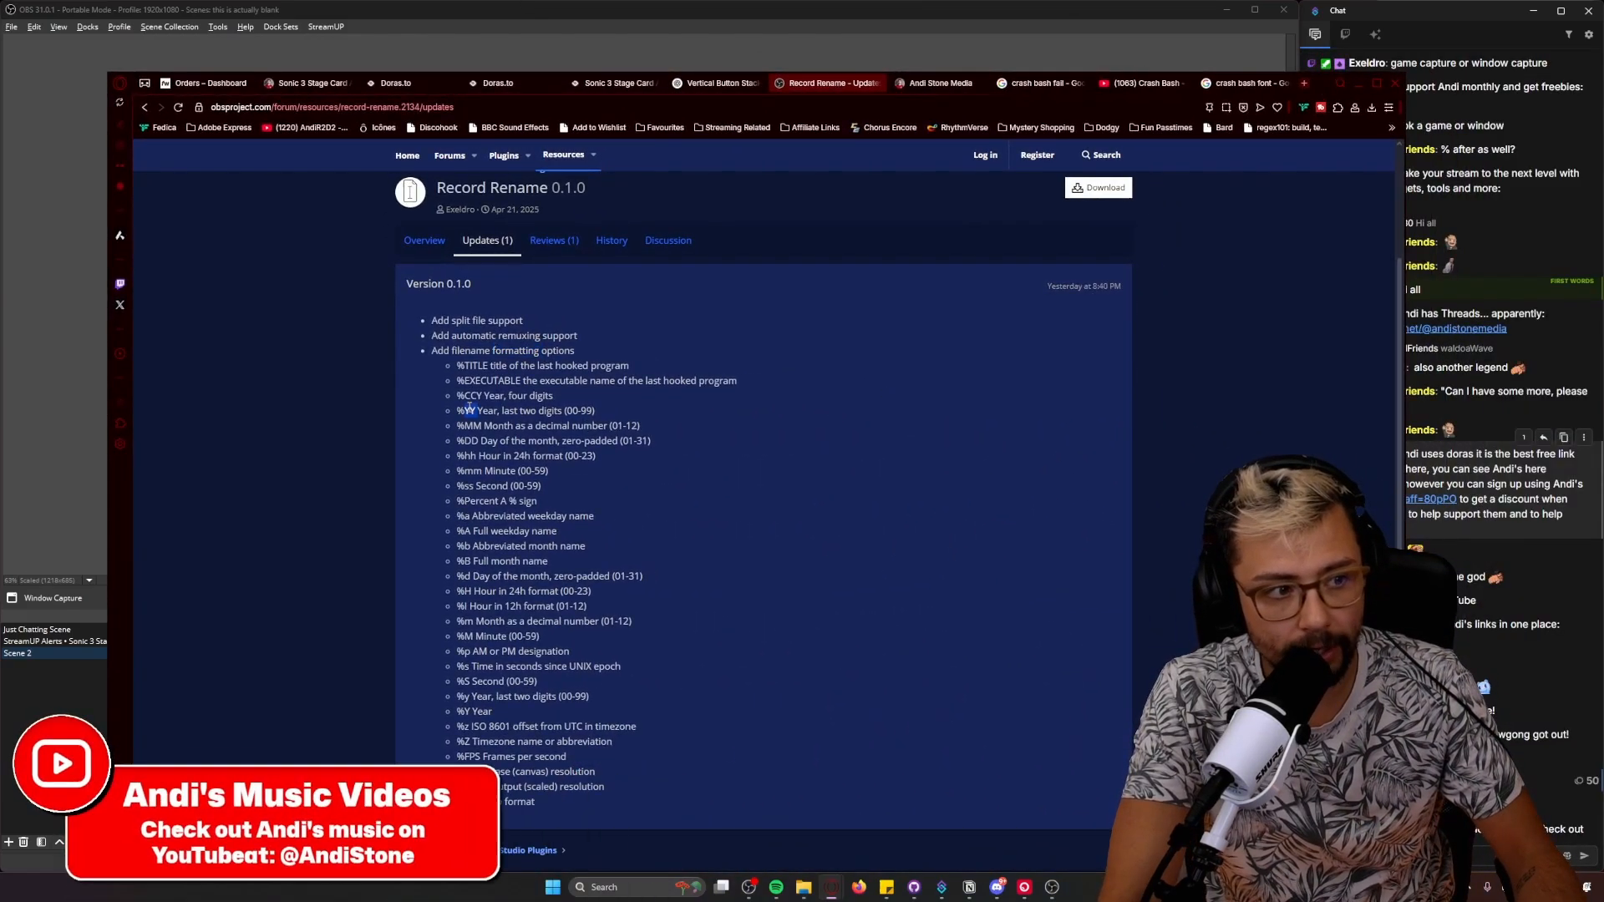
Step: Review the Record Rename formatting codes in the browser, then return to OBS
right_click(553, 439)
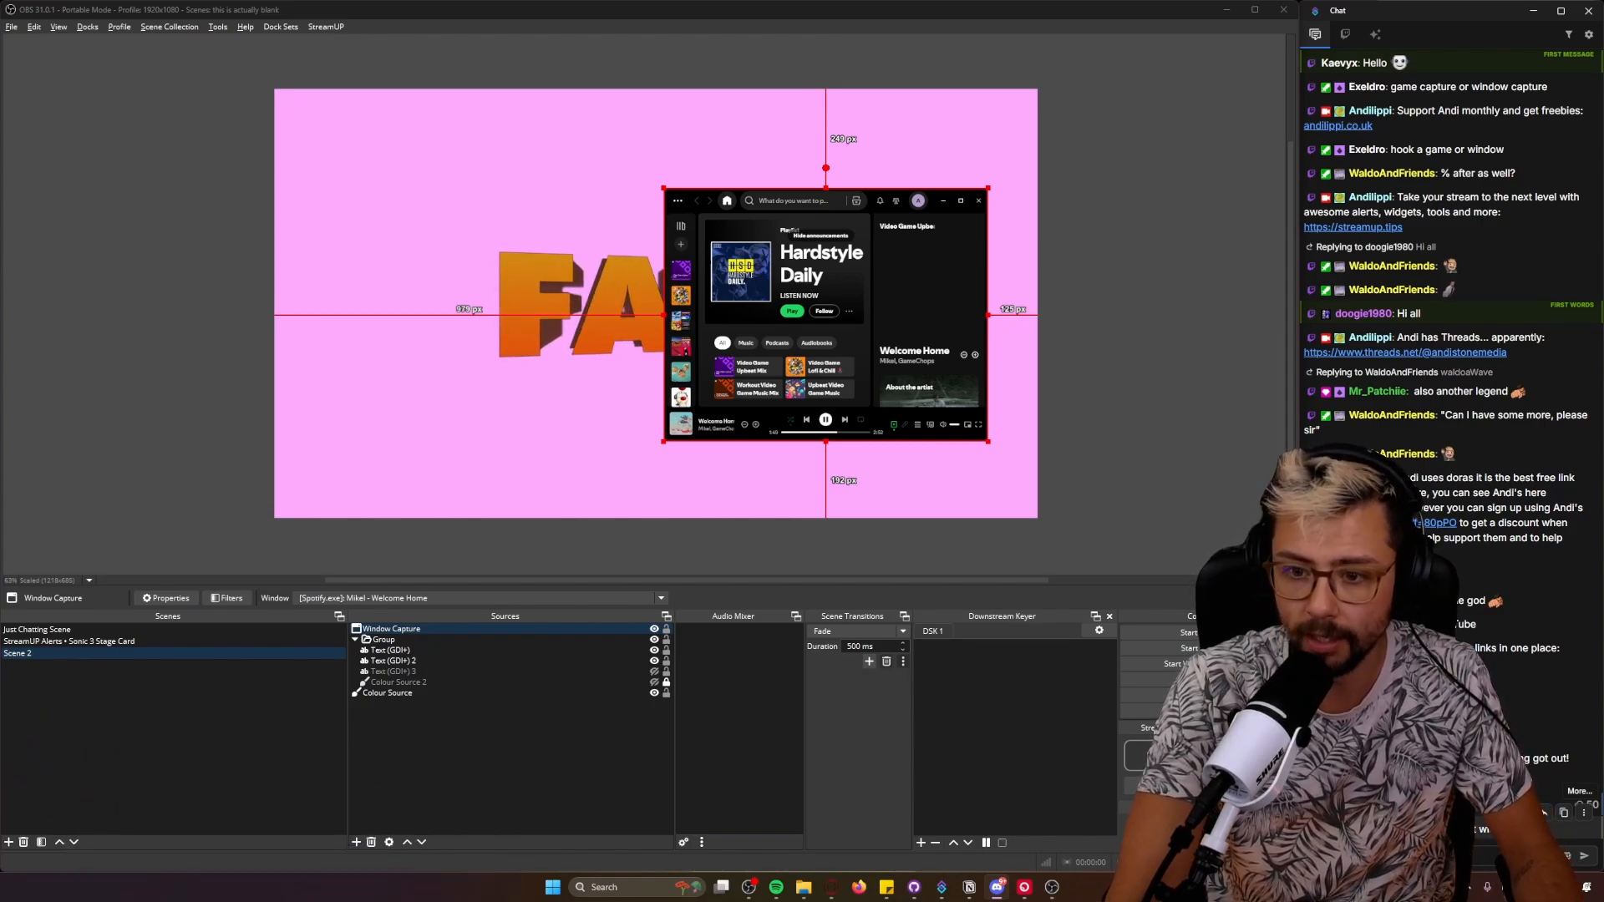
Step: Start a new recording of the Spotify capture scene with the hotkey
key("ctrl+c")
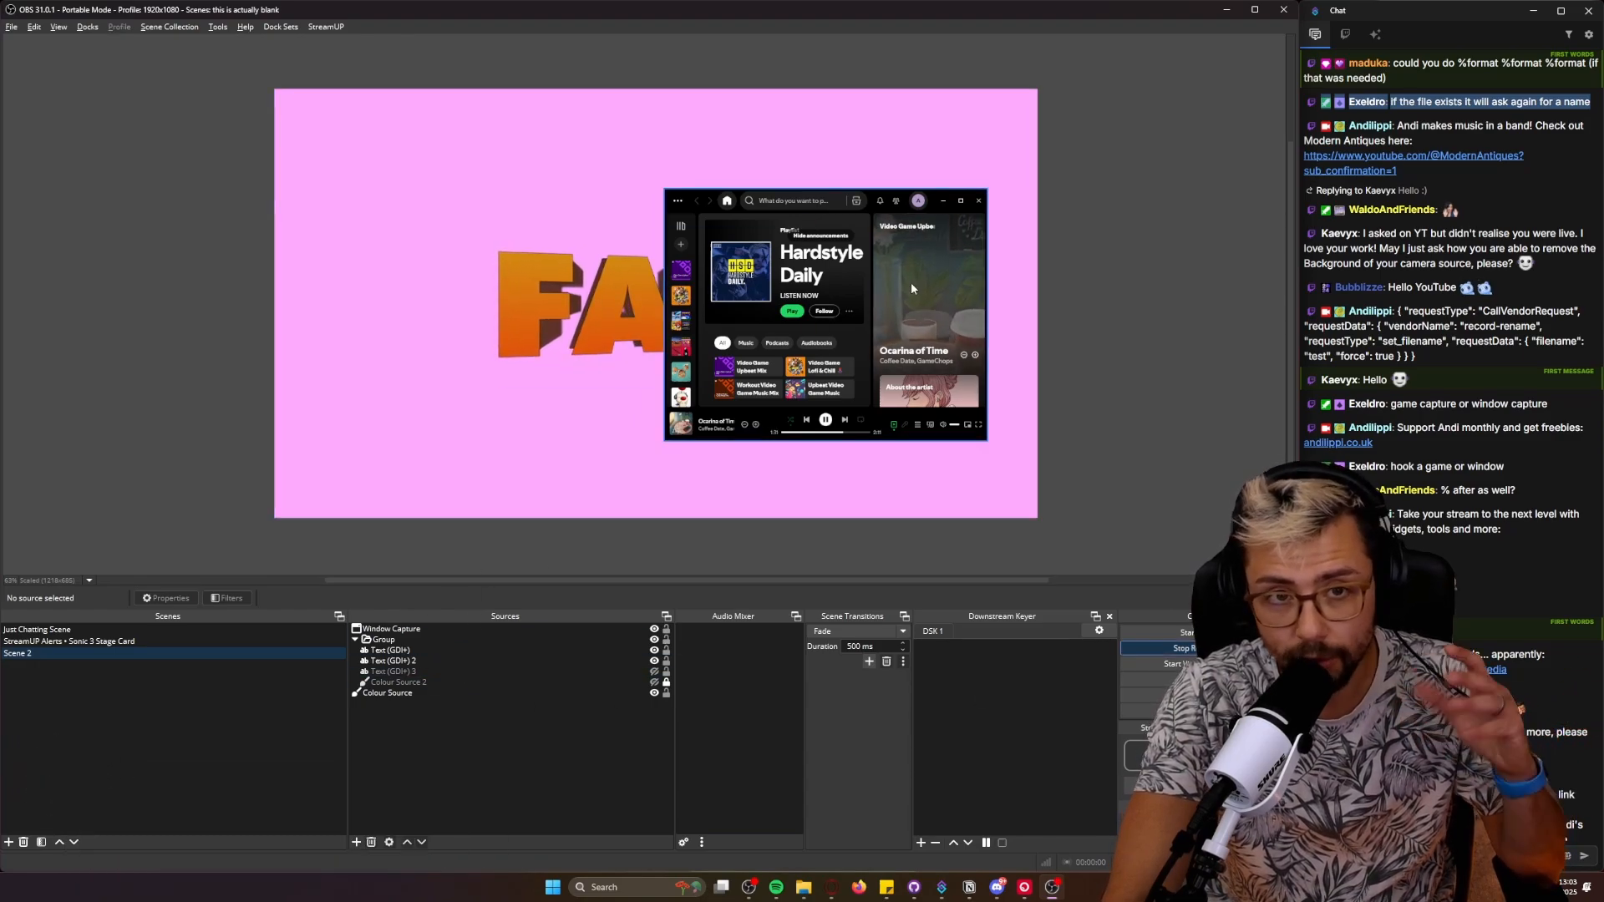
Step: Stop the recording and confirm the Spotify.exe name despite the existing-file warning
left_click(391, 629)
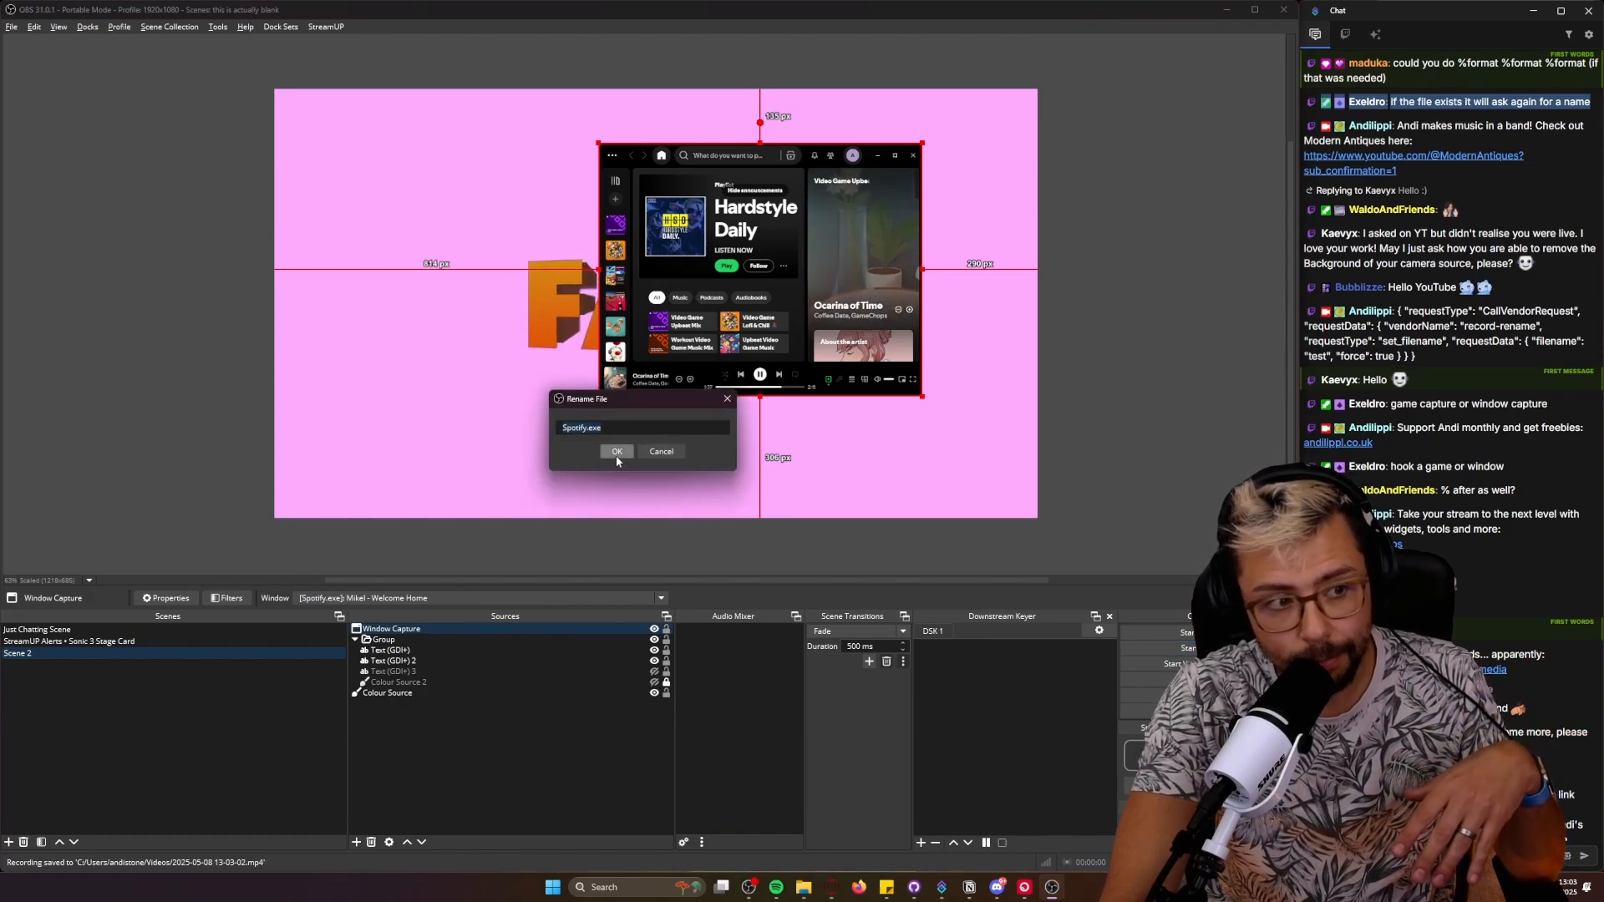
left_click(617, 453)
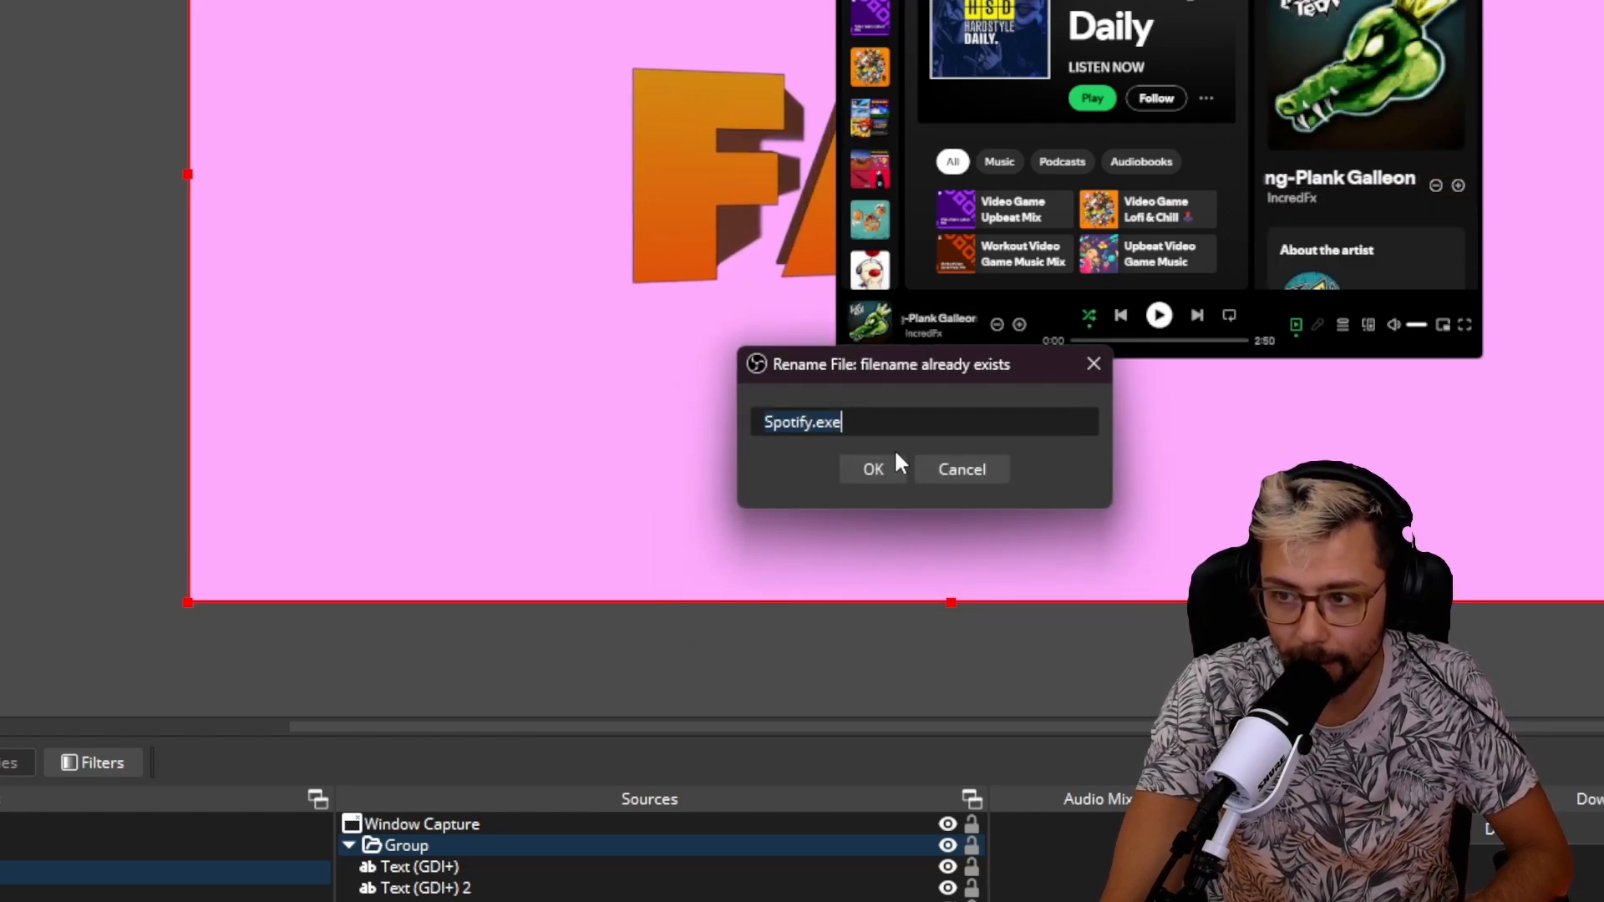
left_click(872, 468)
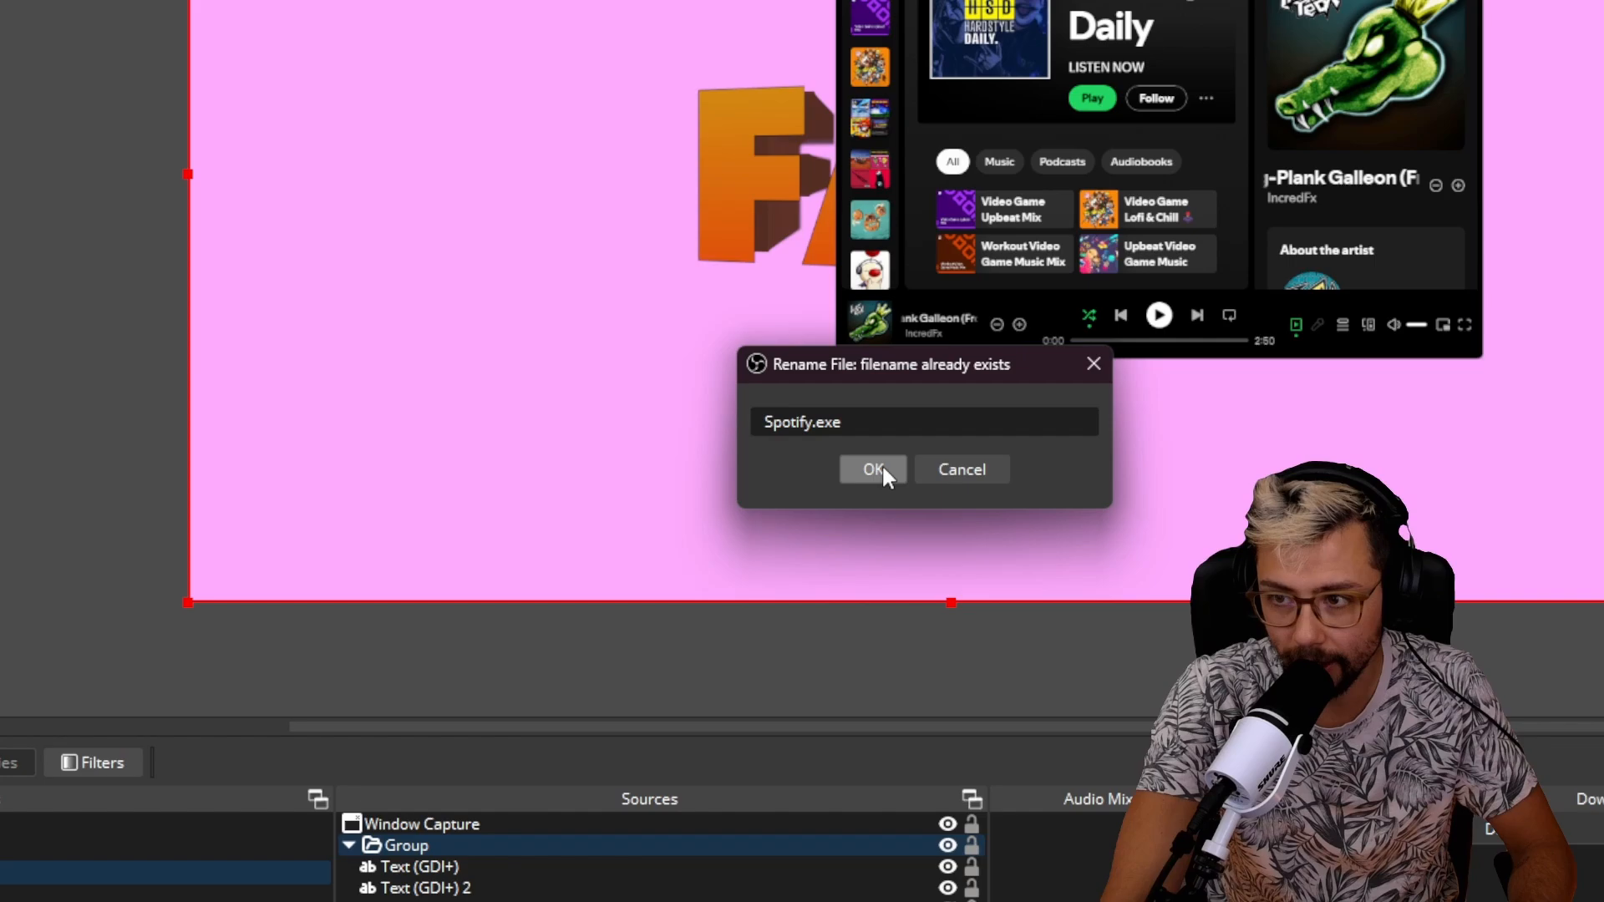